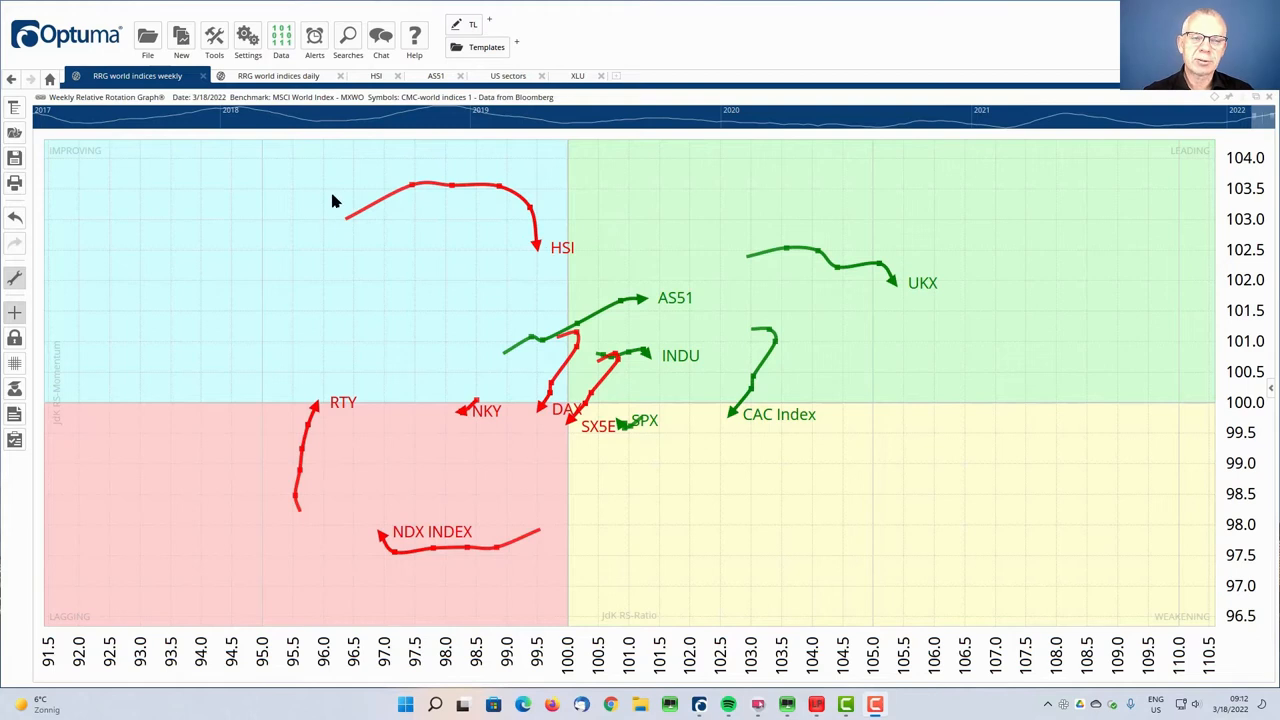
pyautogui.moveTo(417, 188)
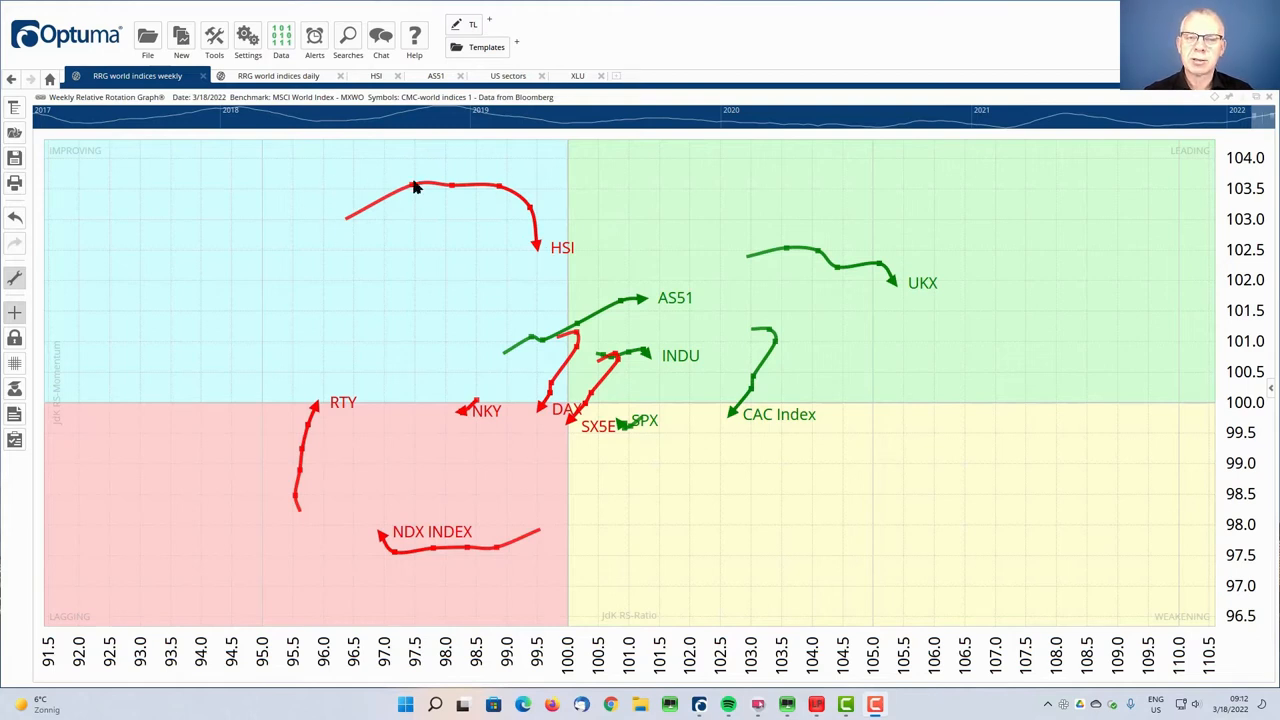
pyautogui.moveTo(720, 58)
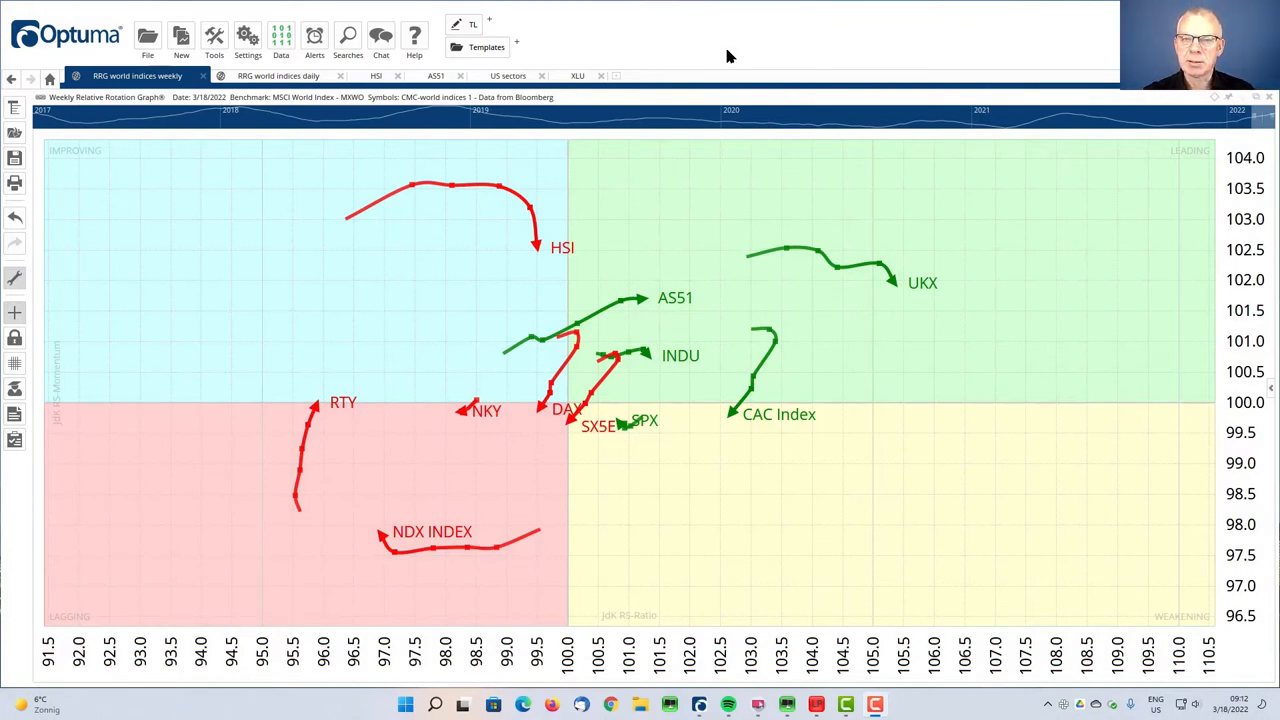
pyautogui.moveTo(658, 229)
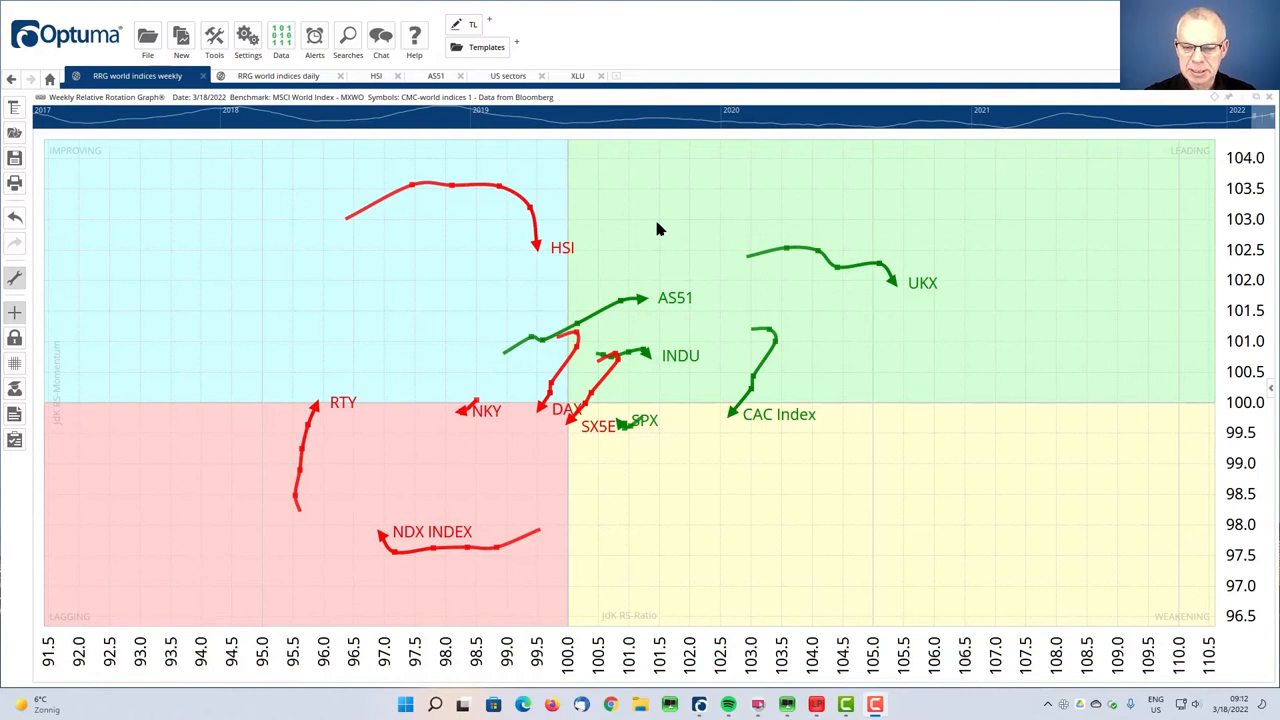
pyautogui.moveTo(158, 225)
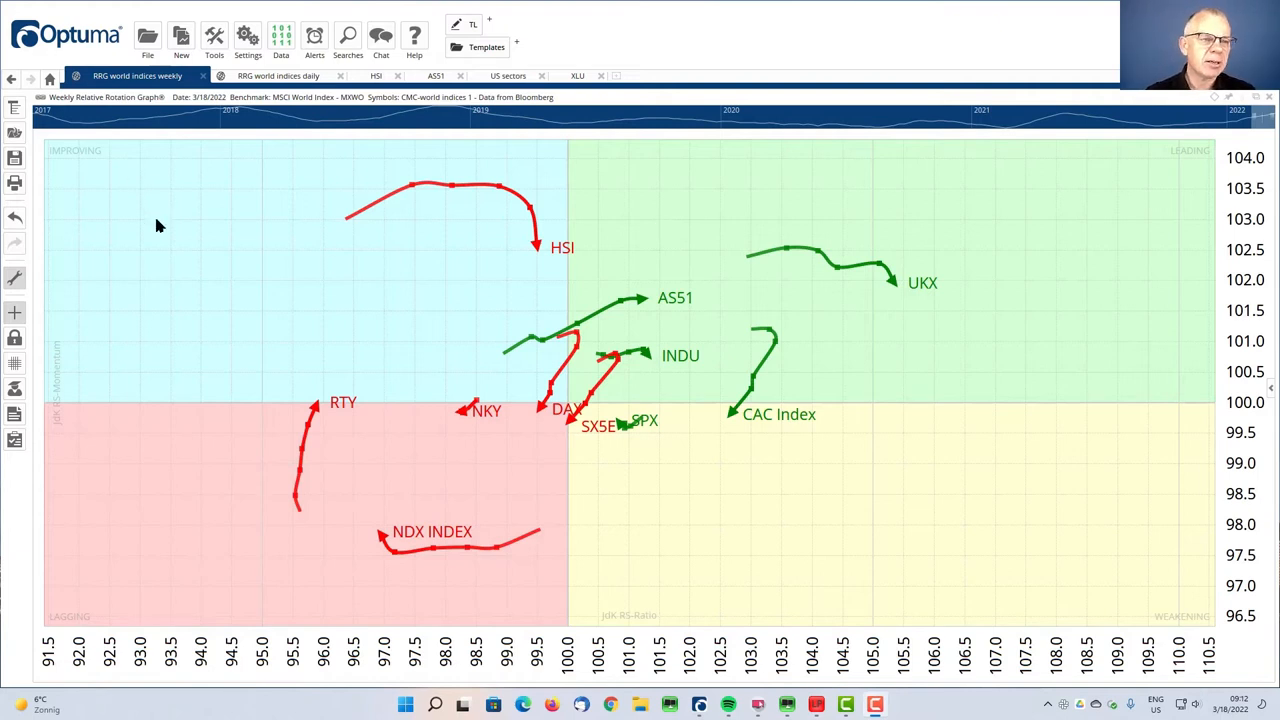
pyautogui.moveTo(389, 442)
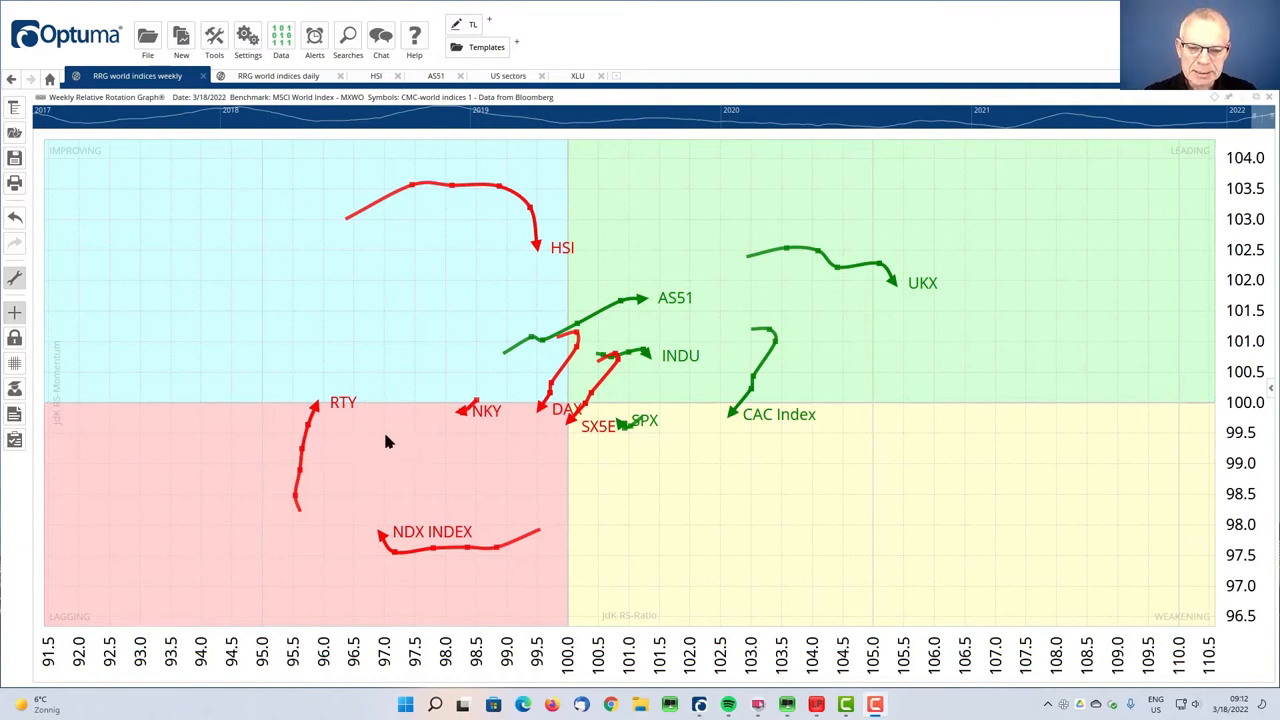
pyautogui.moveTo(345, 441)
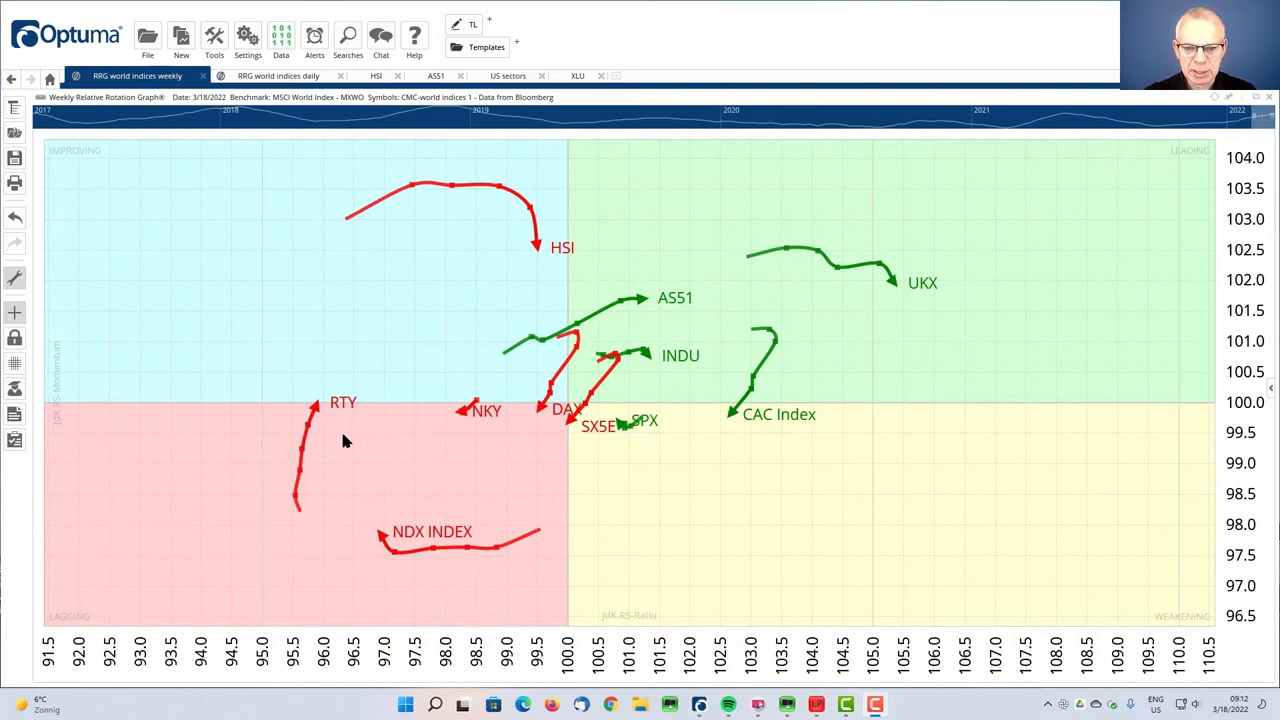
pyautogui.moveTo(510, 232)
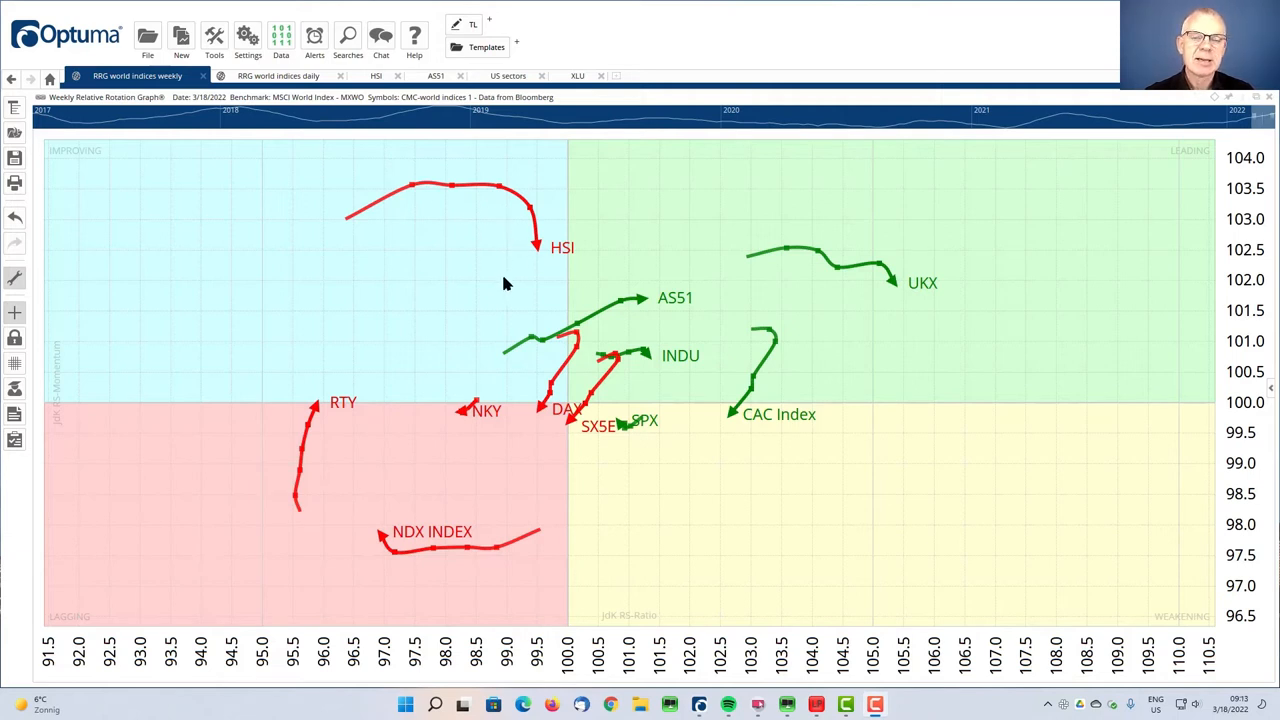
pyautogui.moveTo(630, 313)
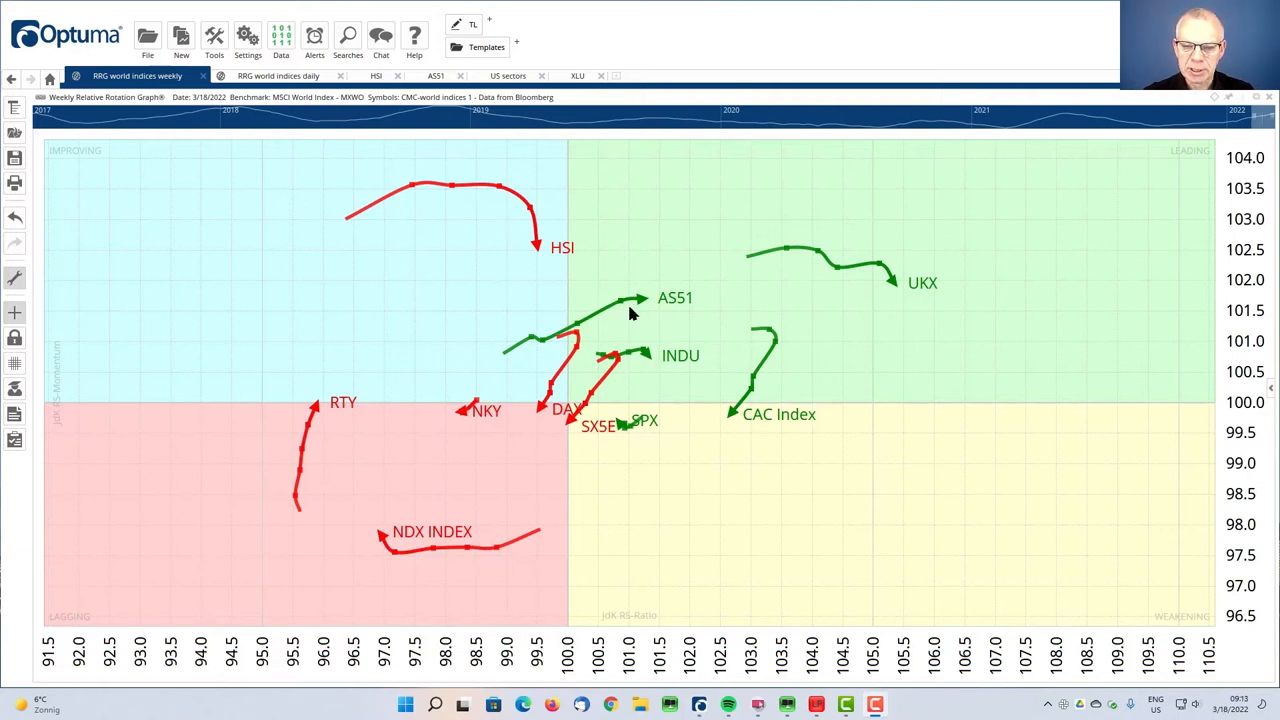
pyautogui.moveTo(662, 312)
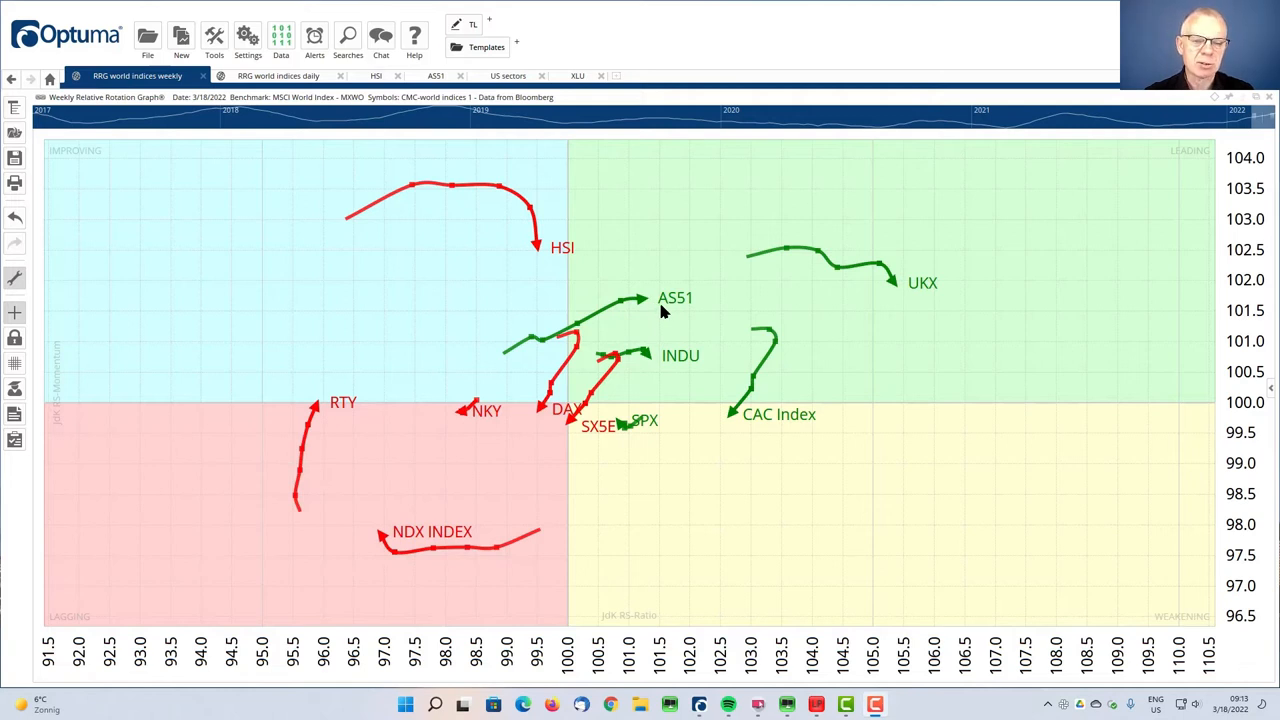
pyautogui.moveTo(596, 320)
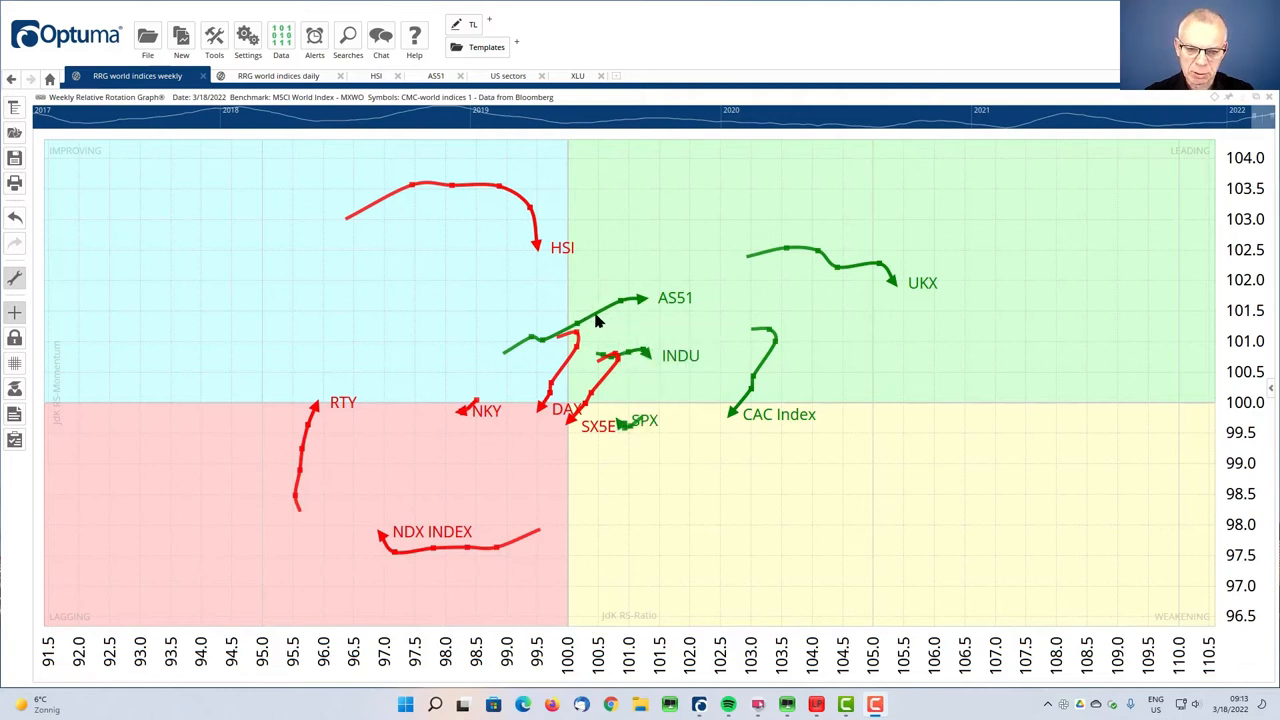
pyautogui.moveTo(363, 285)
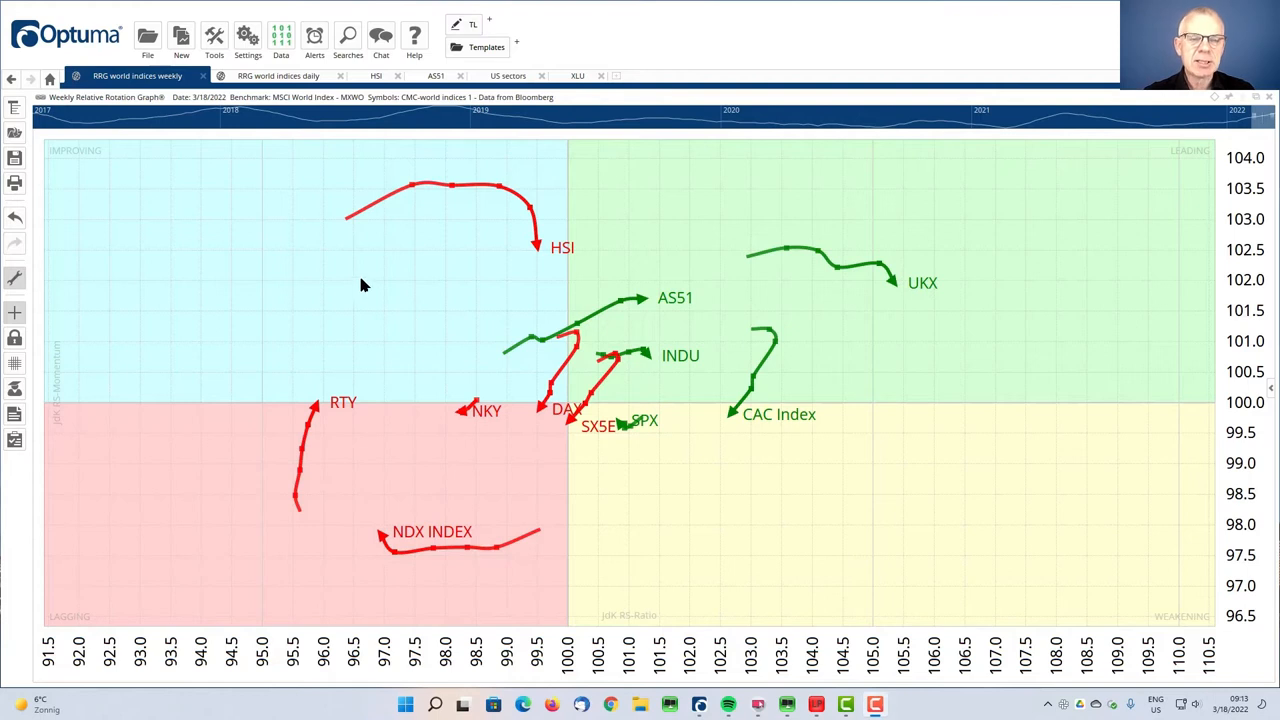
pyautogui.moveTo(451, 203)
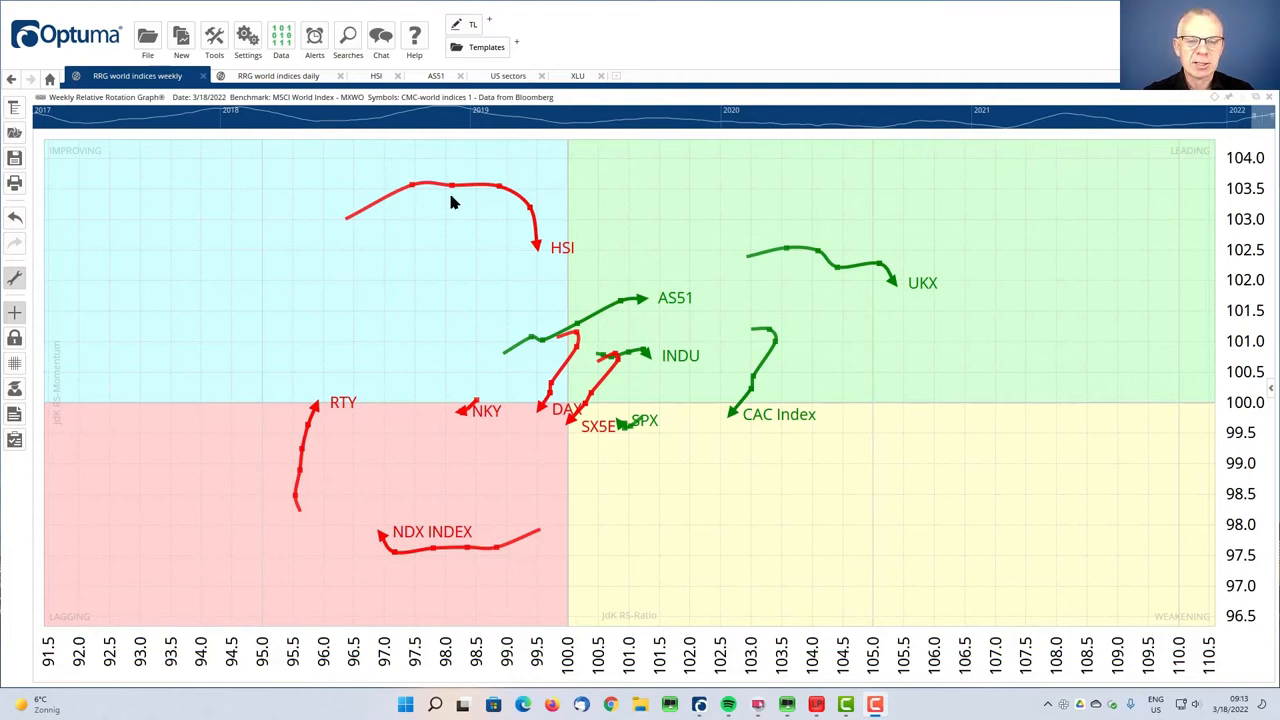
pyautogui.moveTo(362, 247)
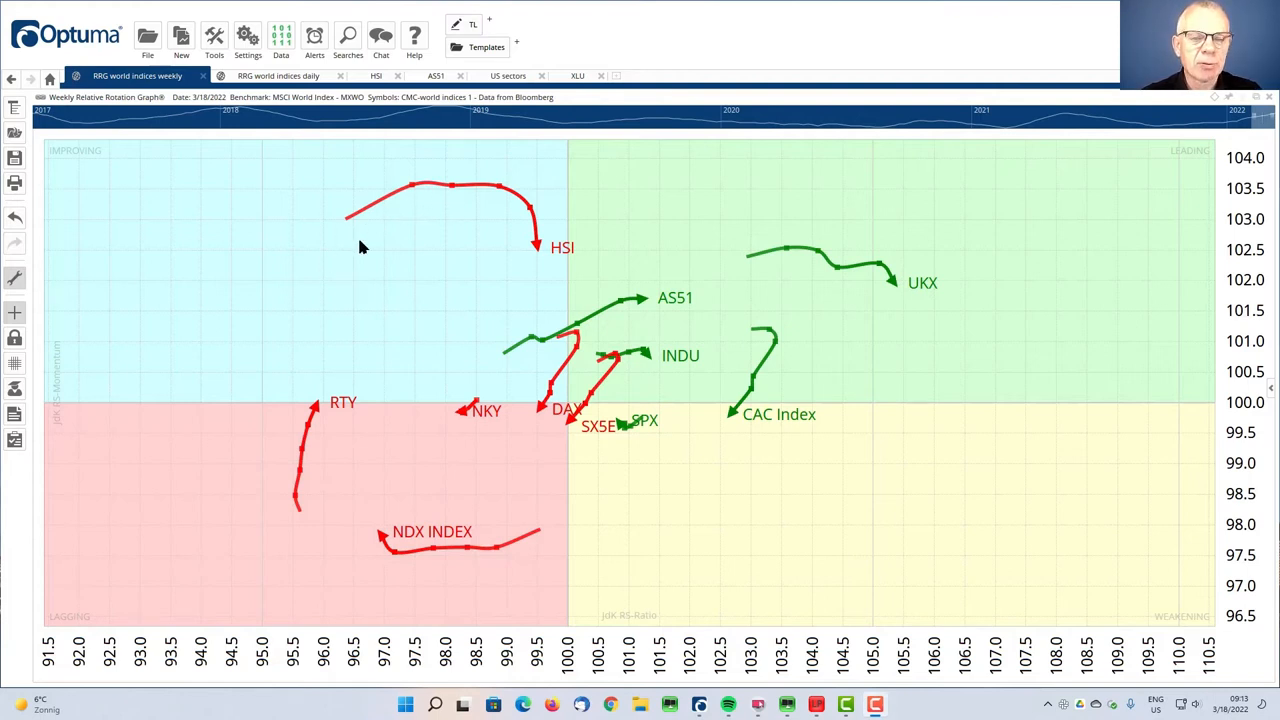
pyautogui.moveTo(358, 222)
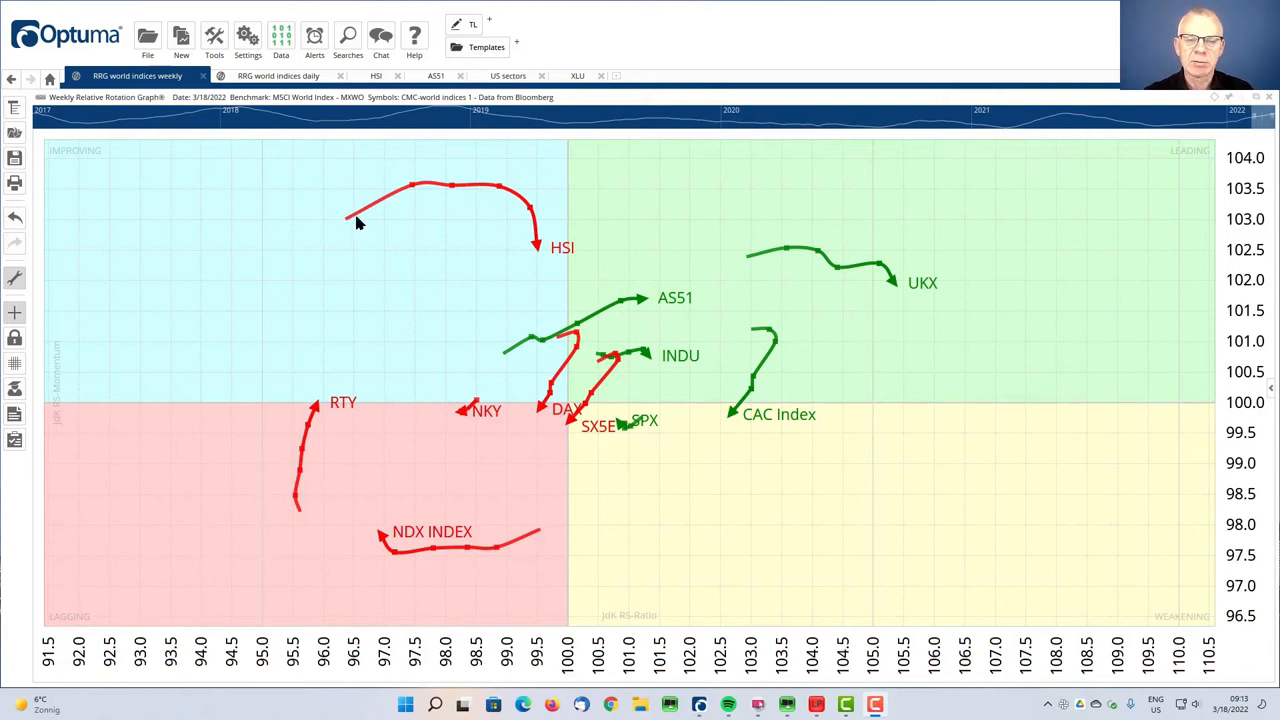
pyautogui.moveTo(518, 258)
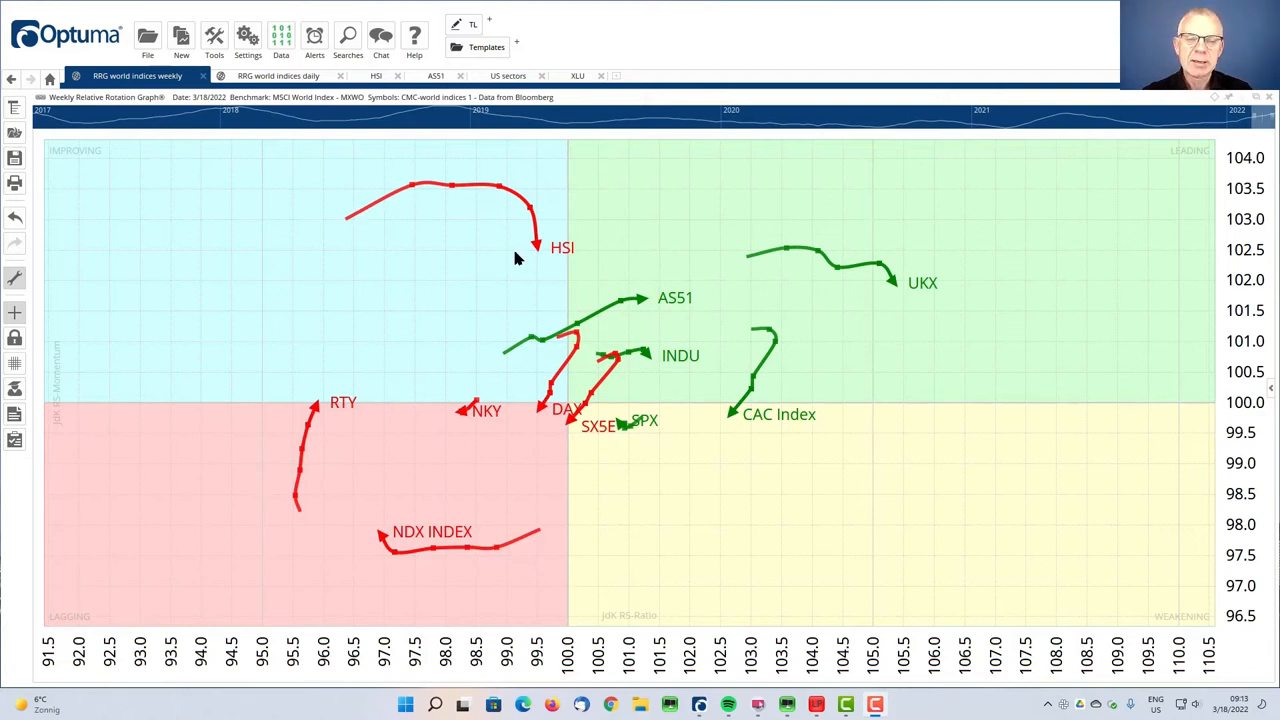
pyautogui.moveTo(518, 345)
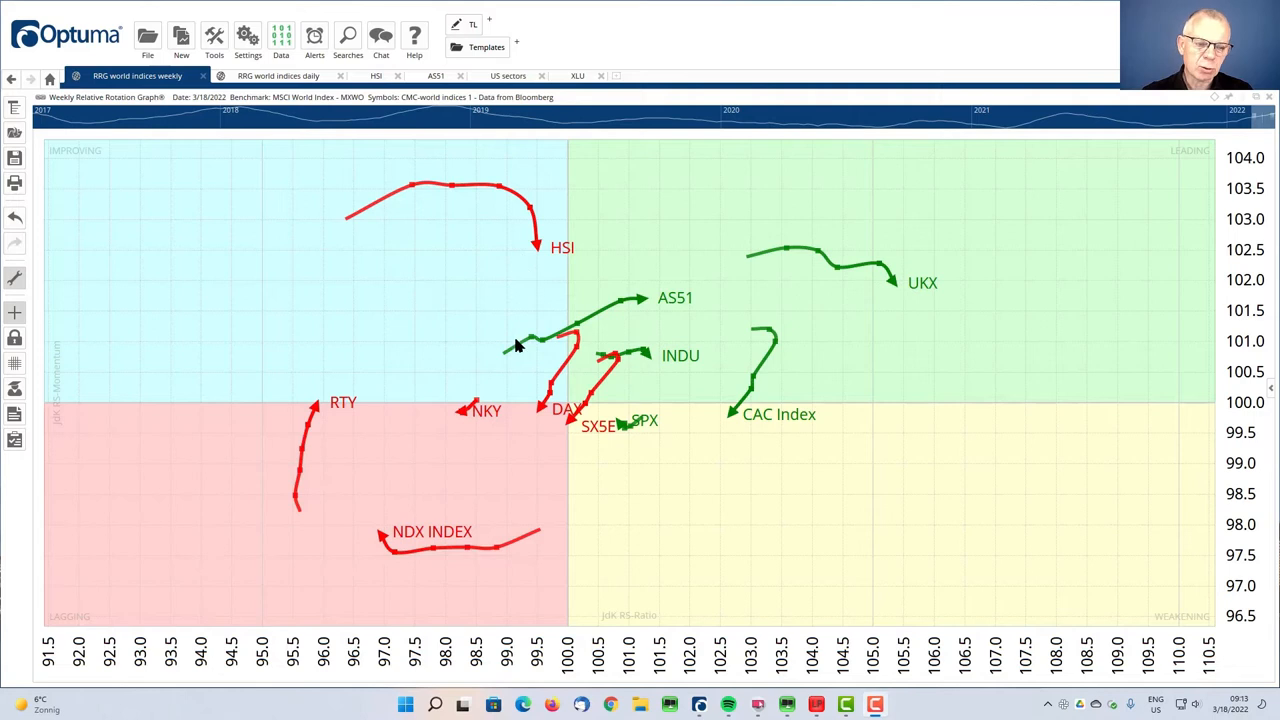
pyautogui.moveTo(435, 456)
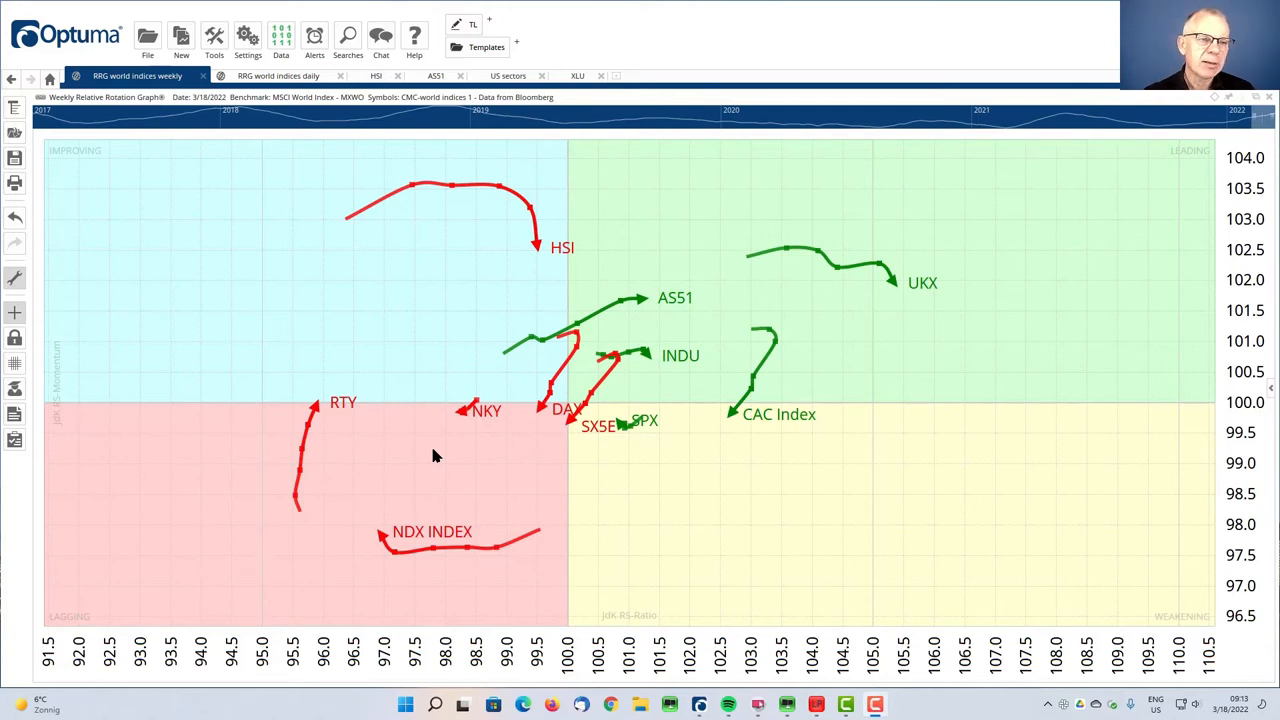
pyautogui.moveTo(389, 255)
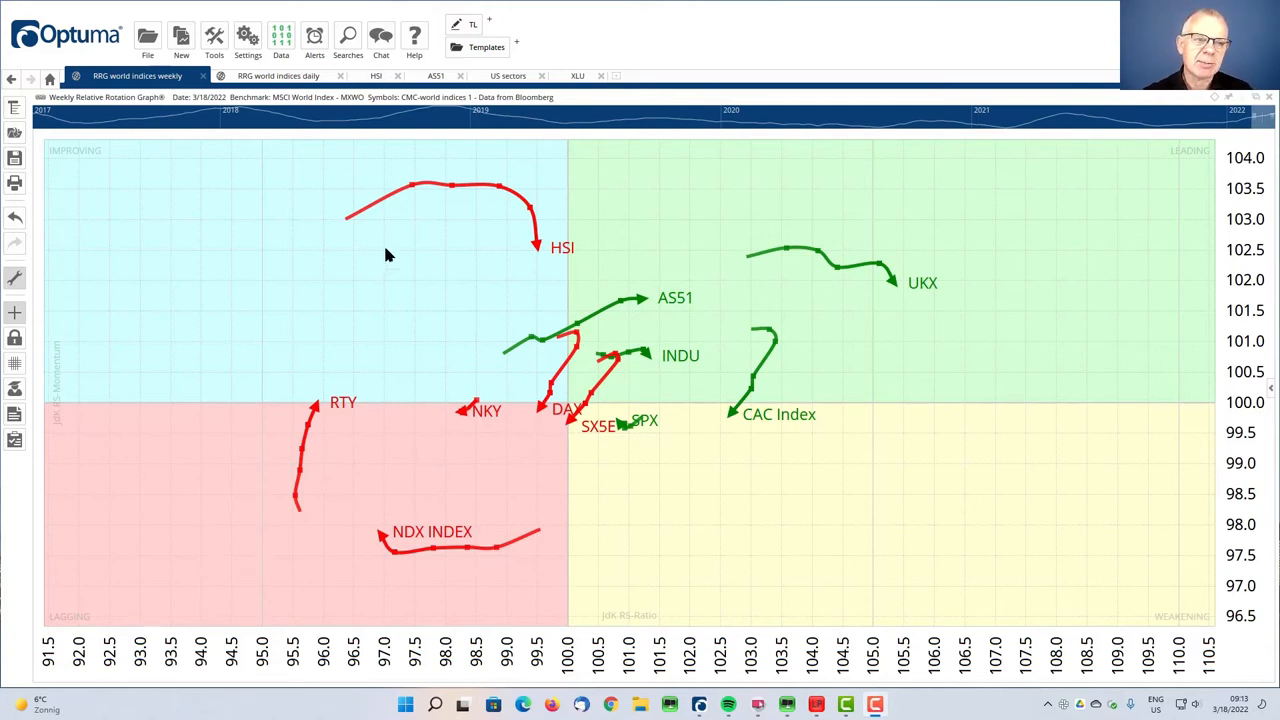
pyautogui.moveTo(505, 390)
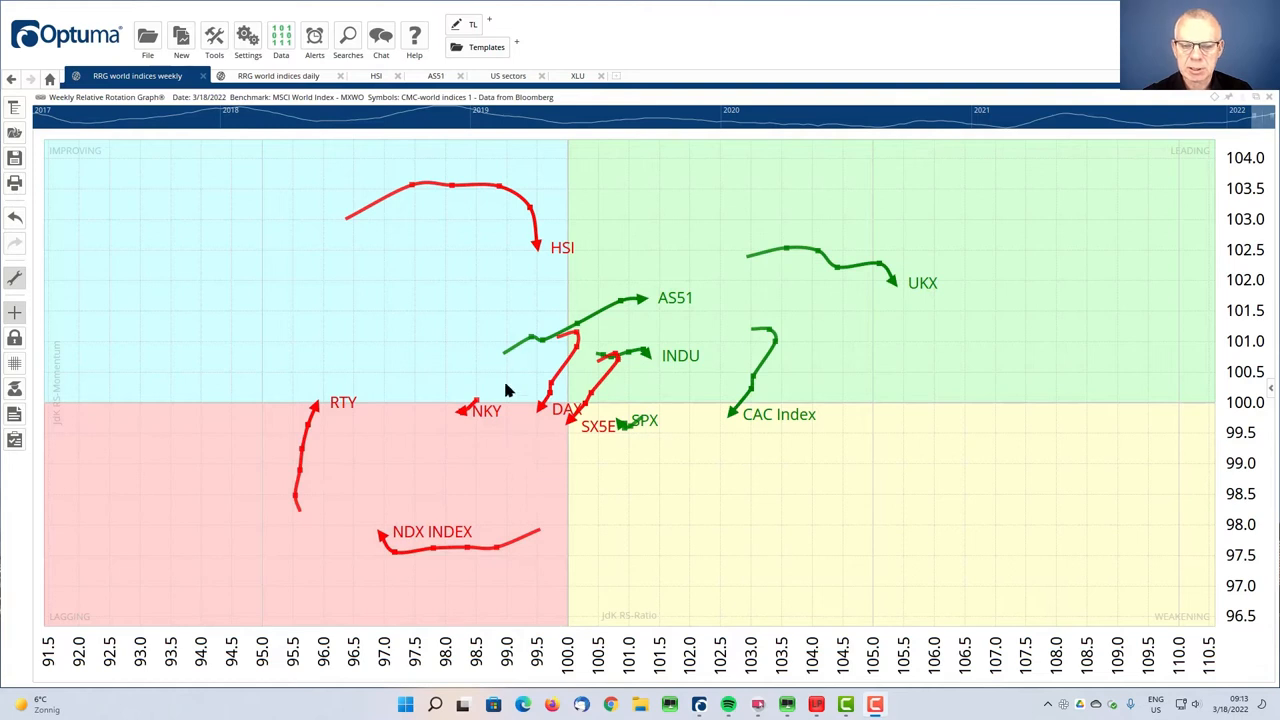
pyautogui.moveTo(313, 318)
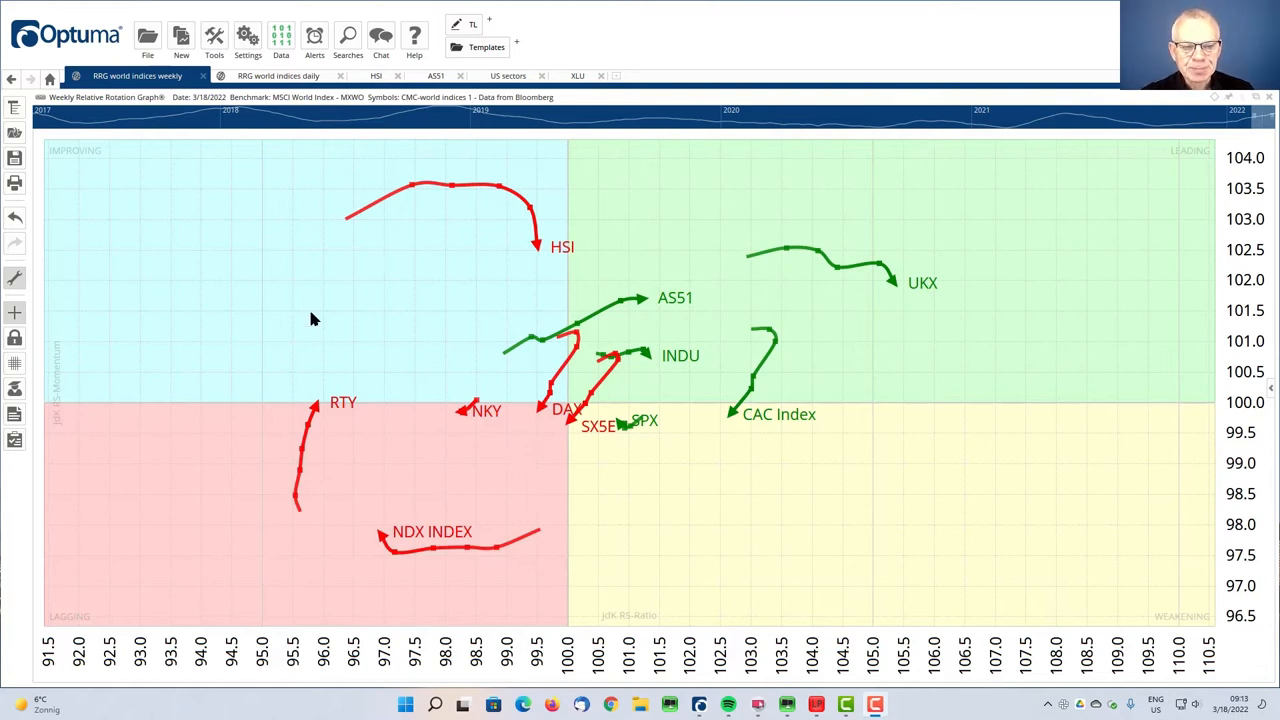
pyautogui.moveTo(340, 308)
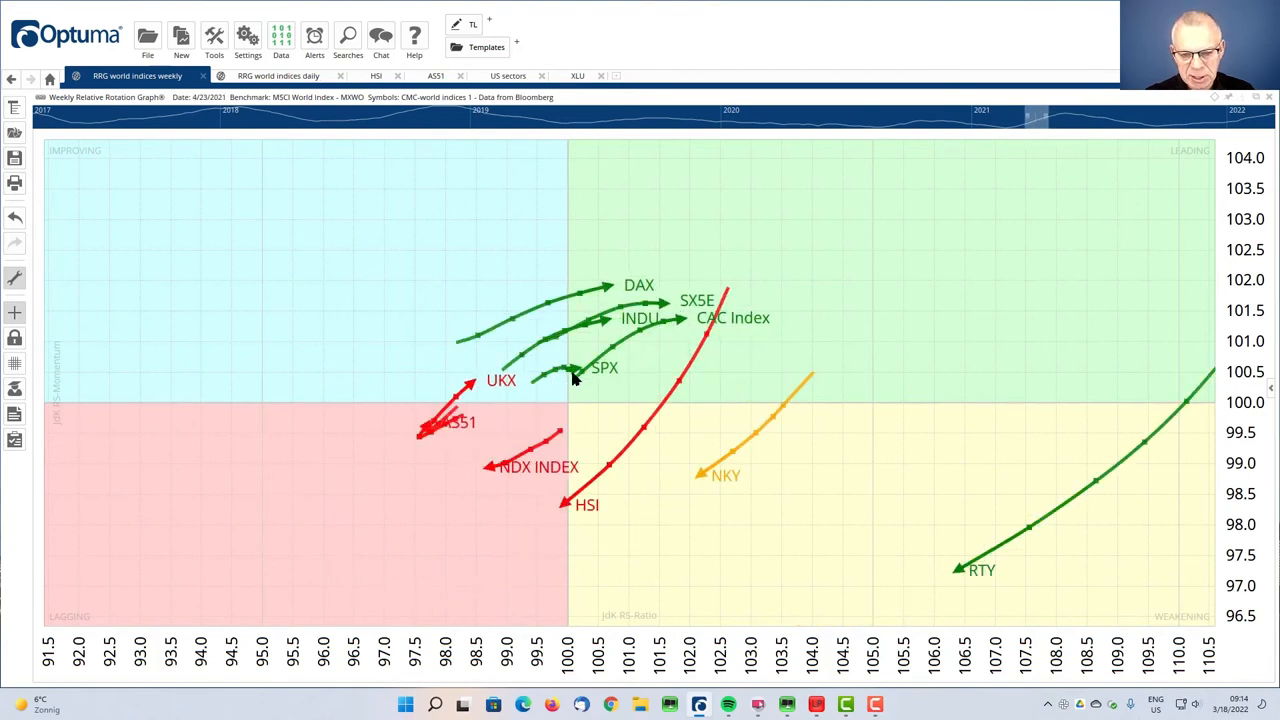
pyautogui.moveTo(512, 410)
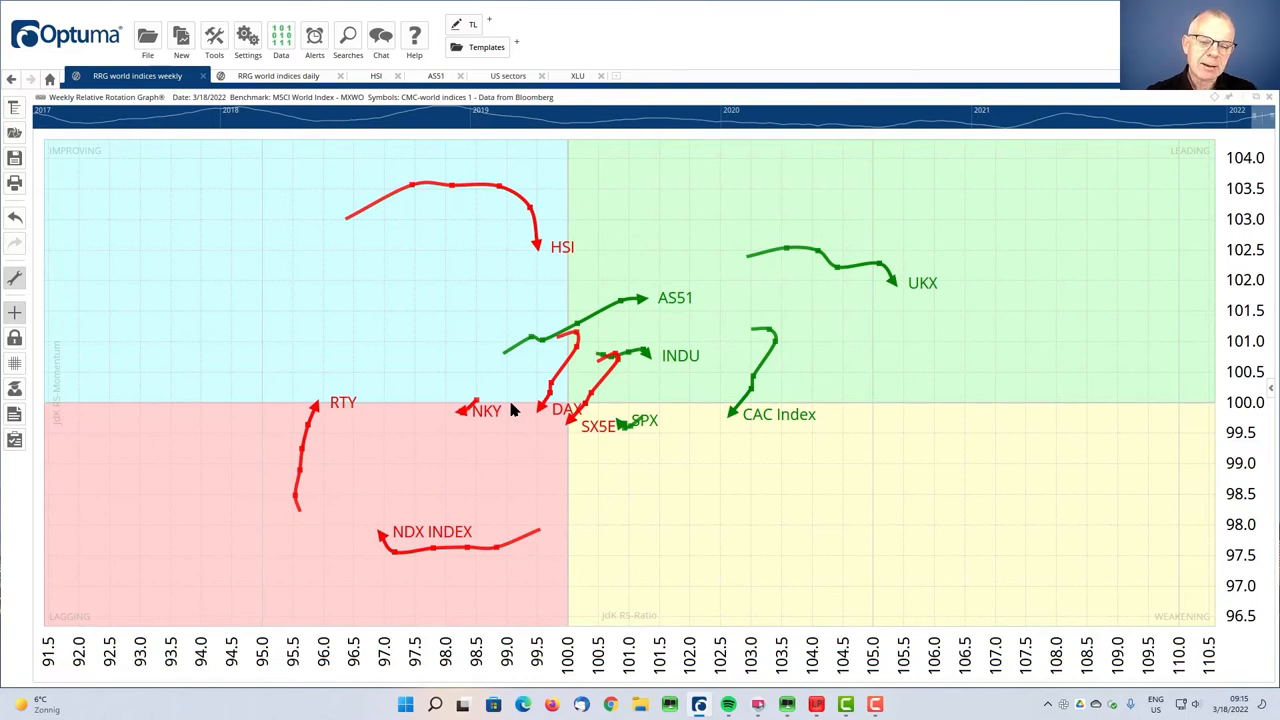
pyautogui.moveTo(462, 444)
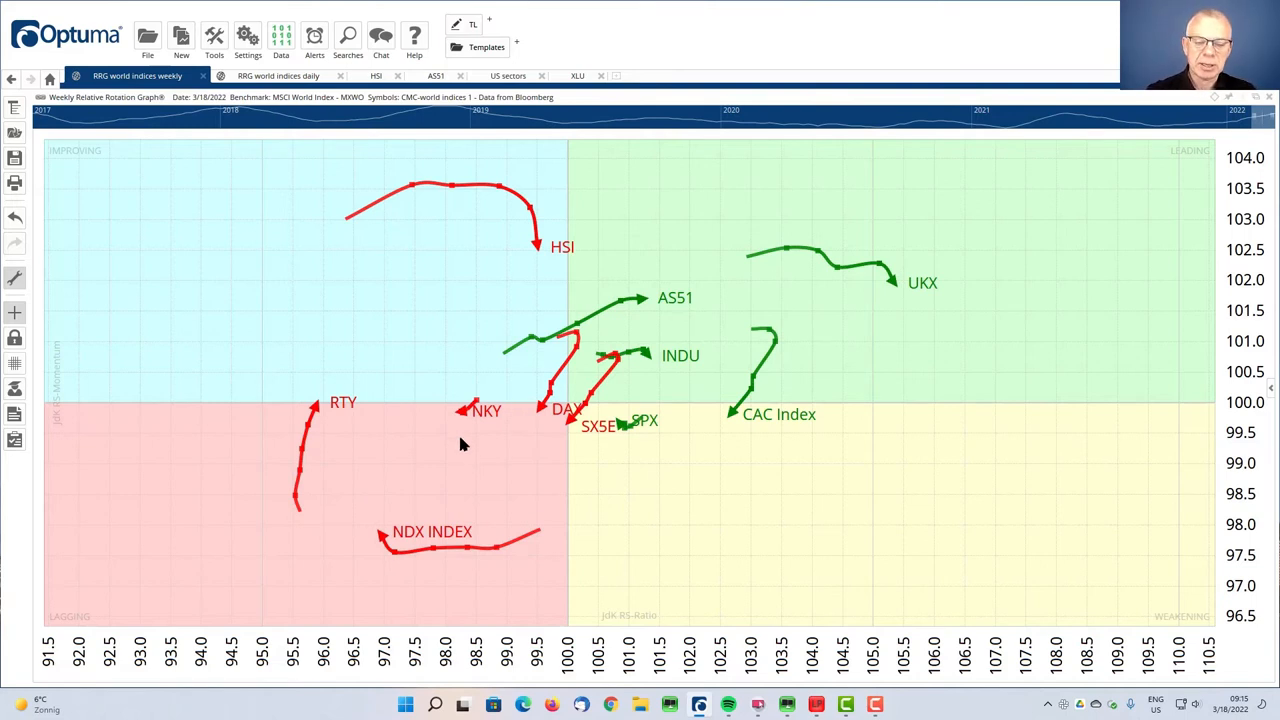
pyautogui.moveTo(364, 436)
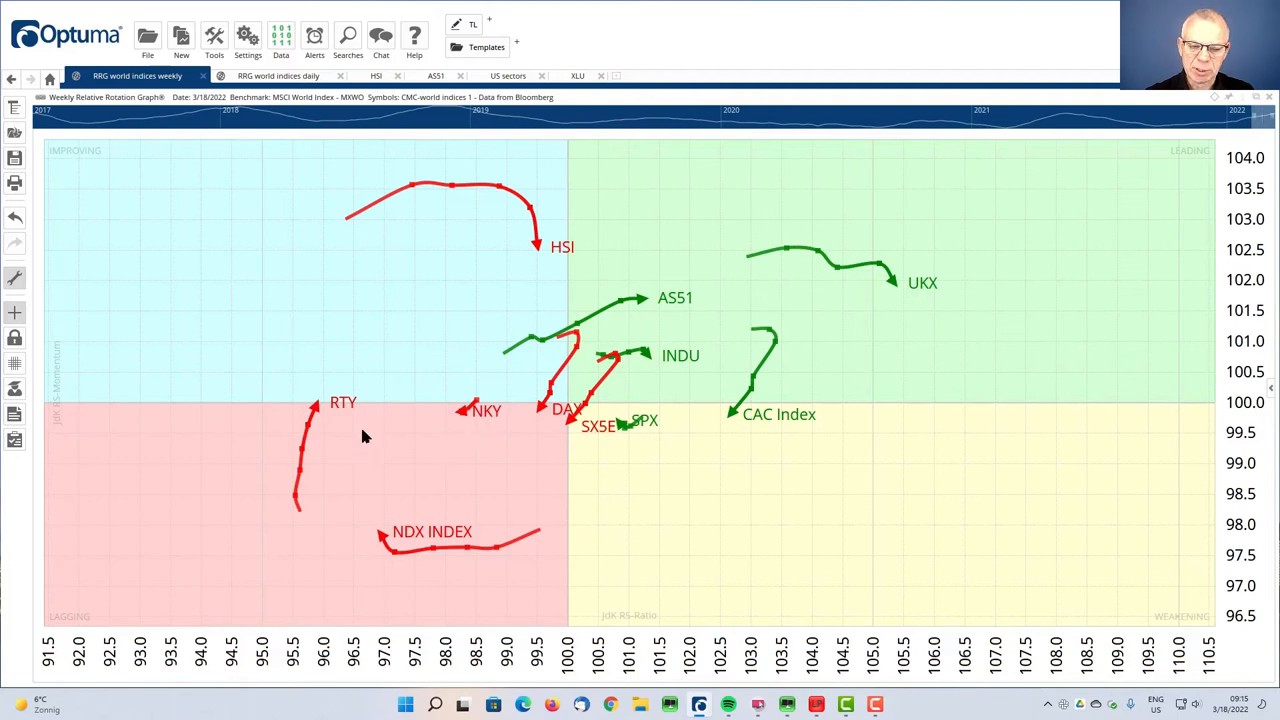
pyautogui.moveTo(450, 538)
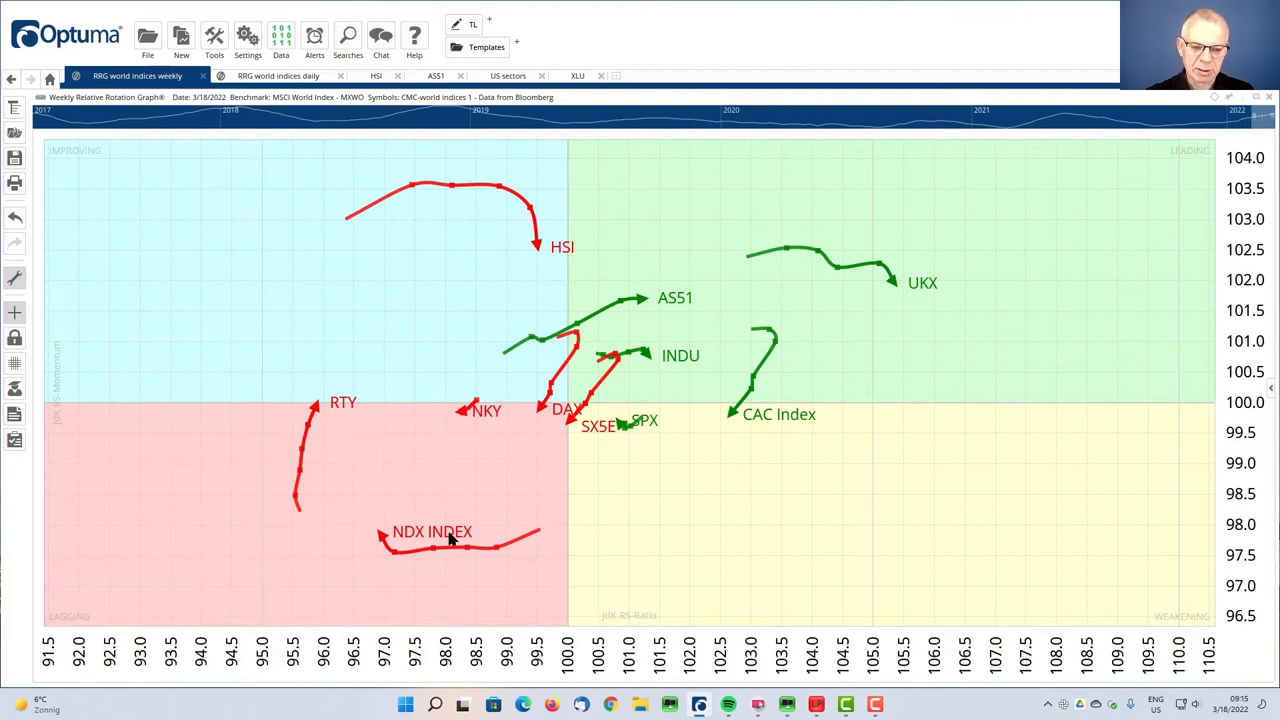
pyautogui.moveTo(428, 543)
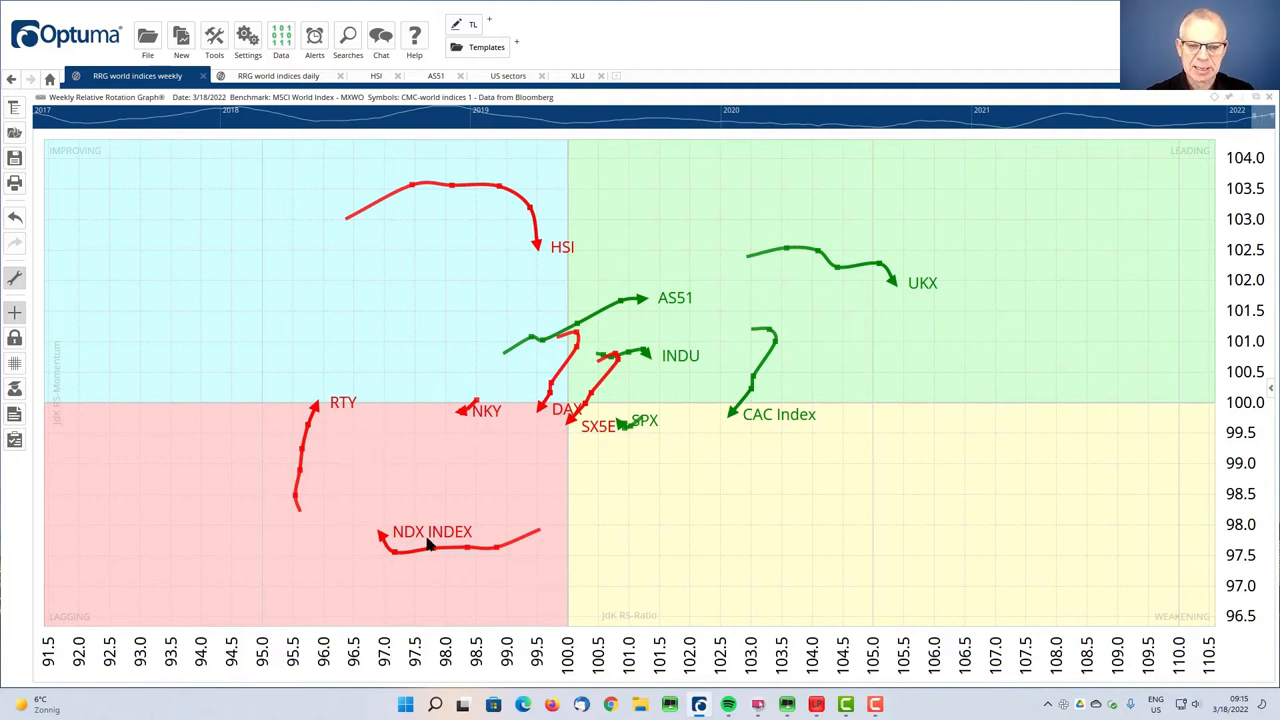
pyautogui.moveTo(347, 289)
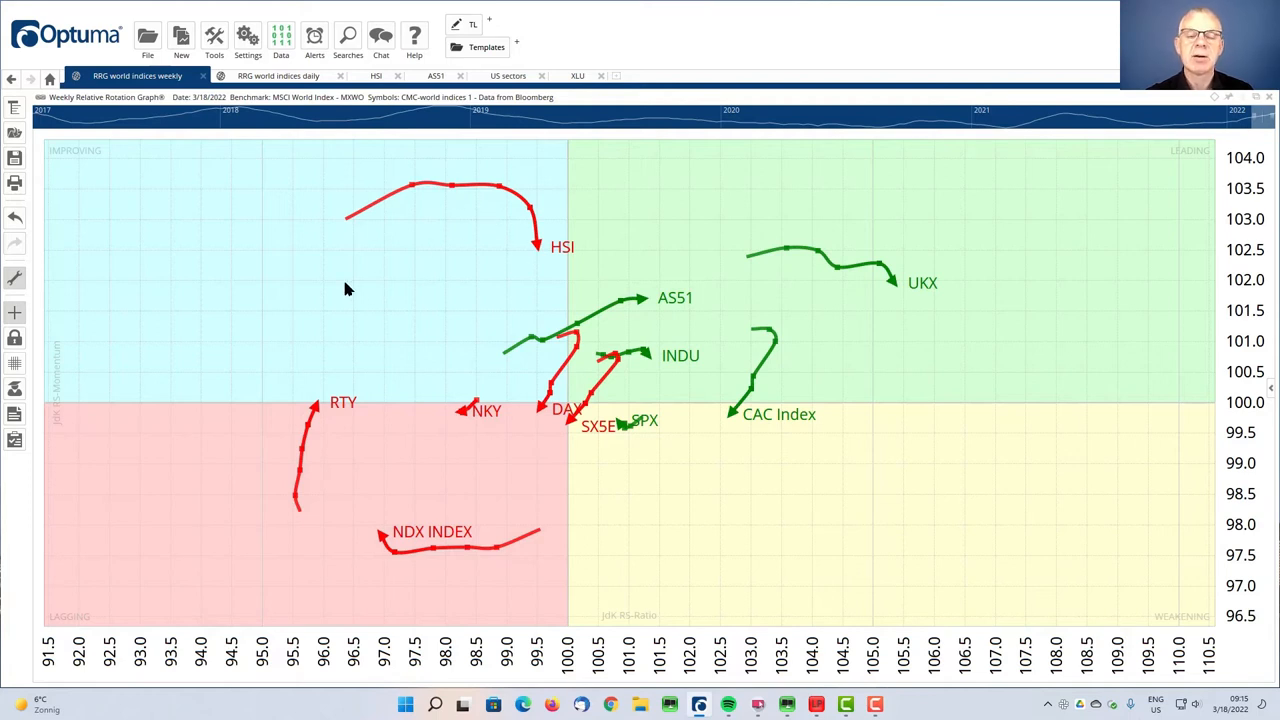
pyautogui.moveTo(420, 386)
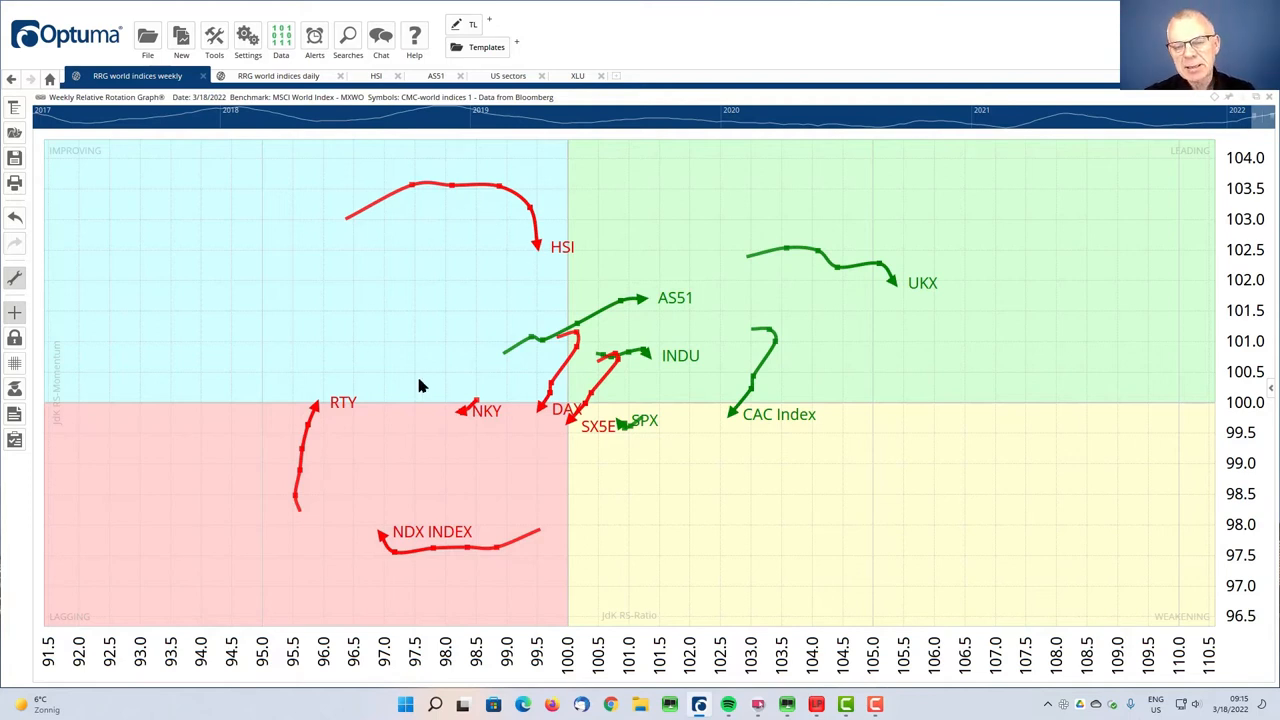
pyautogui.moveTo(535, 357)
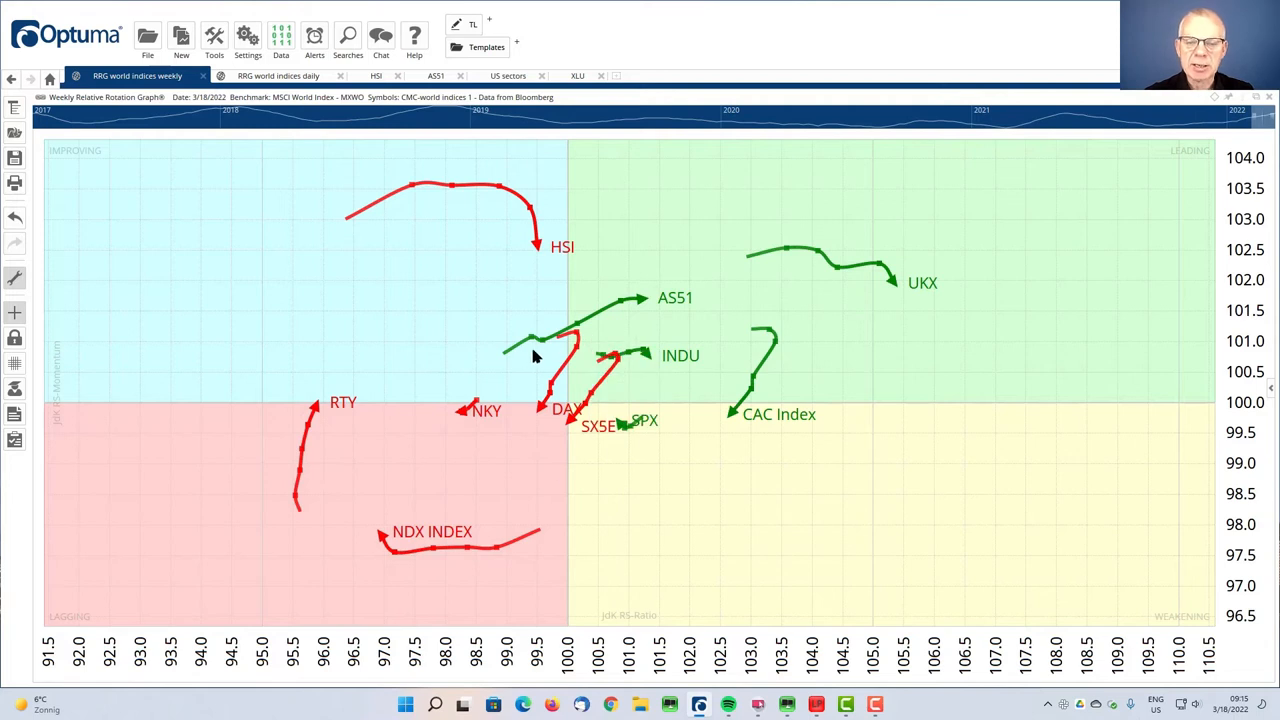
pyautogui.moveTo(628, 332)
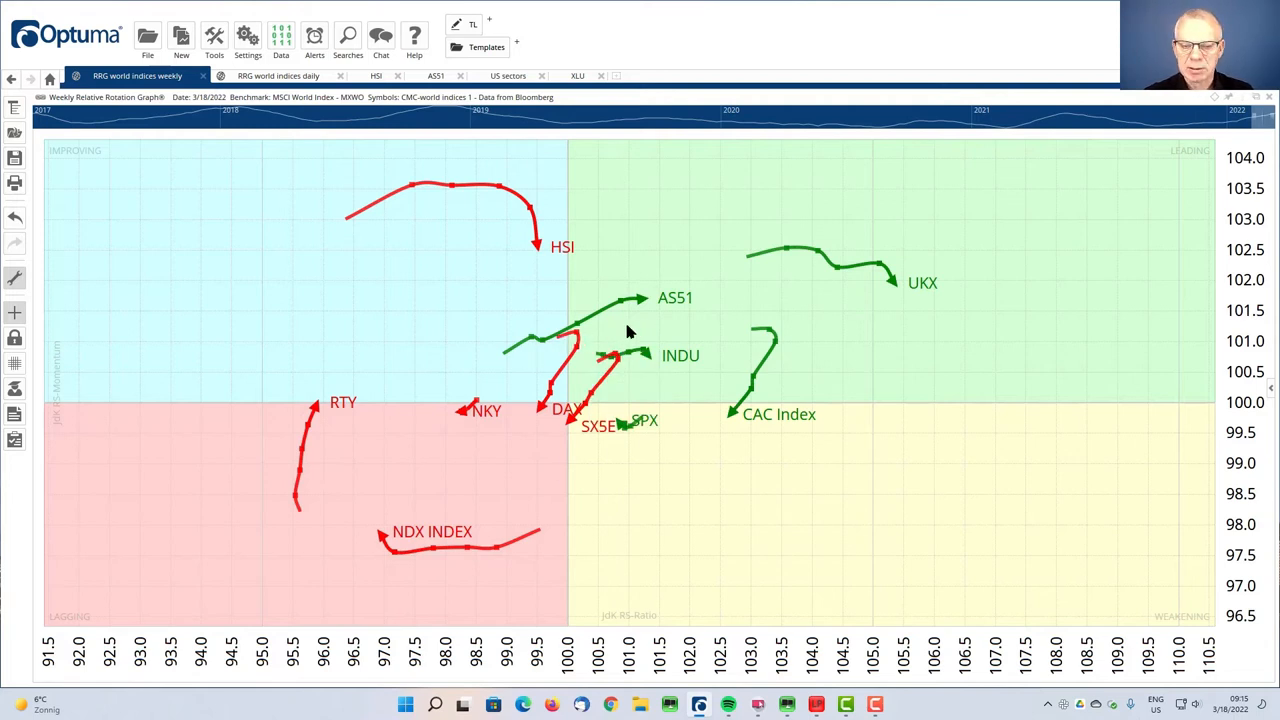
pyautogui.moveTo(647, 321)
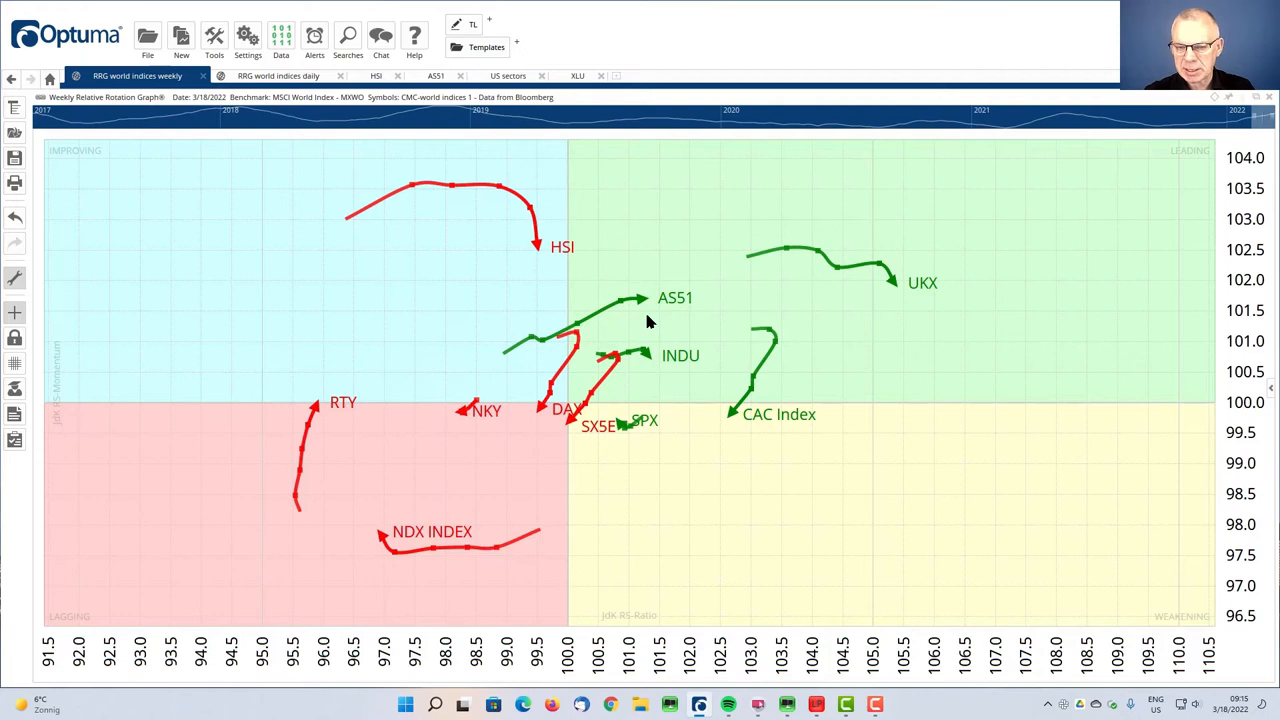
pyautogui.moveTo(420, 213)
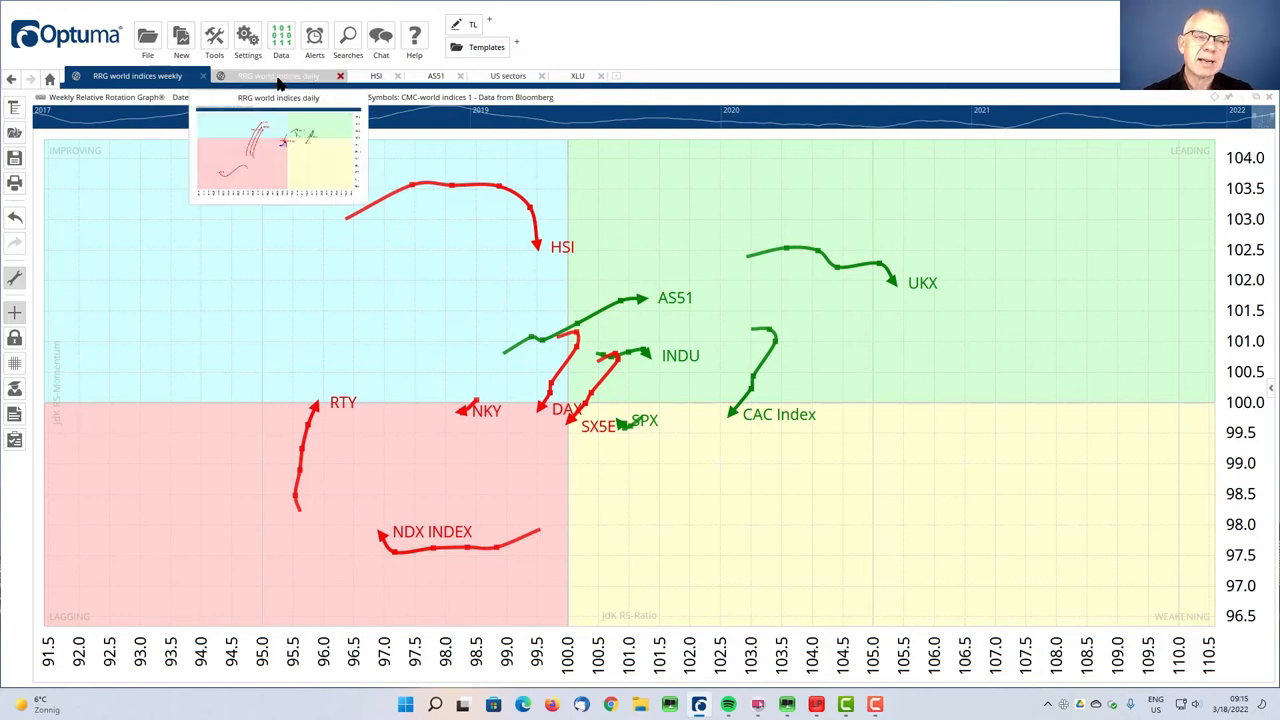
# - Show the daily world indices RRG, with DAX, STOXX and CAC tails entering Improving
pyautogui.click(278, 75)
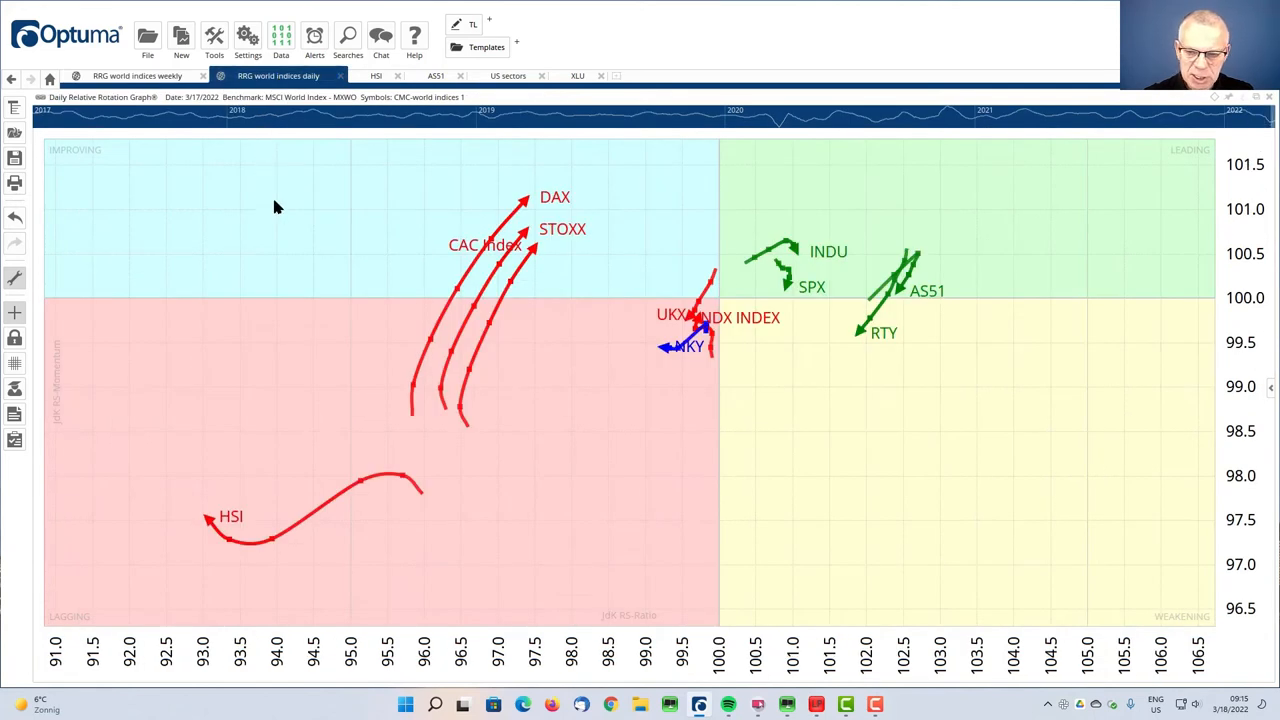
pyautogui.moveTo(490, 343)
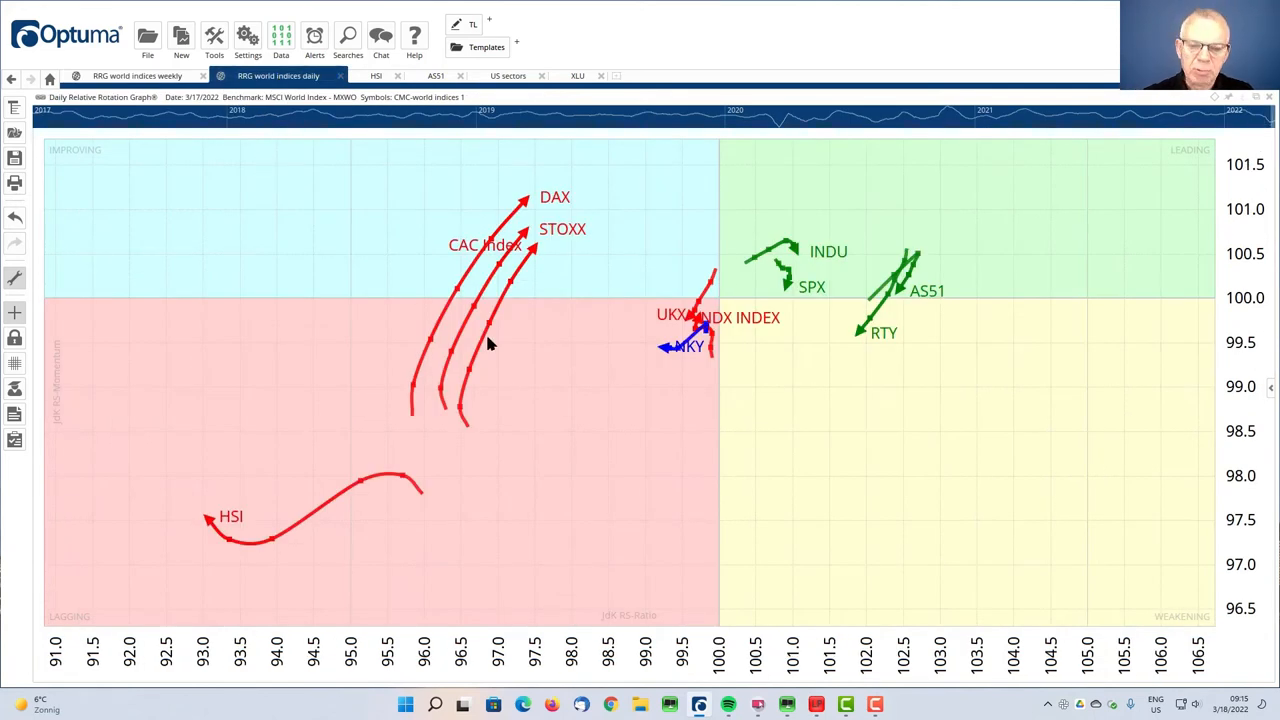
pyautogui.moveTo(575, 400)
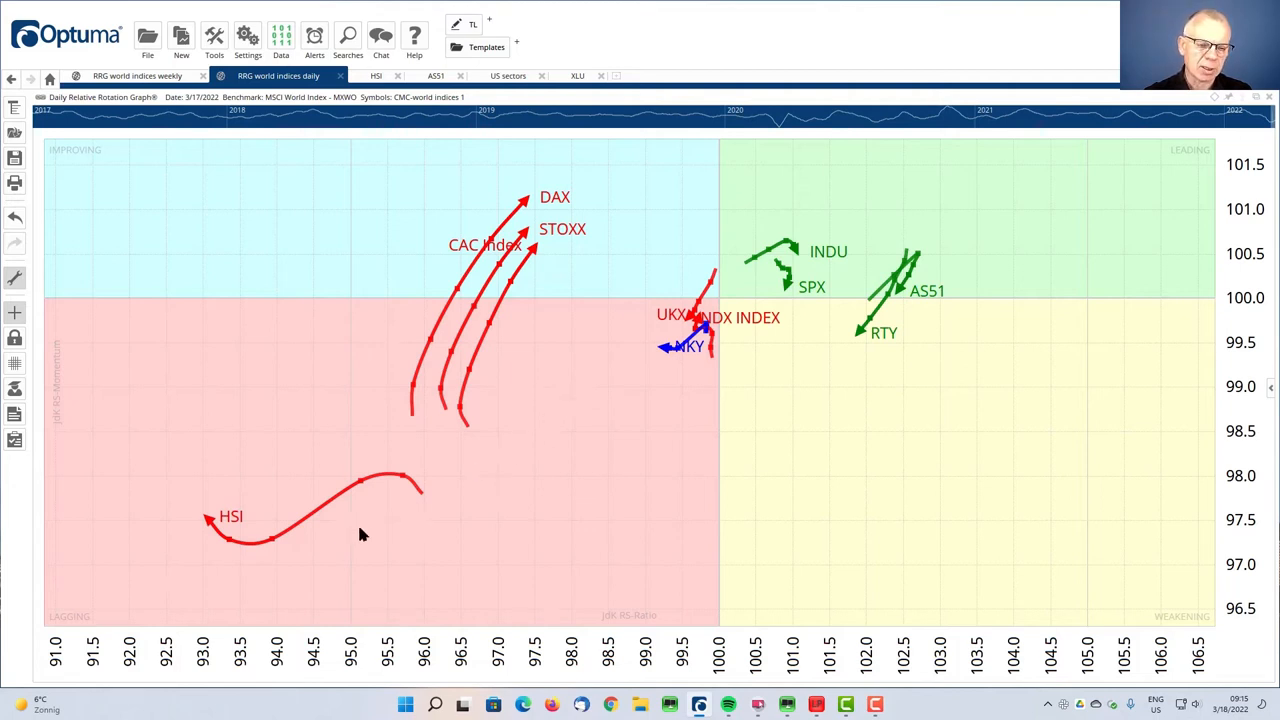
pyautogui.moveTo(268, 545)
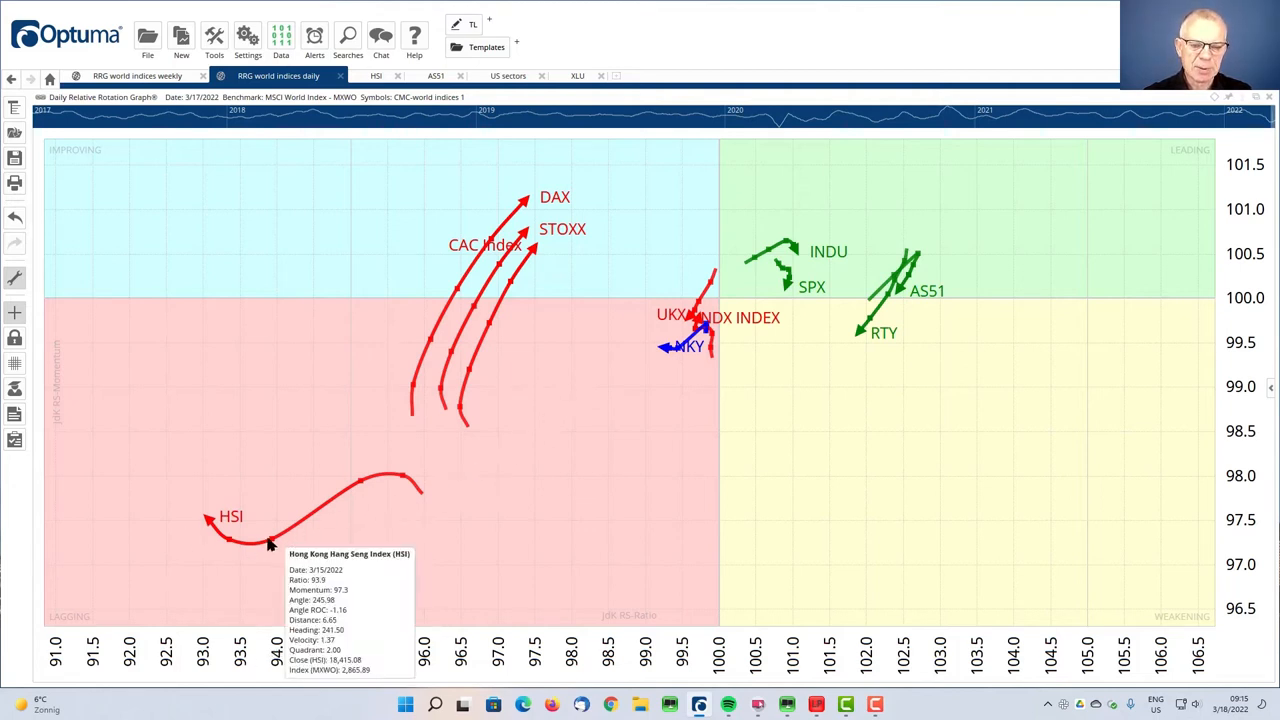
pyautogui.moveTo(533, 499)
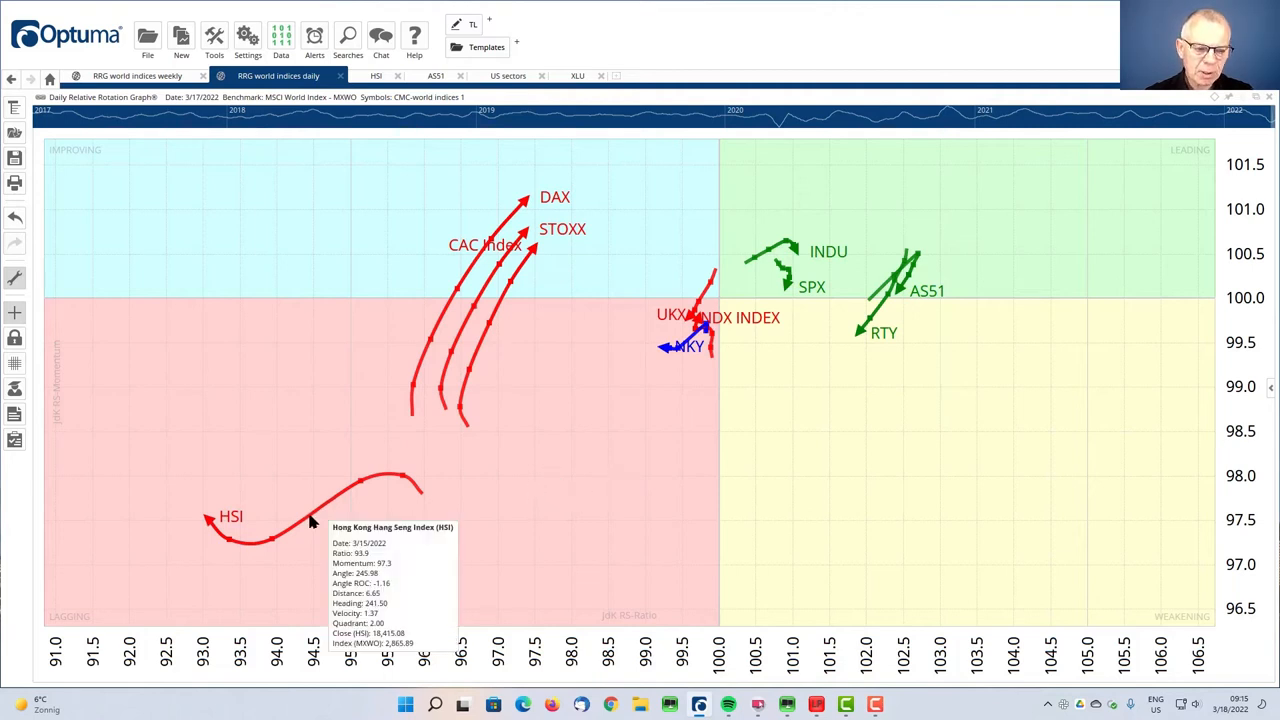
pyautogui.moveTo(903, 350)
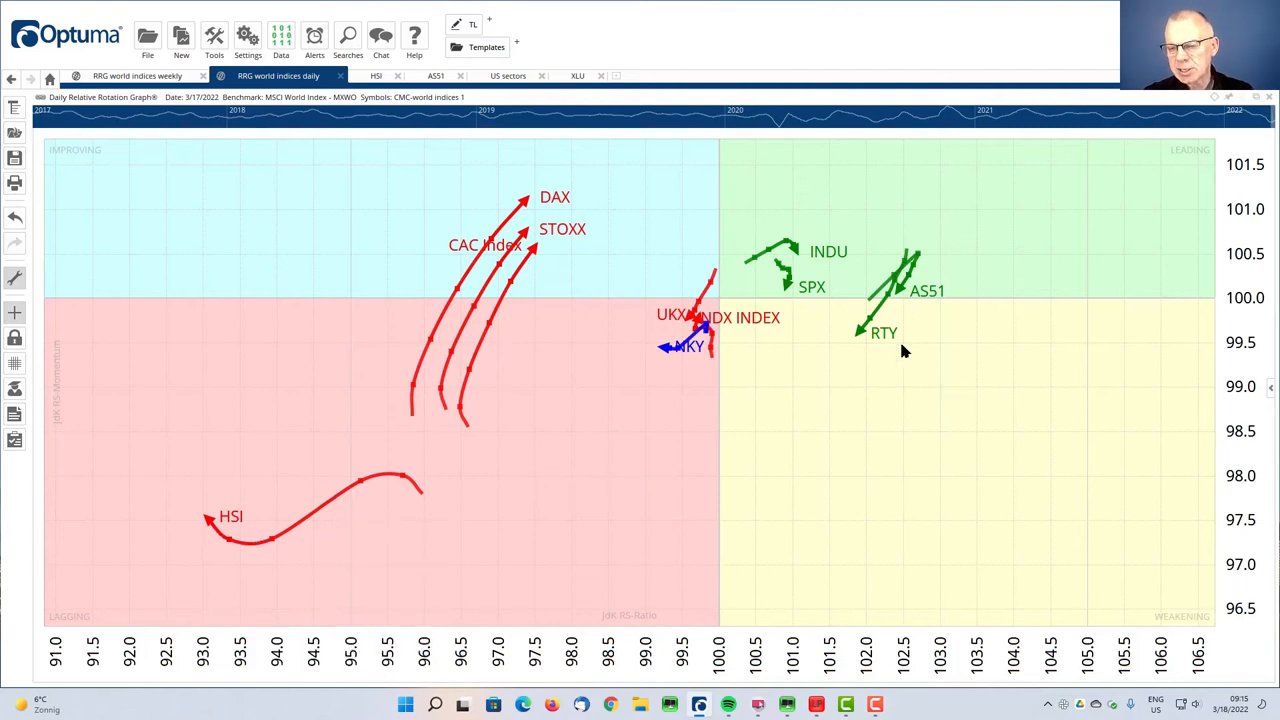
pyautogui.moveTo(854, 298)
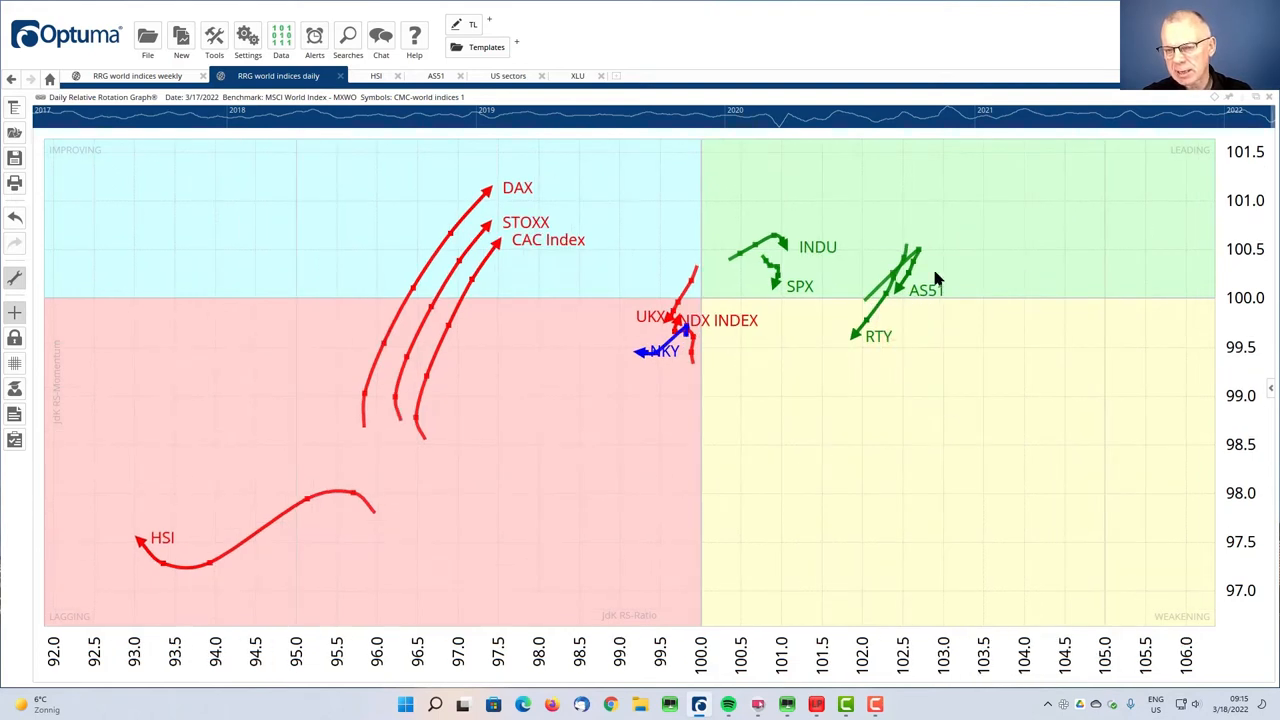
pyautogui.moveTo(680, 452)
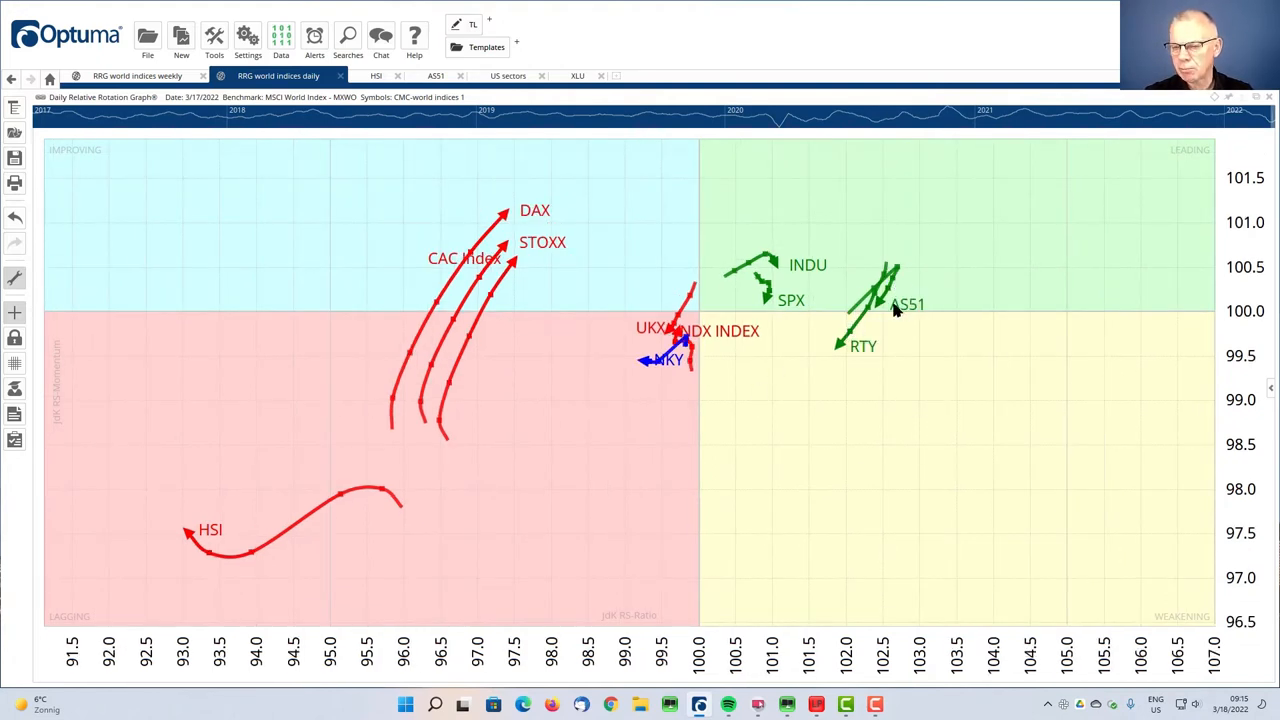
pyautogui.moveTo(920, 372)
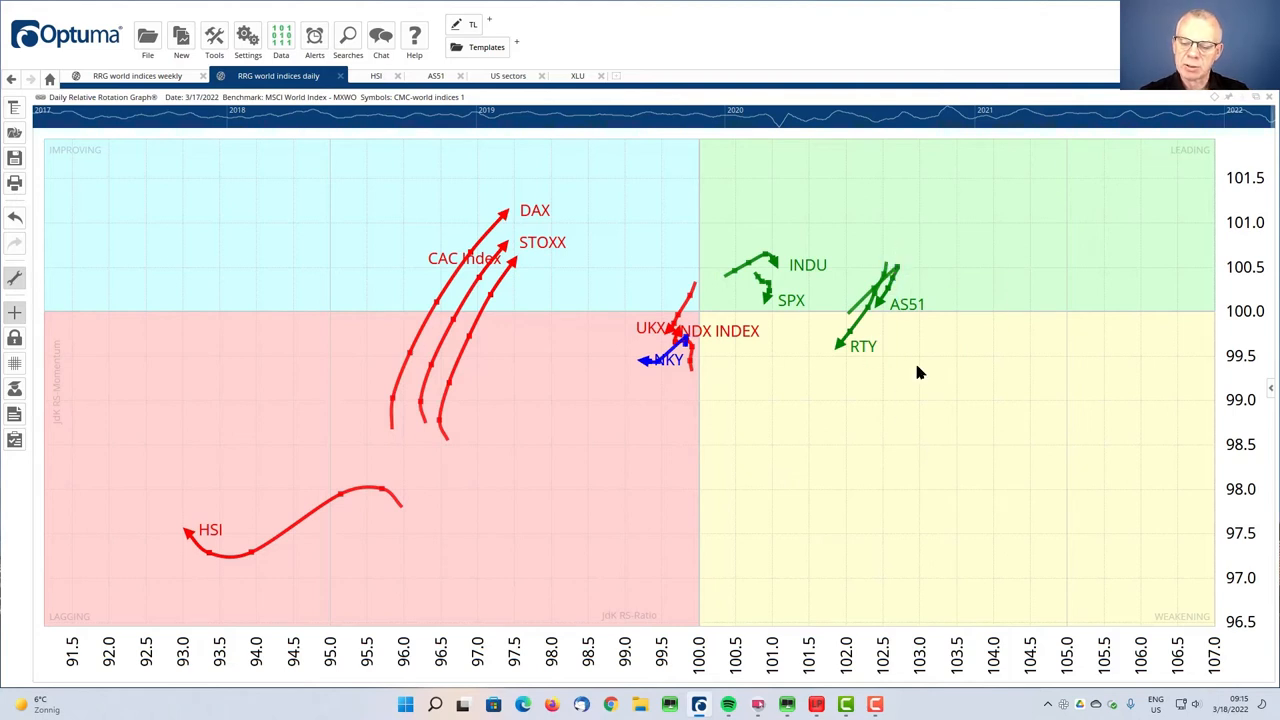
pyautogui.moveTo(892, 260)
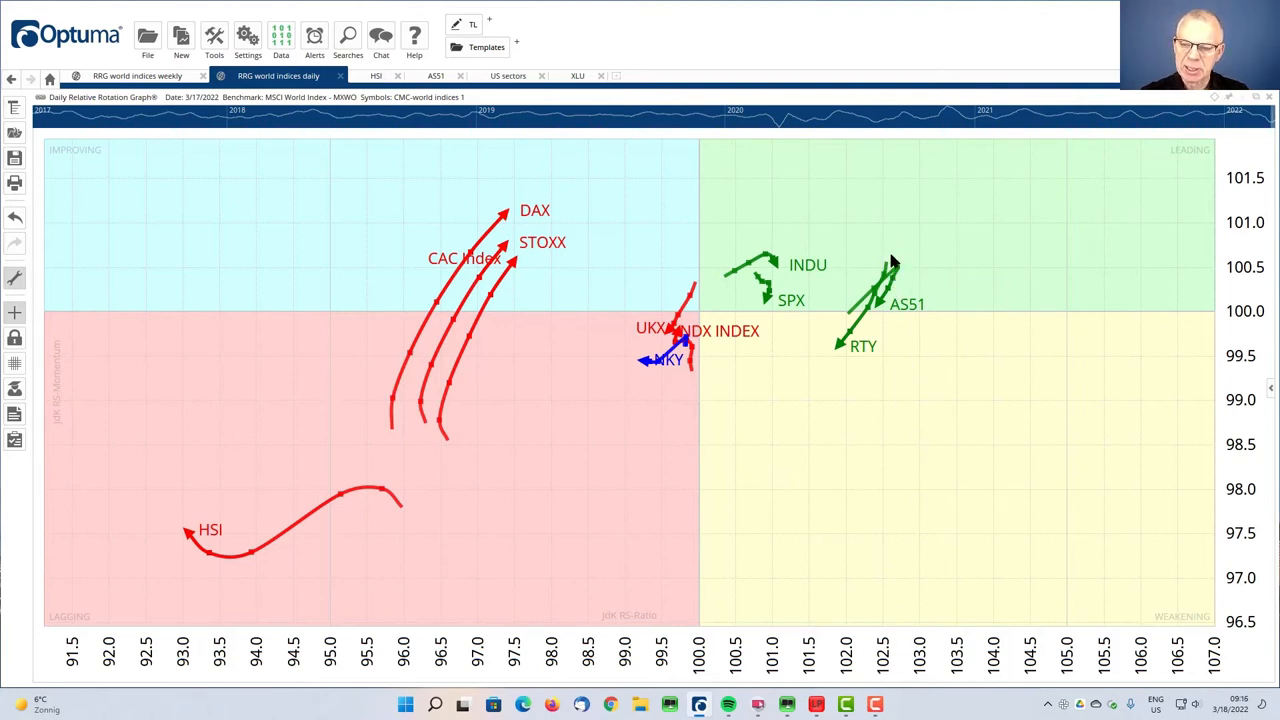
pyautogui.moveTo(880, 635)
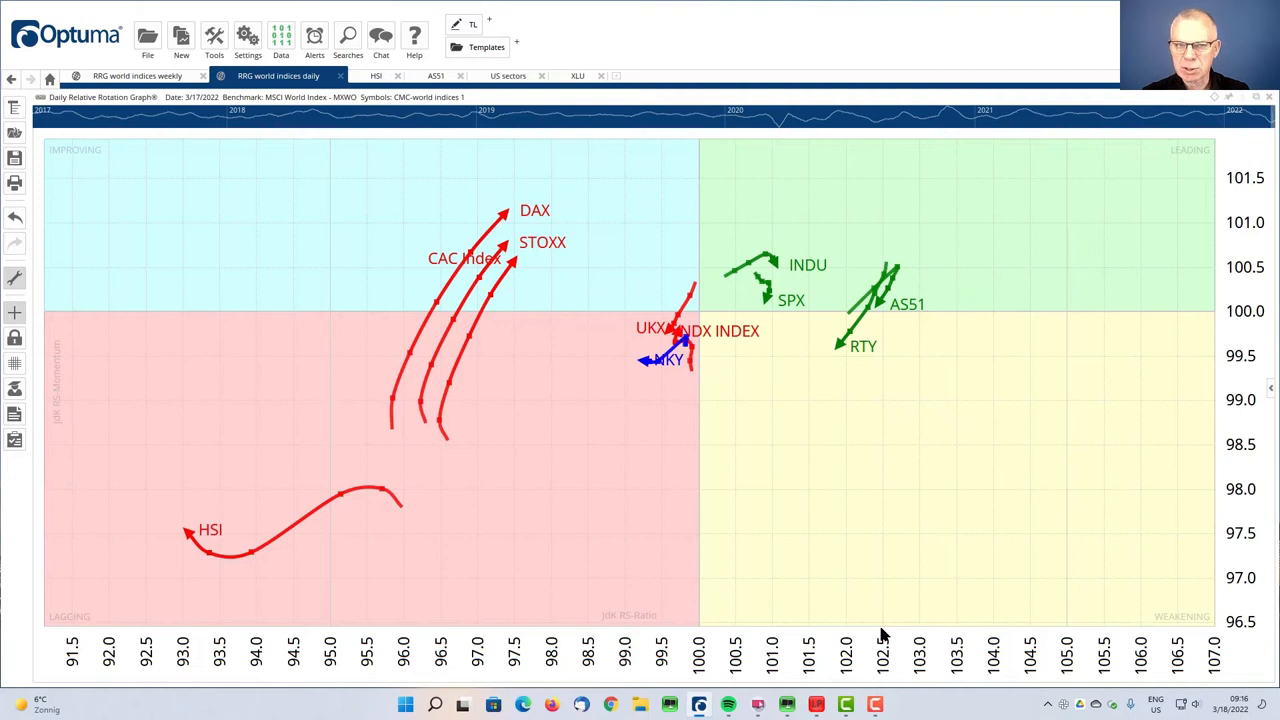
pyautogui.moveTo(838, 325)
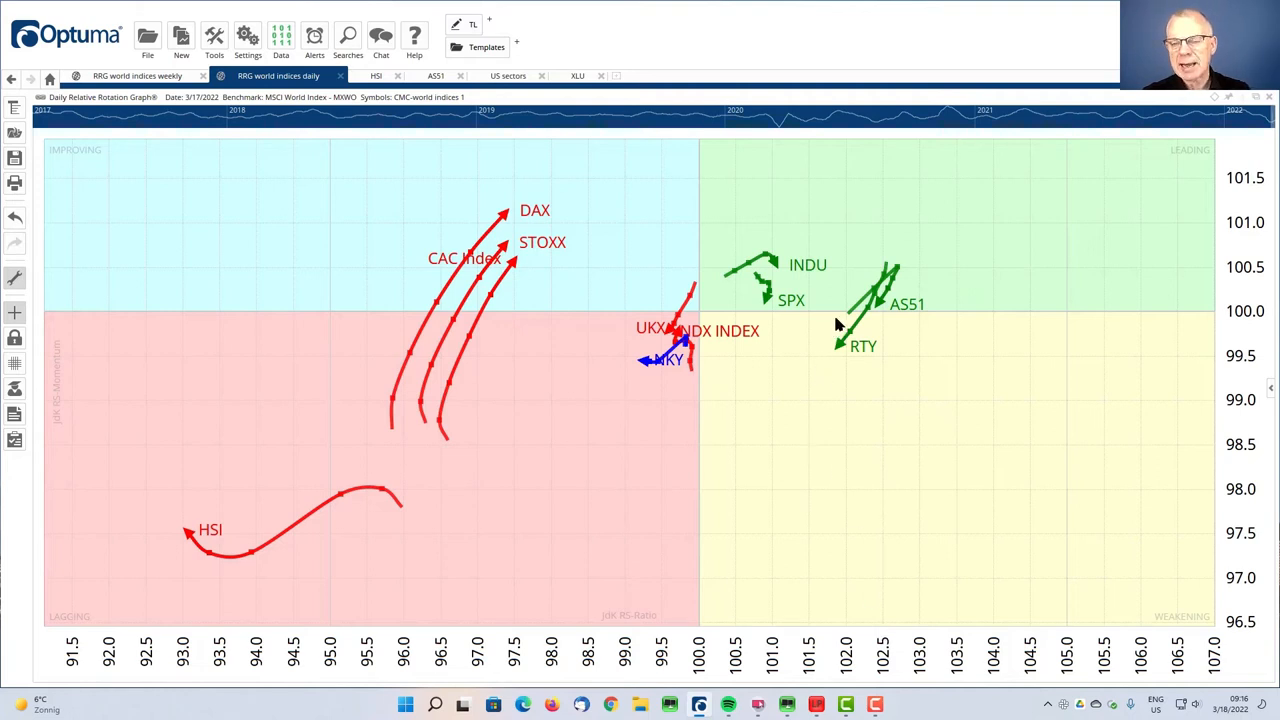
pyautogui.click(137, 75)
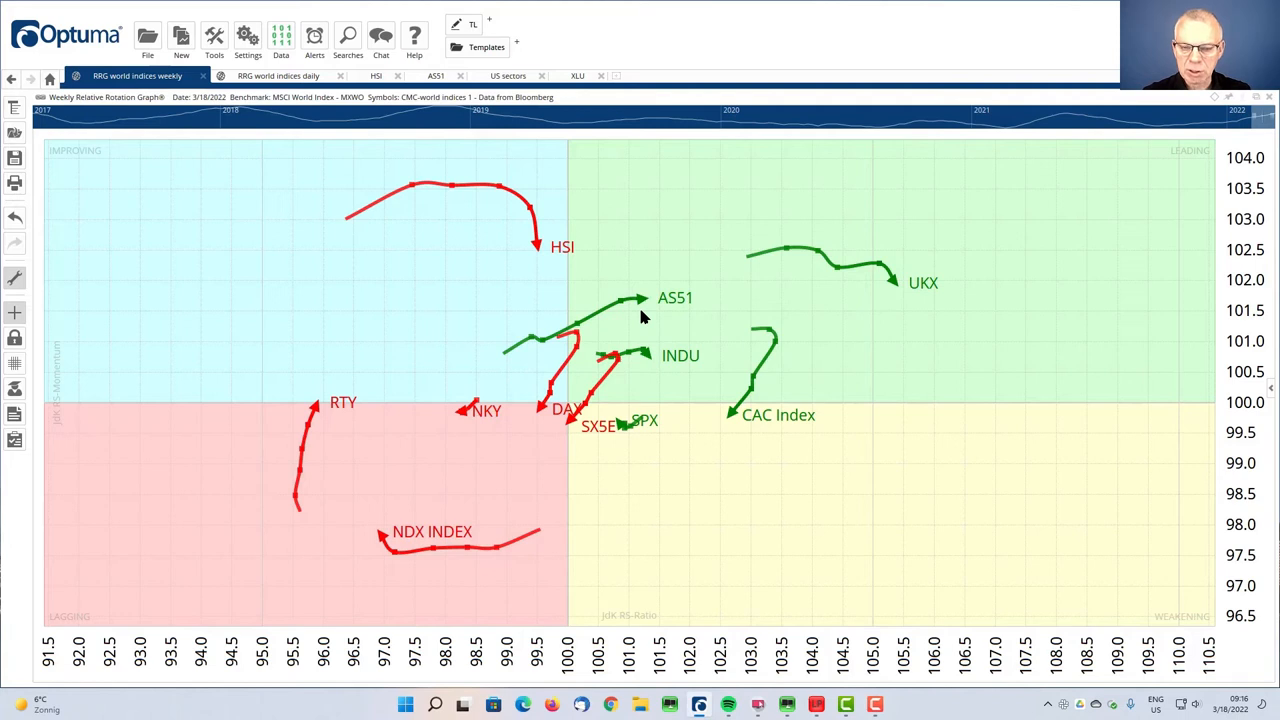
pyautogui.click(278, 75)
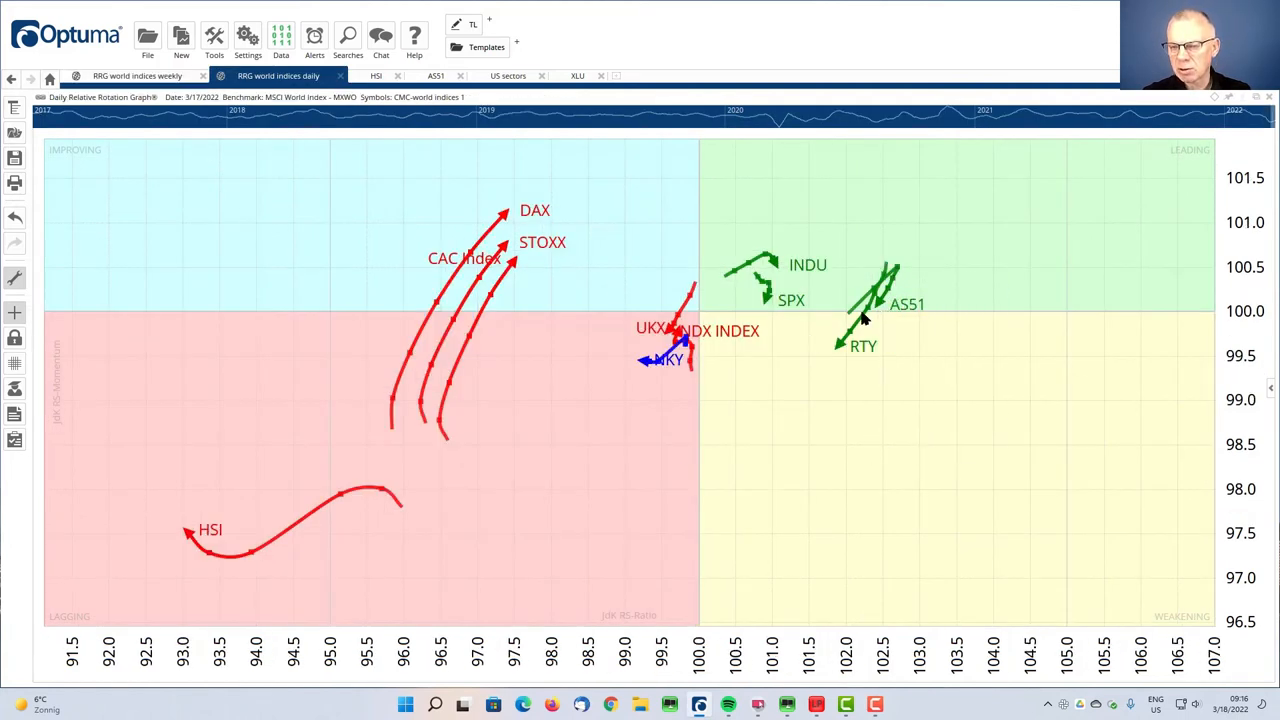
pyautogui.moveTo(868, 345)
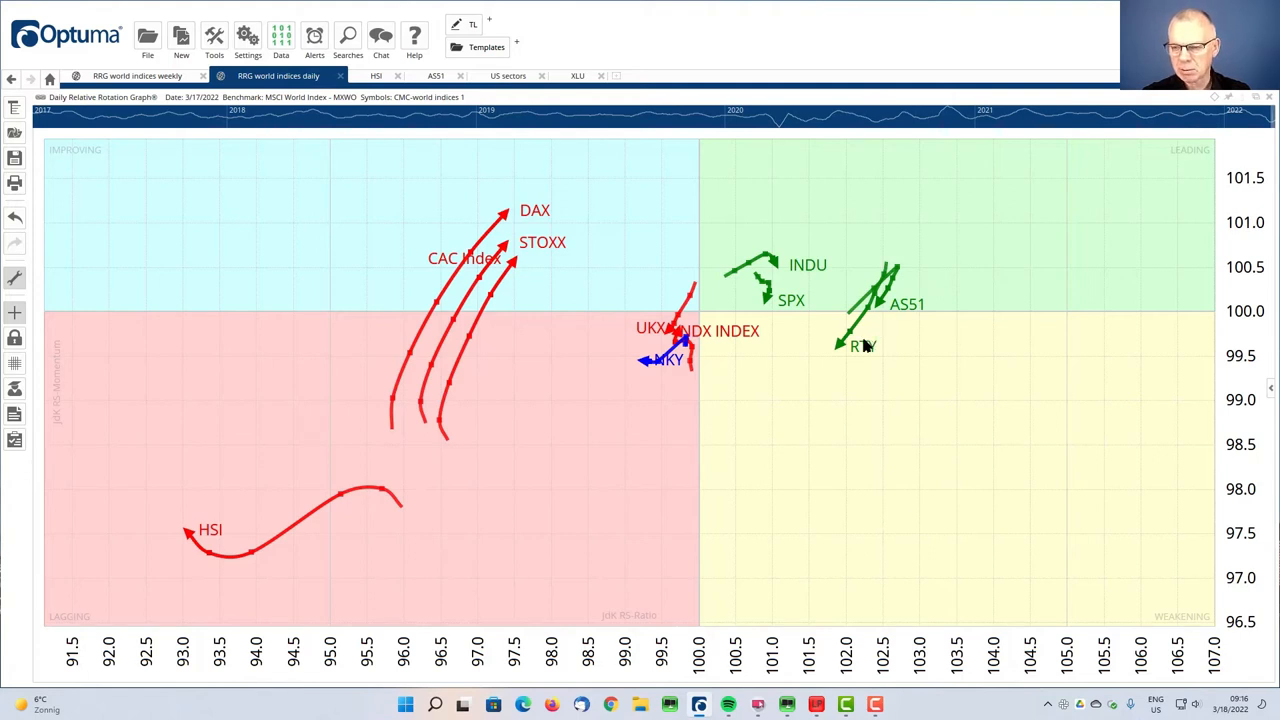
pyautogui.moveTo(875, 265)
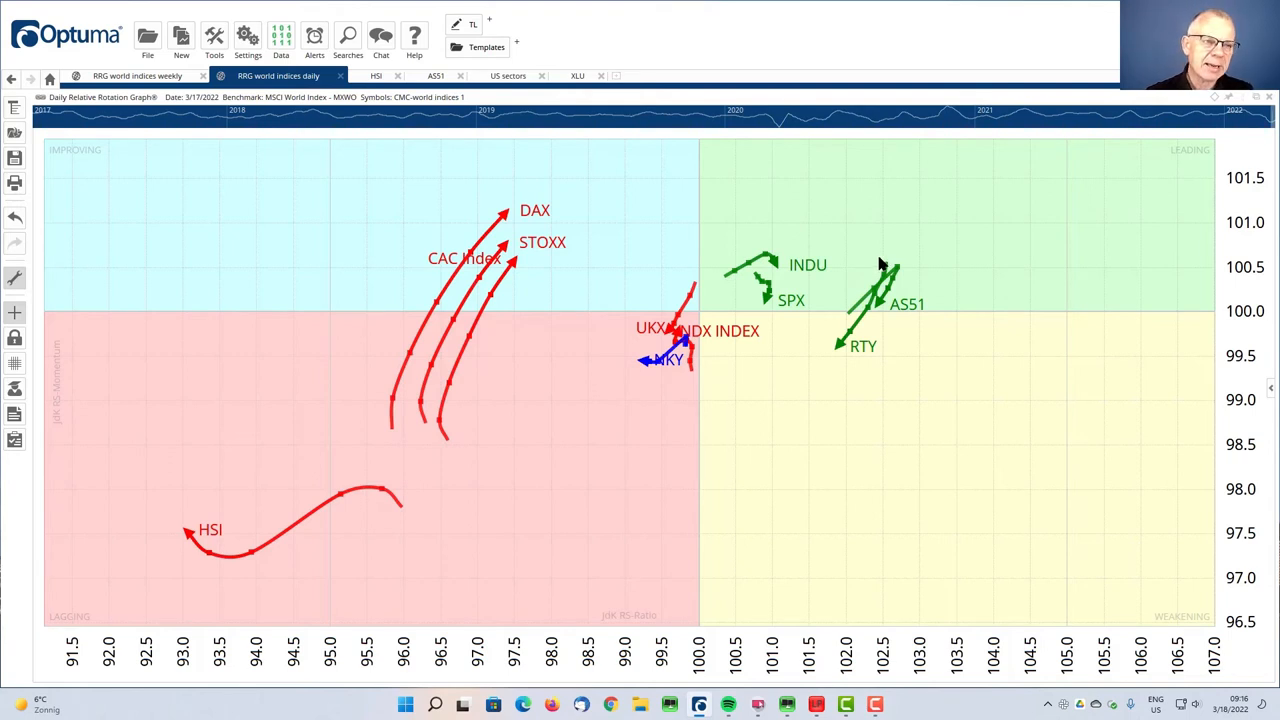
pyautogui.moveTo(156, 205)
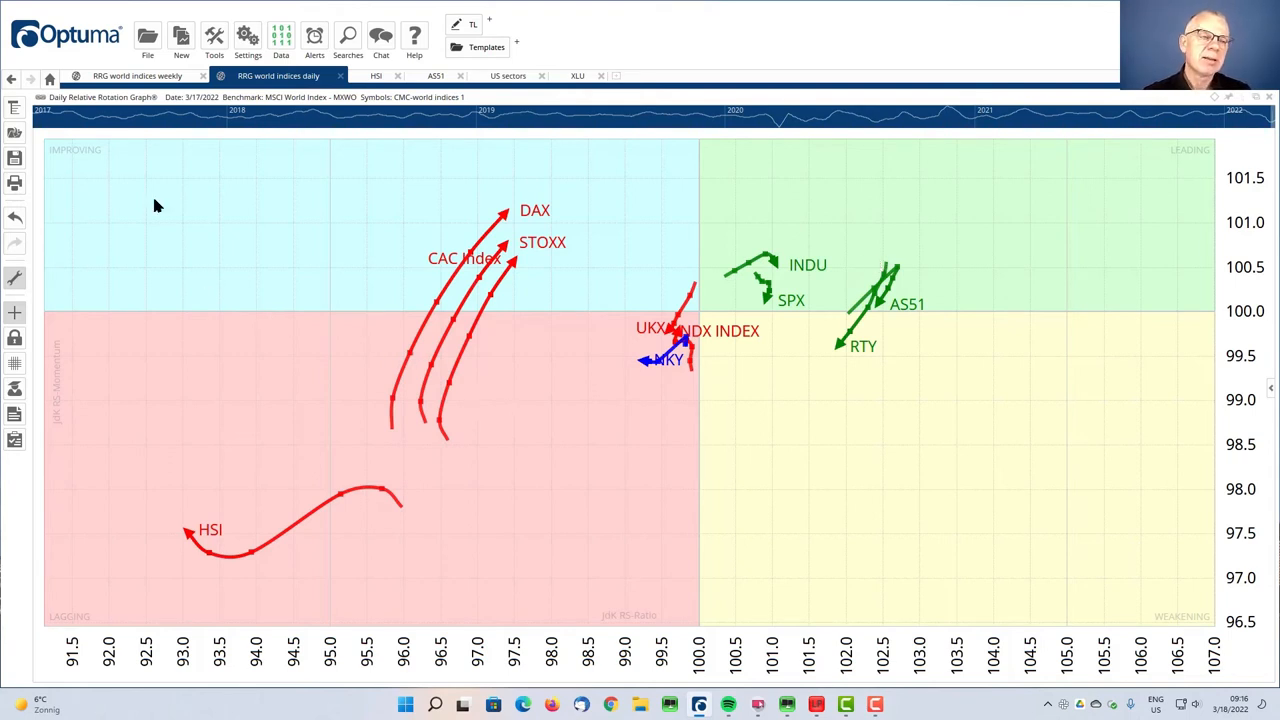
pyautogui.click(137, 75)
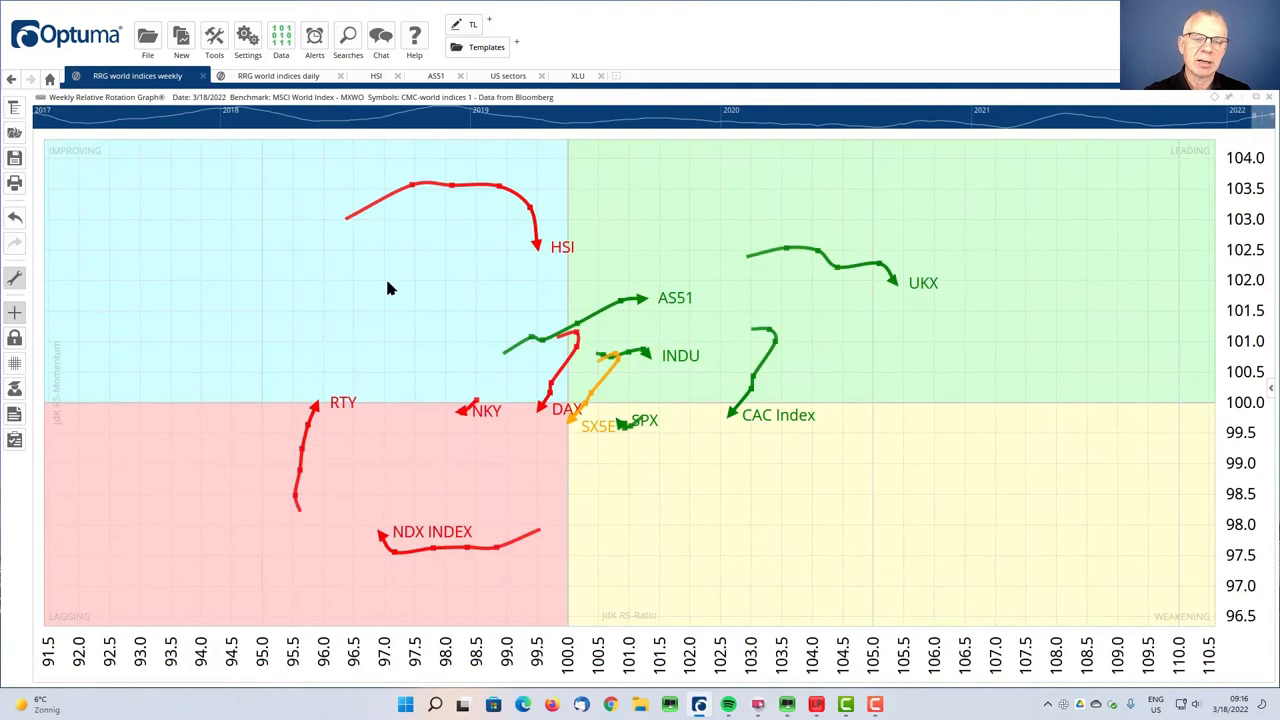
pyautogui.moveTo(508, 263)
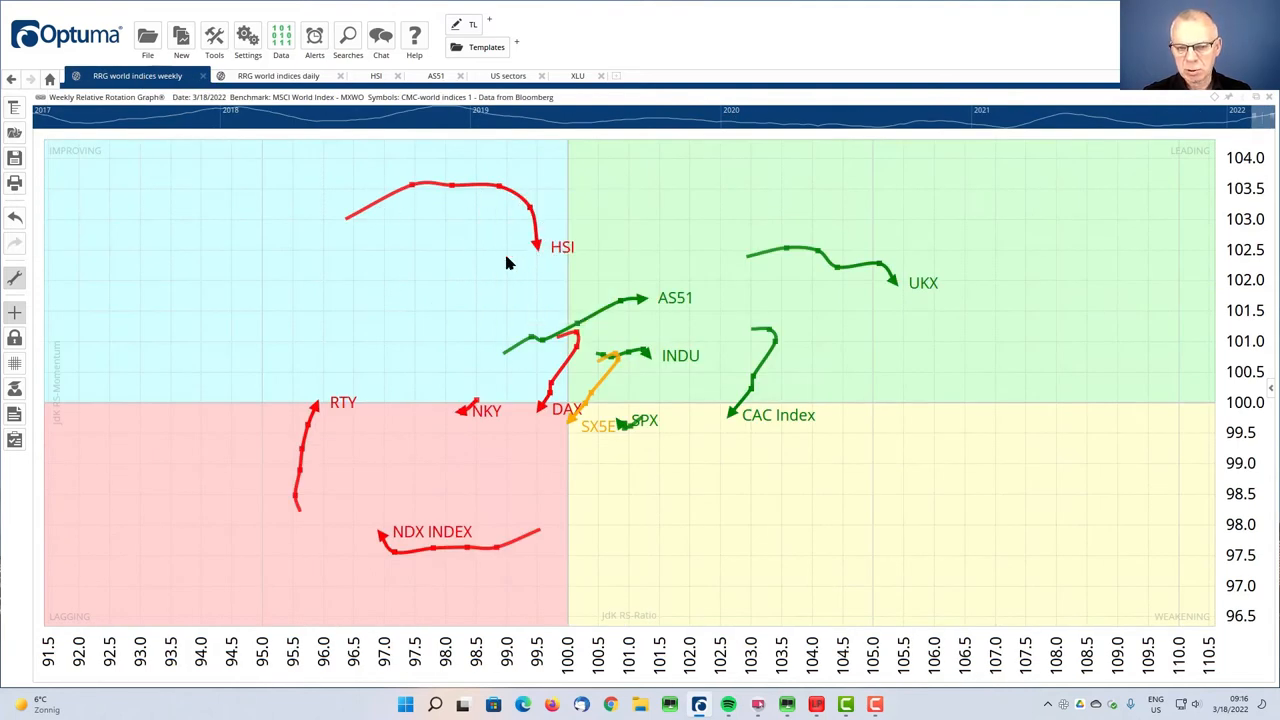
pyautogui.moveTo(190, 108)
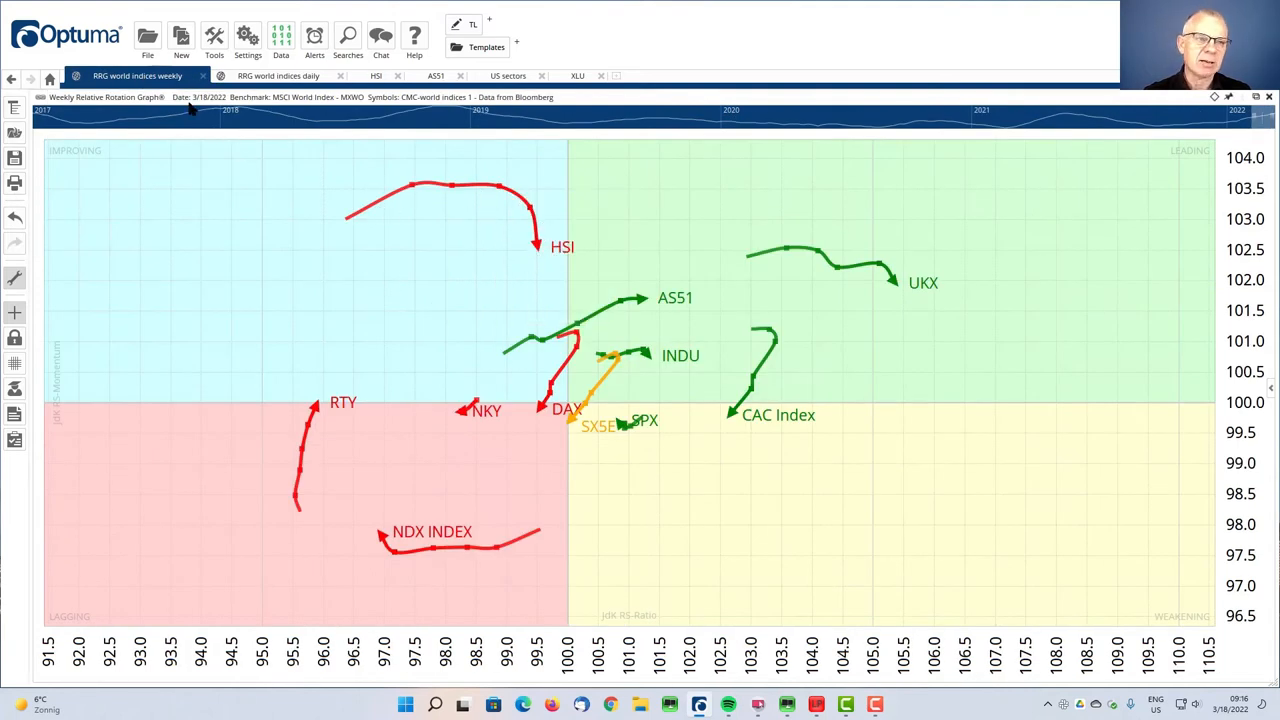
pyautogui.click(278, 75)
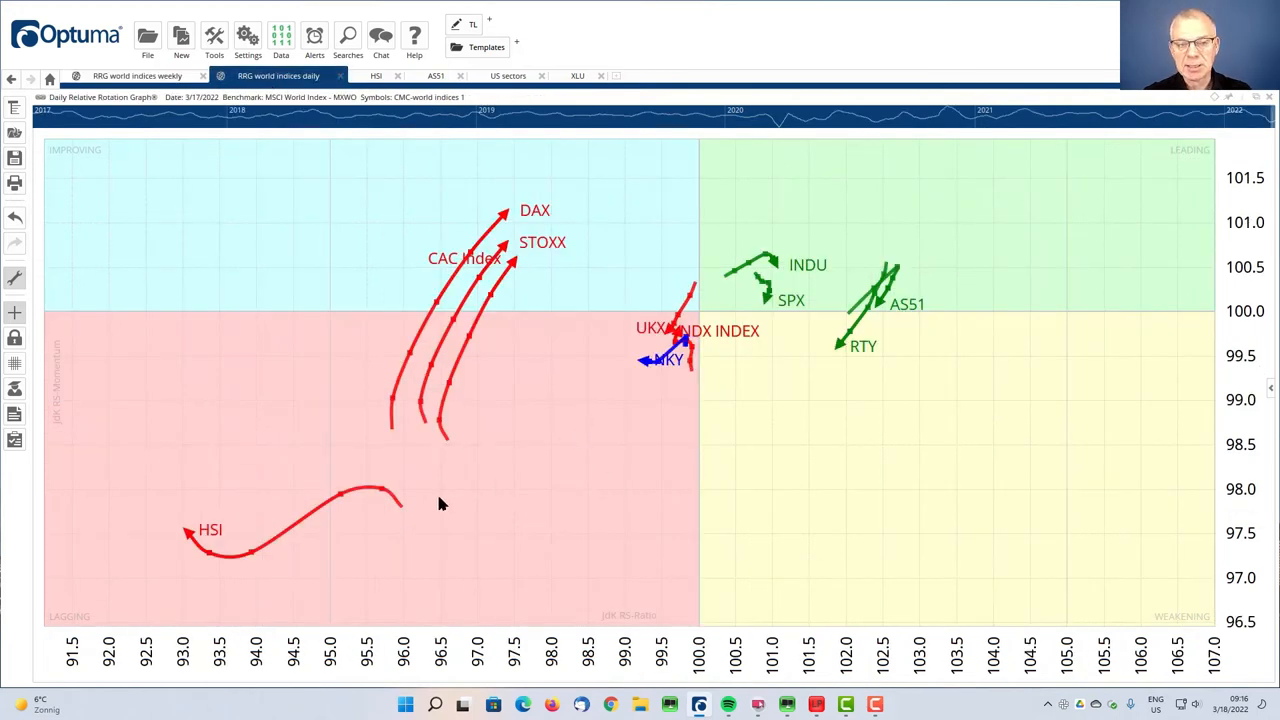
pyautogui.moveTo(200, 563)
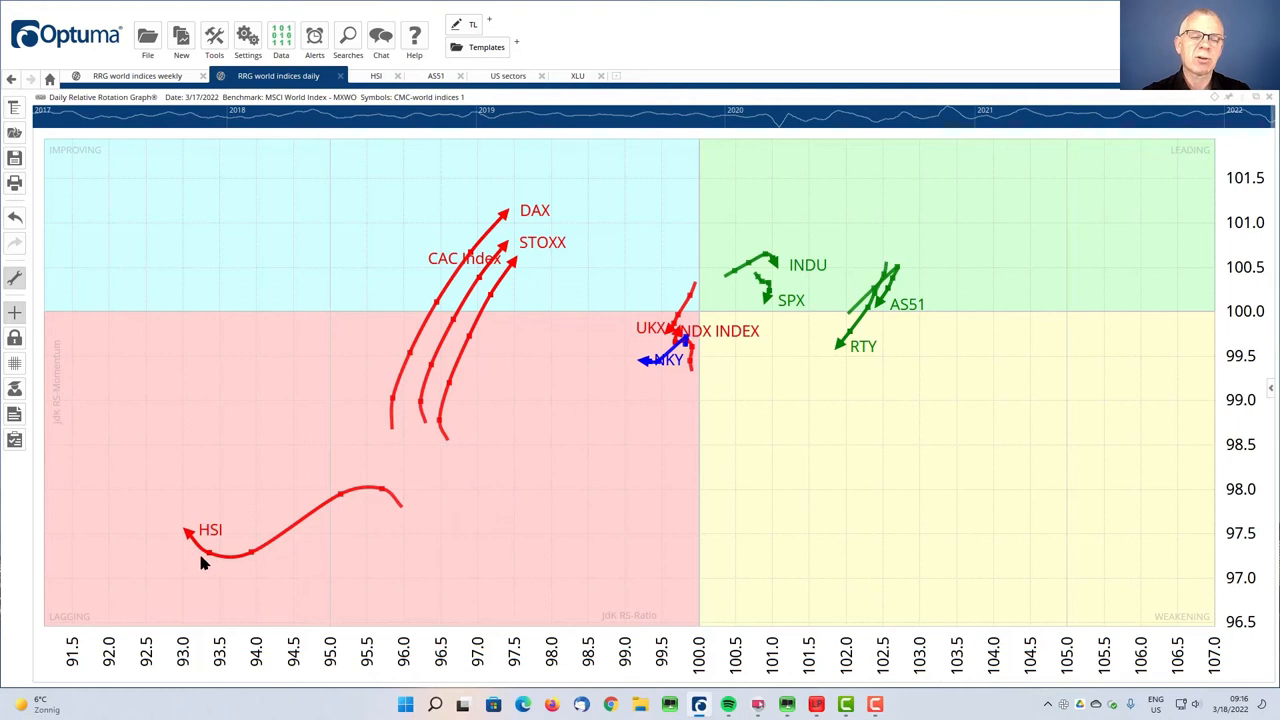
pyautogui.moveTo(530, 504)
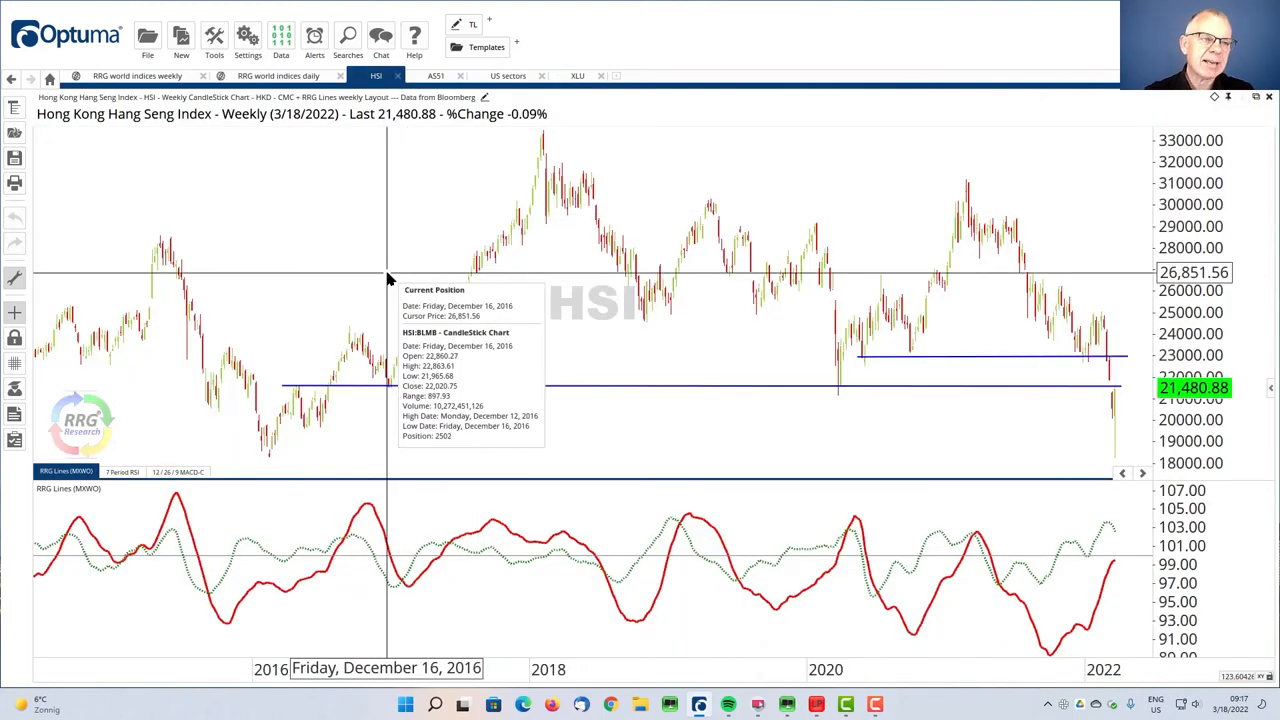
pyautogui.moveTo(283, 210)
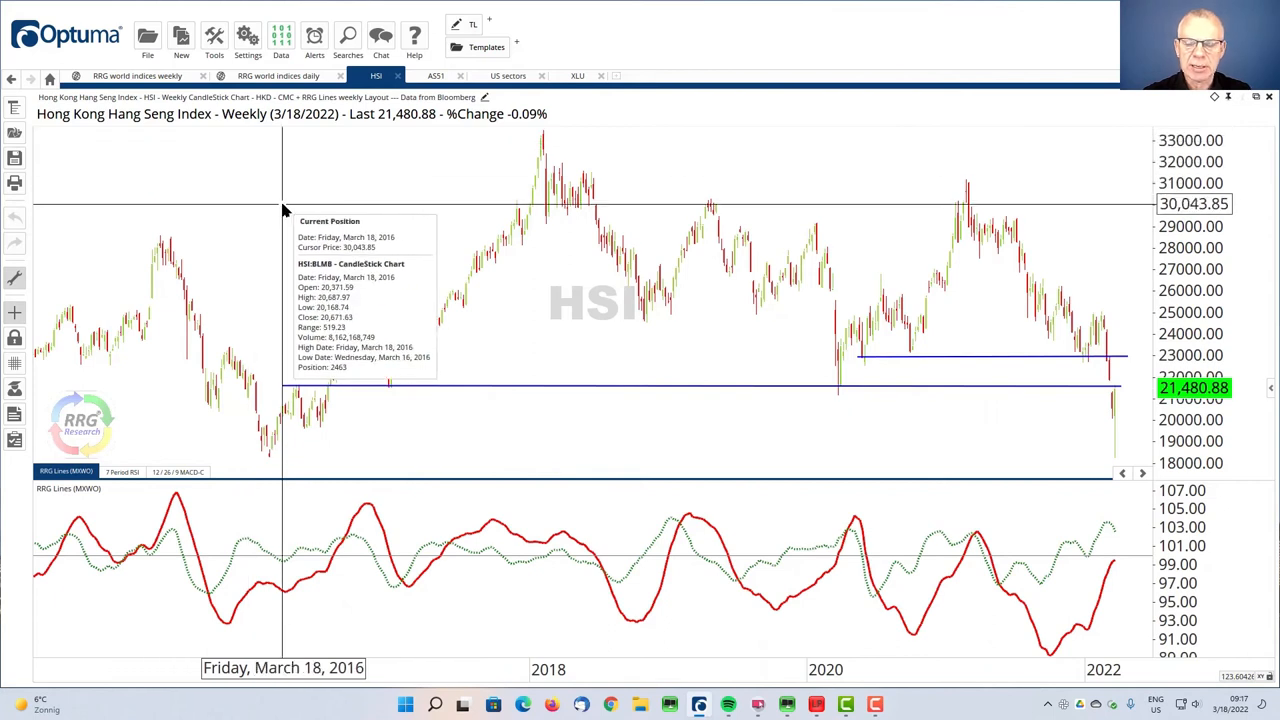
pyautogui.moveTo(291, 225)
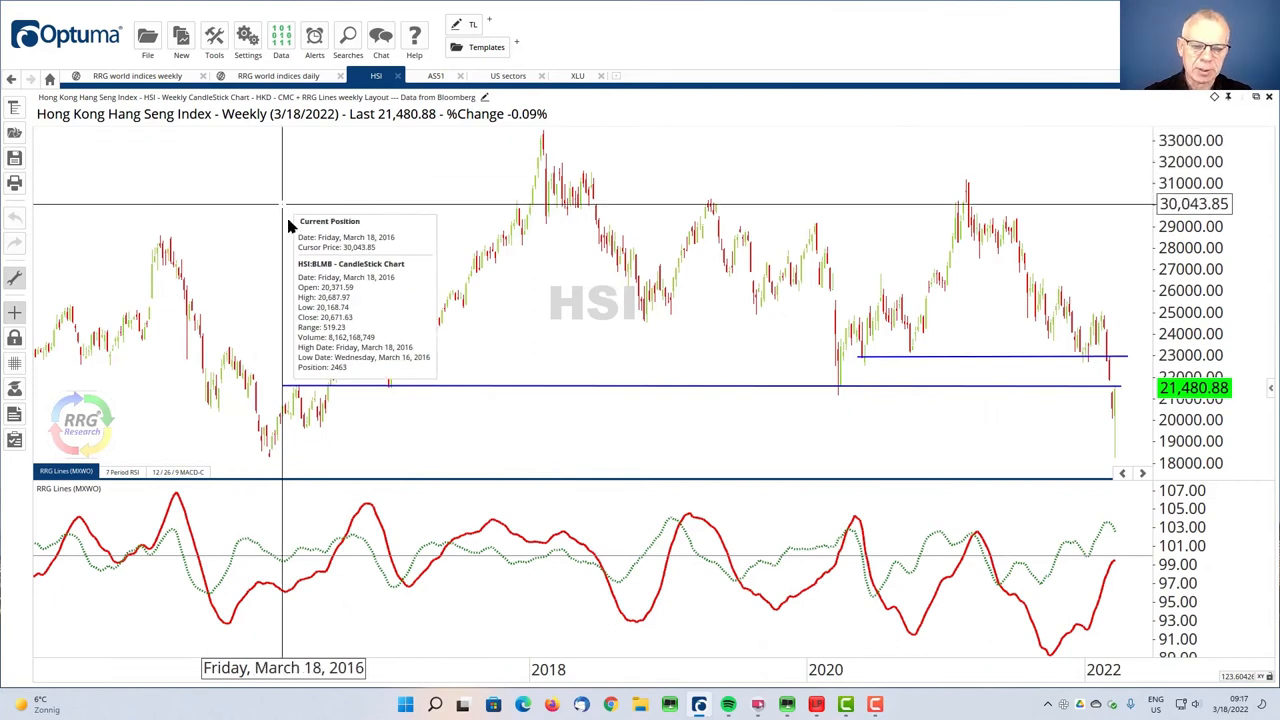
pyautogui.moveTo(545, 400)
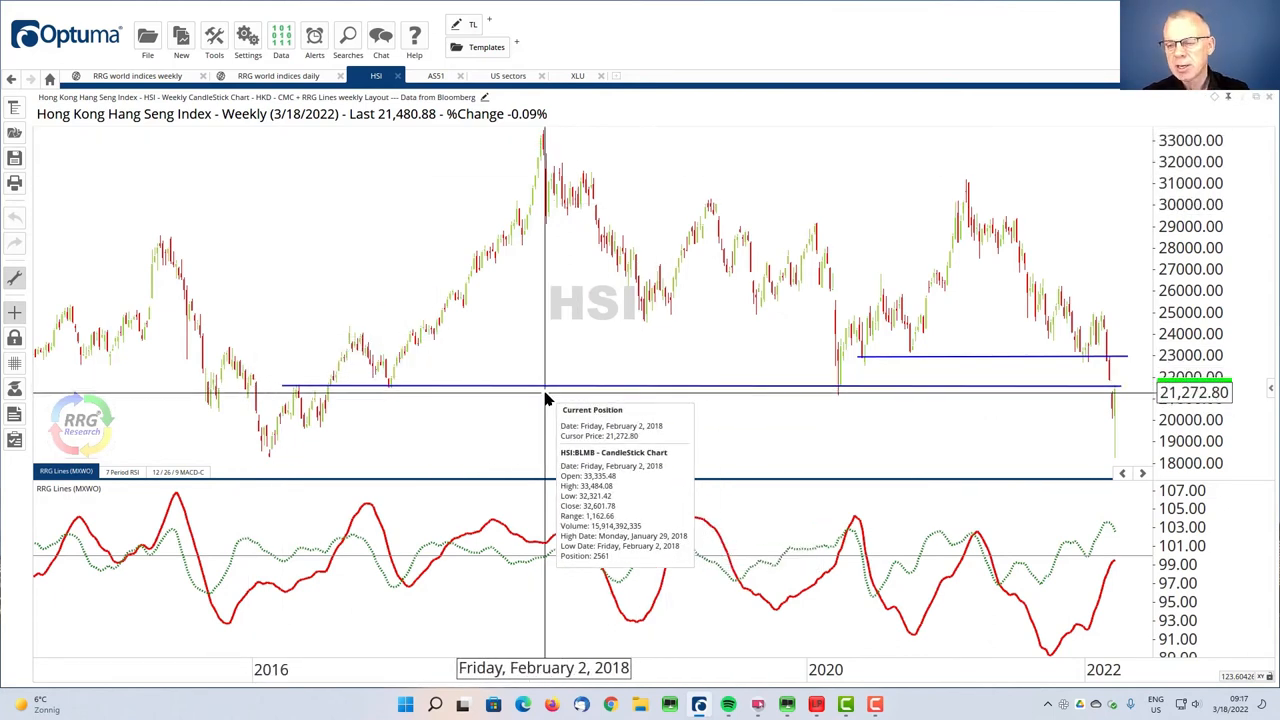
pyautogui.moveTo(848, 436)
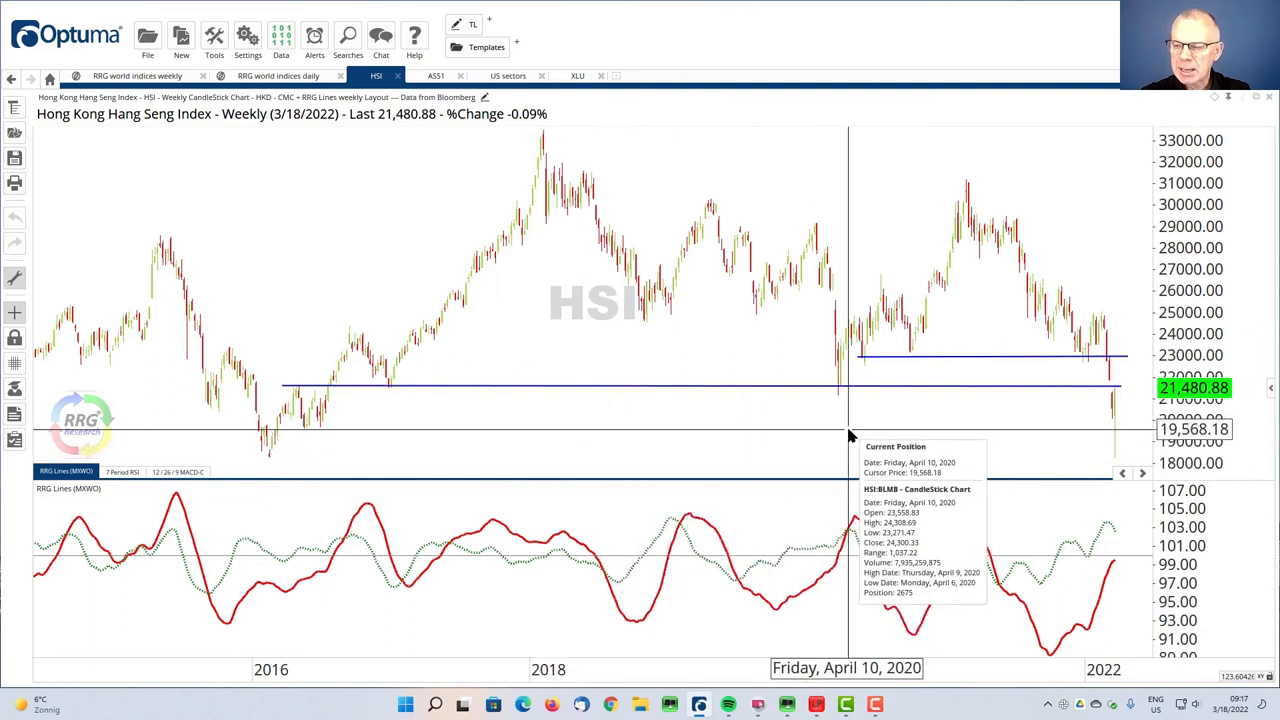
pyautogui.moveTo(1021, 290)
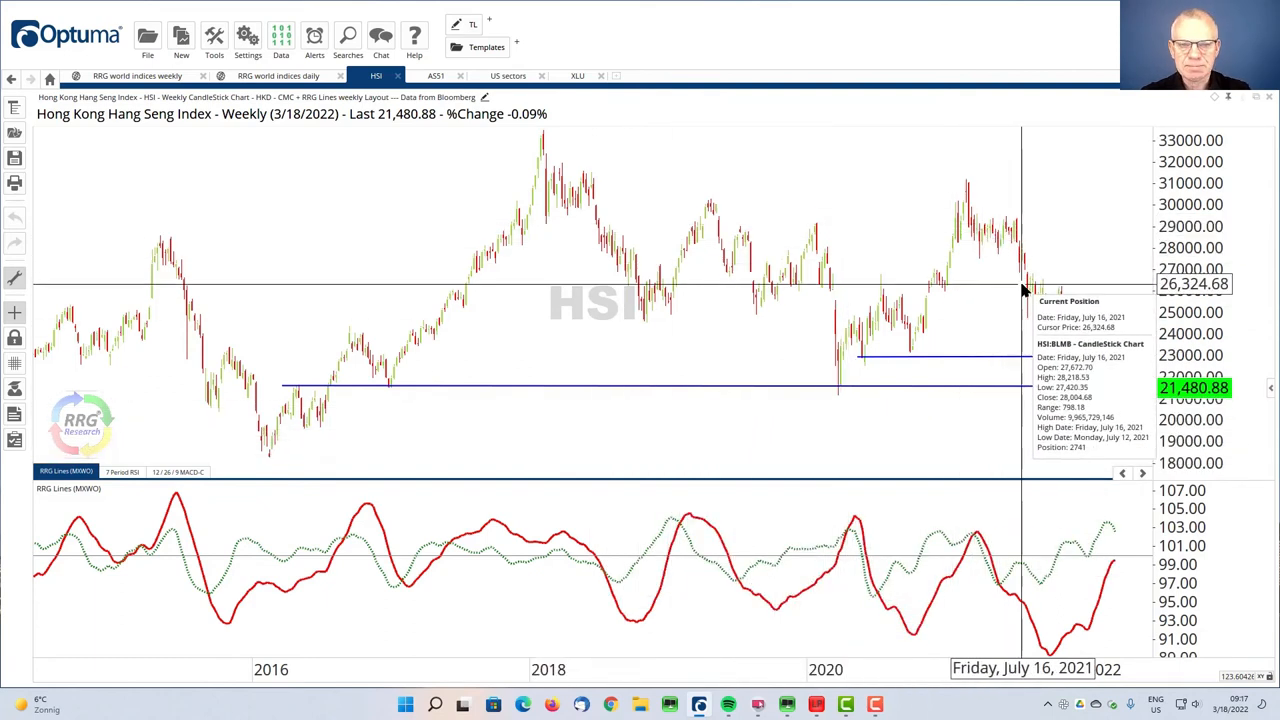
pyautogui.moveTo(1063, 425)
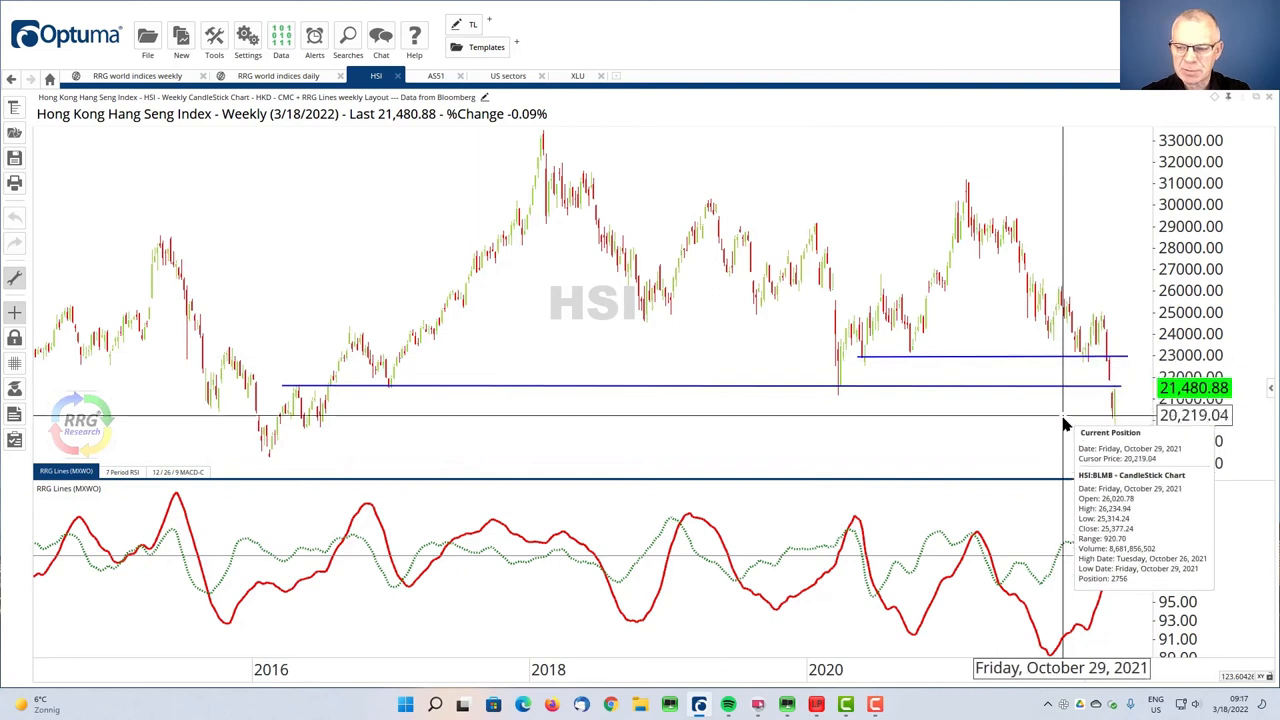
pyautogui.moveTo(722, 420)
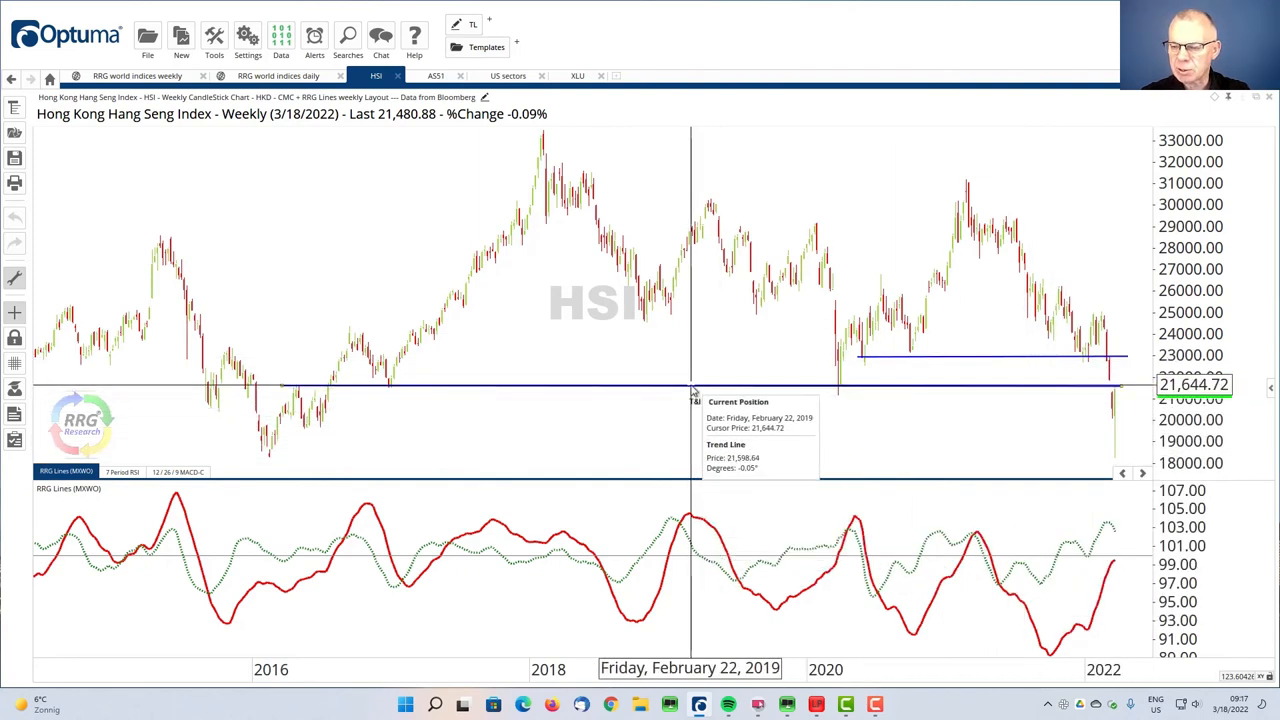
pyautogui.moveTo(322, 390)
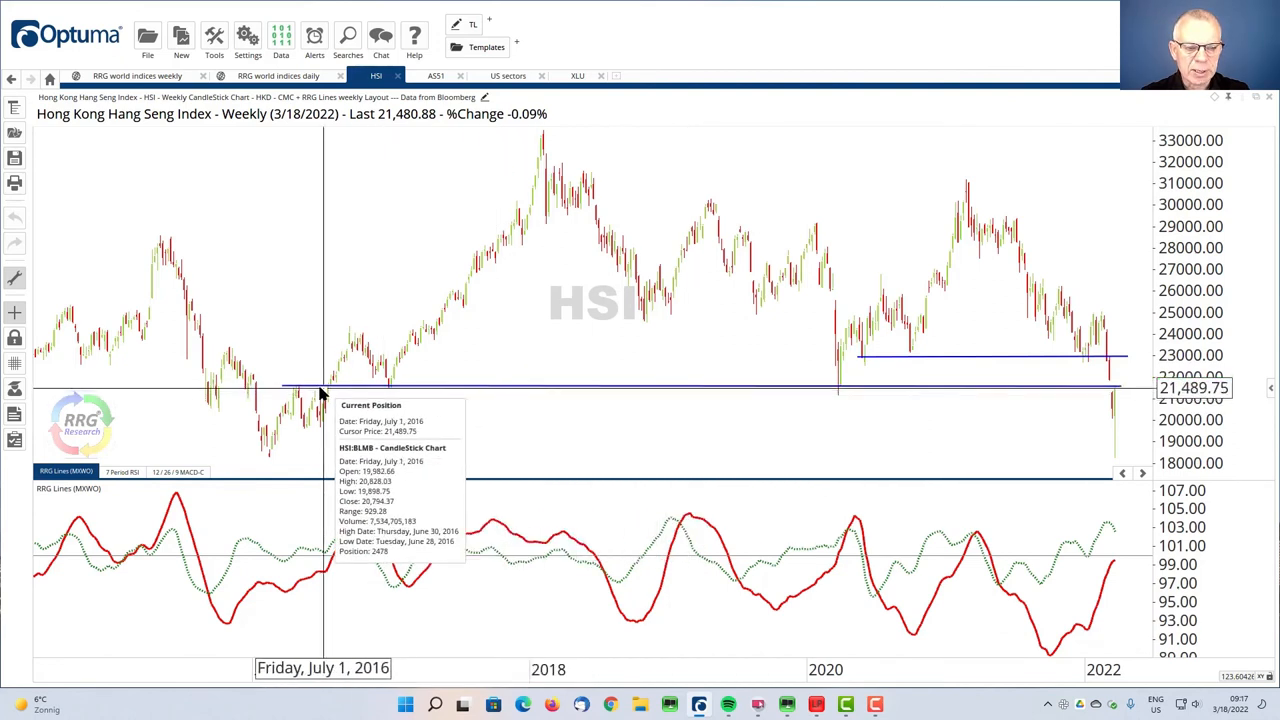
pyautogui.moveTo(347, 390)
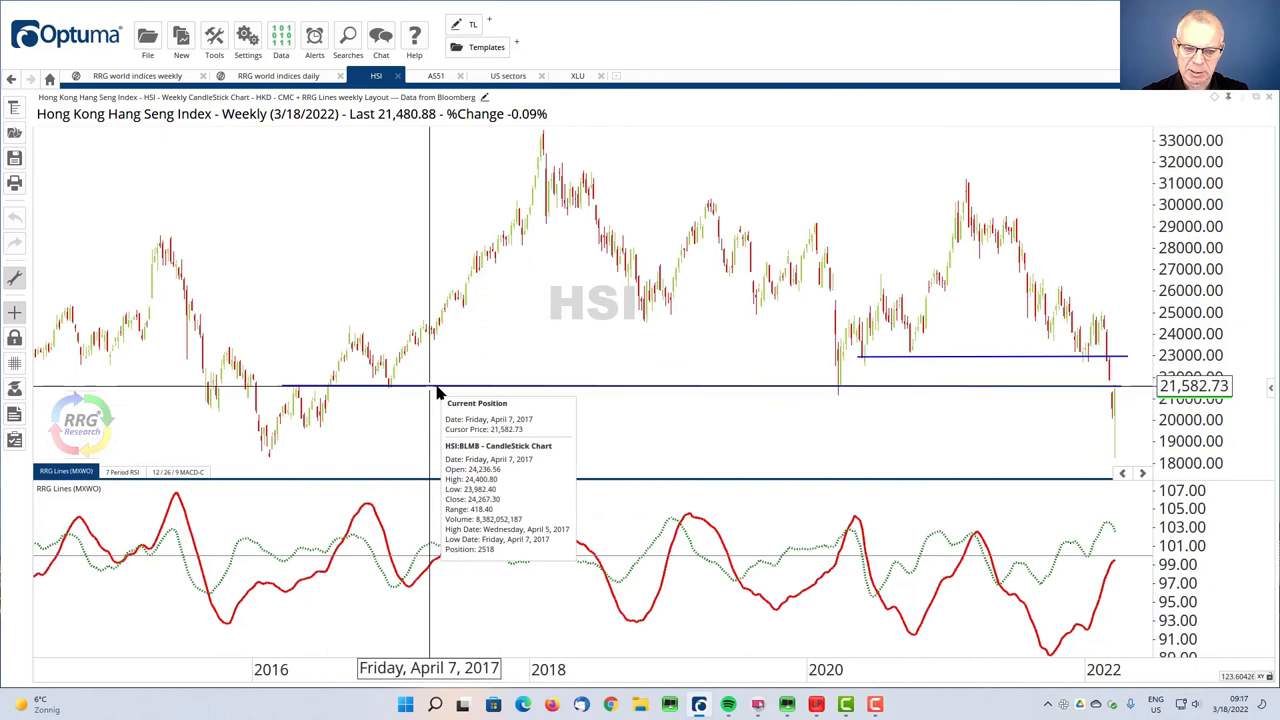
pyautogui.moveTo(850, 390)
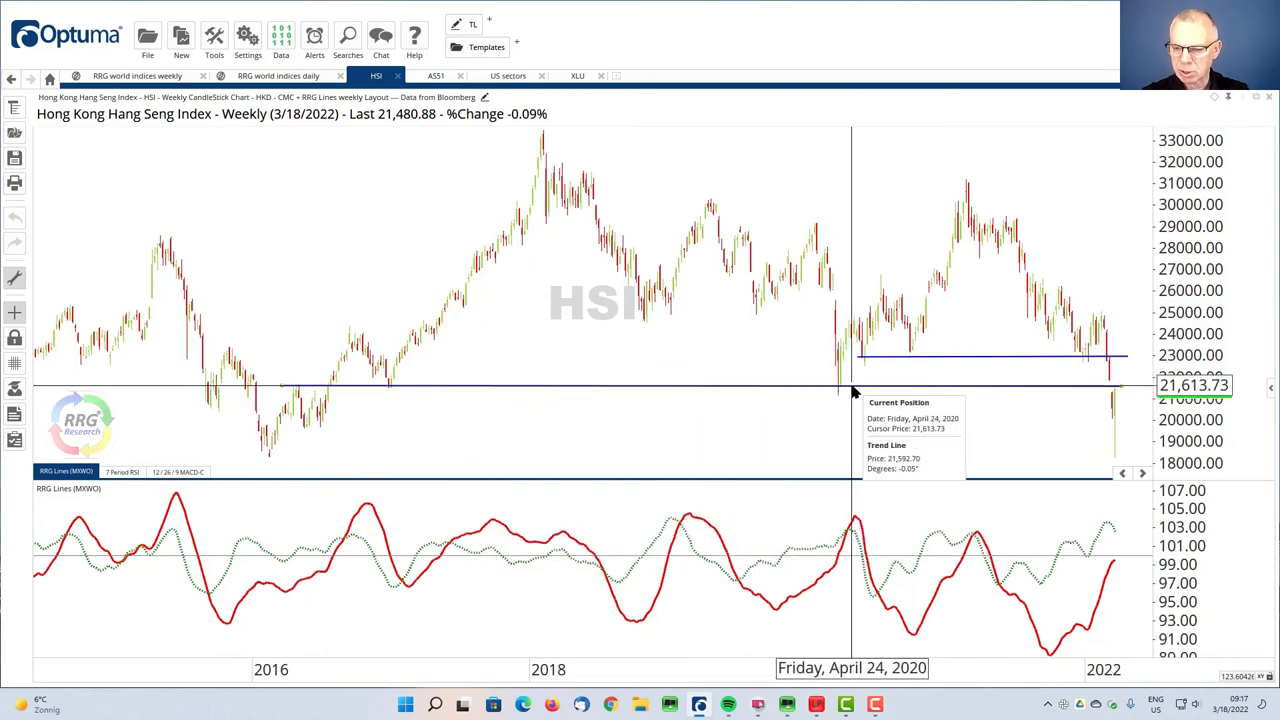
pyautogui.moveTo(1053, 443)
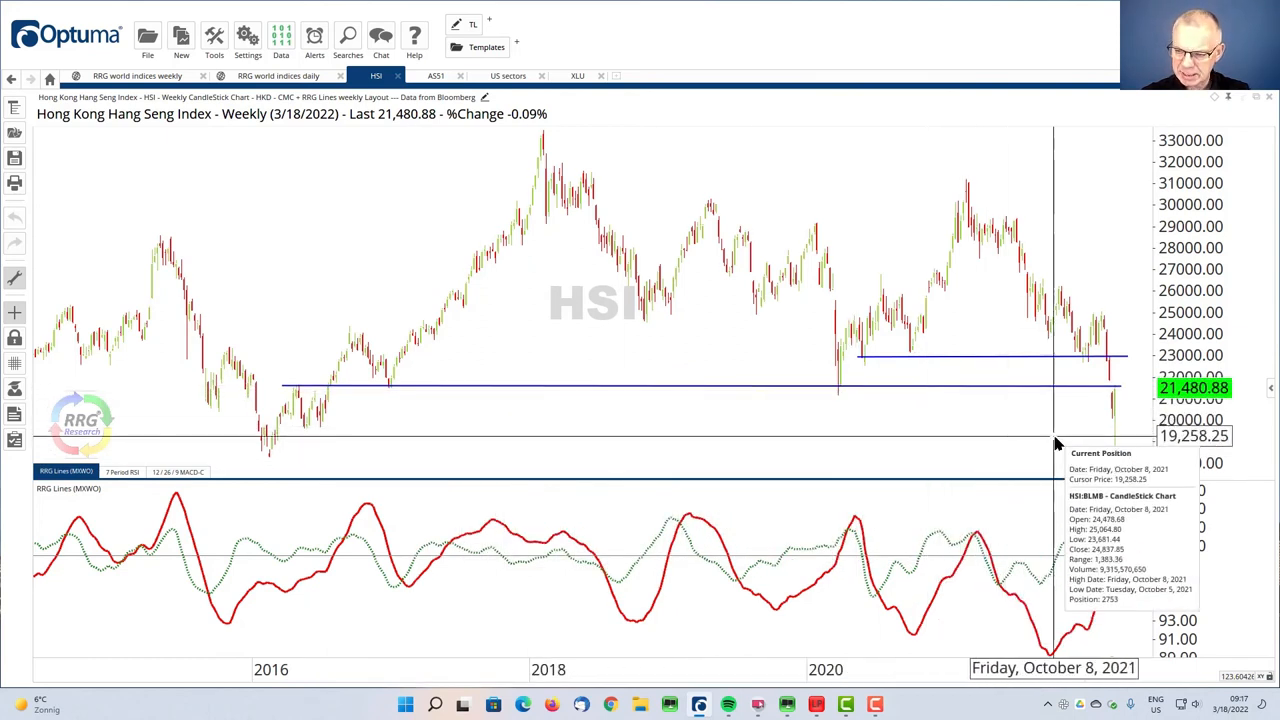
pyautogui.moveTo(1120, 445)
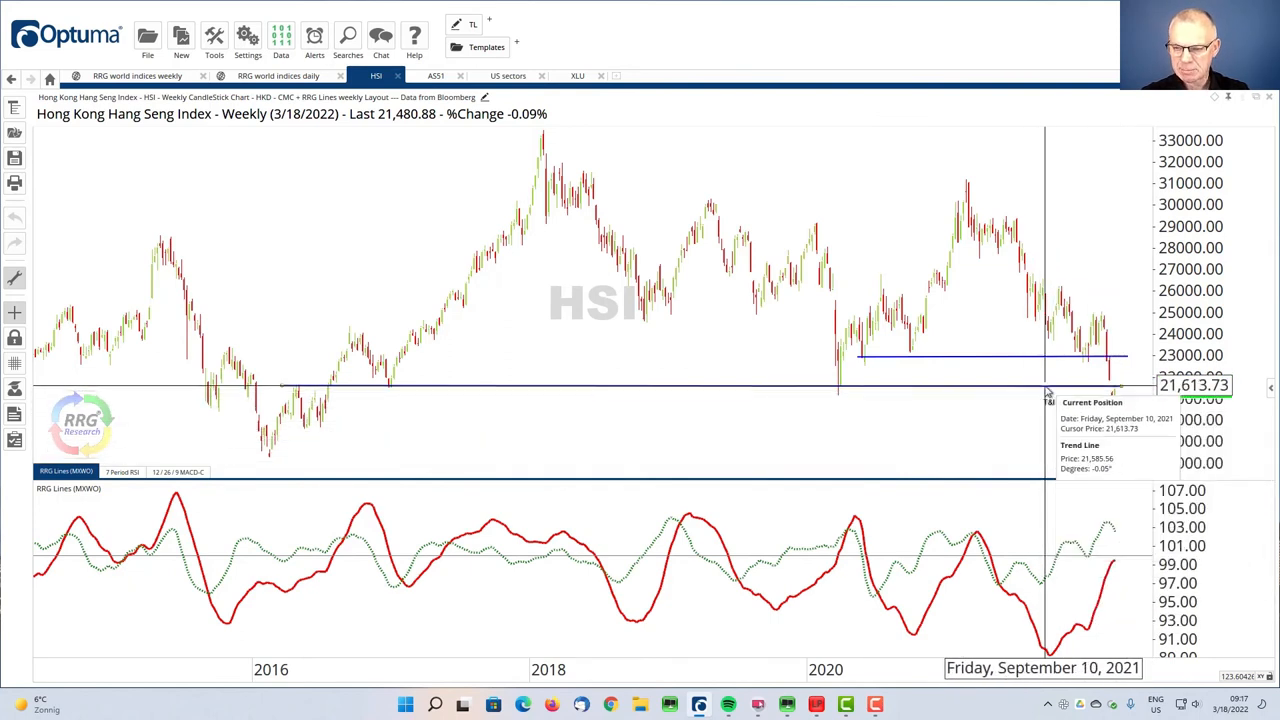
pyautogui.moveTo(1048, 390)
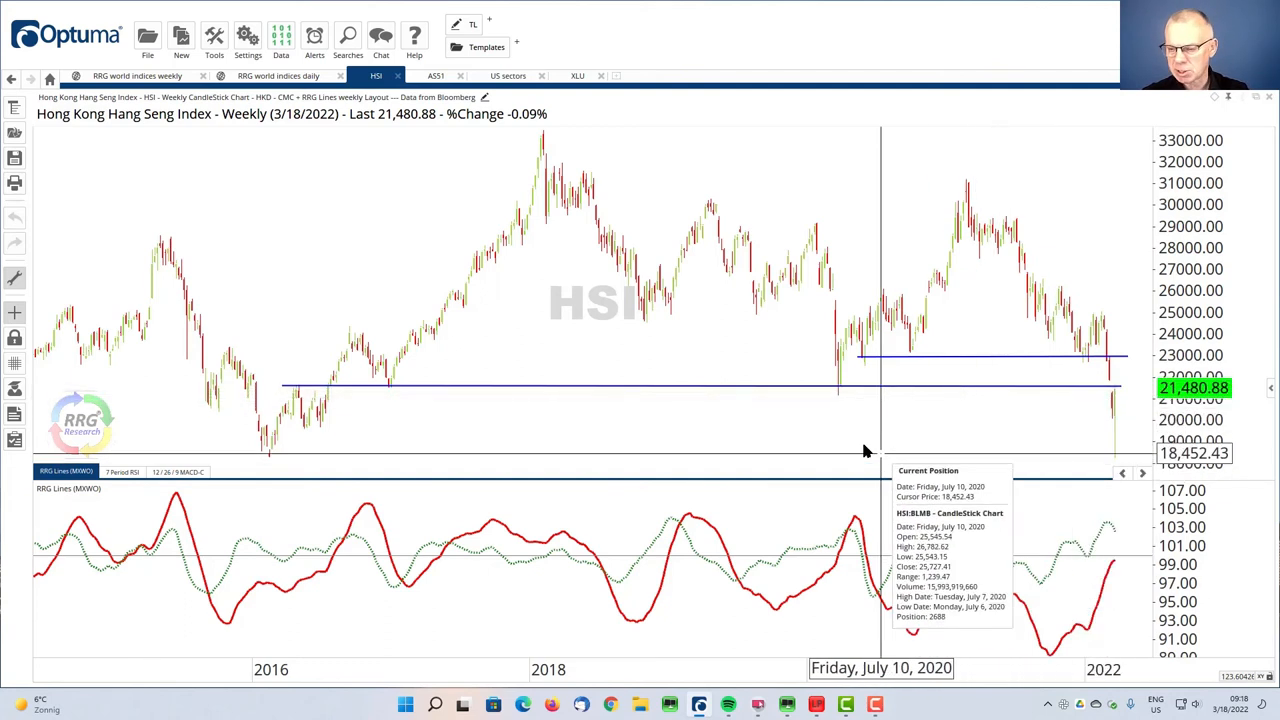
pyautogui.moveTo(840, 445)
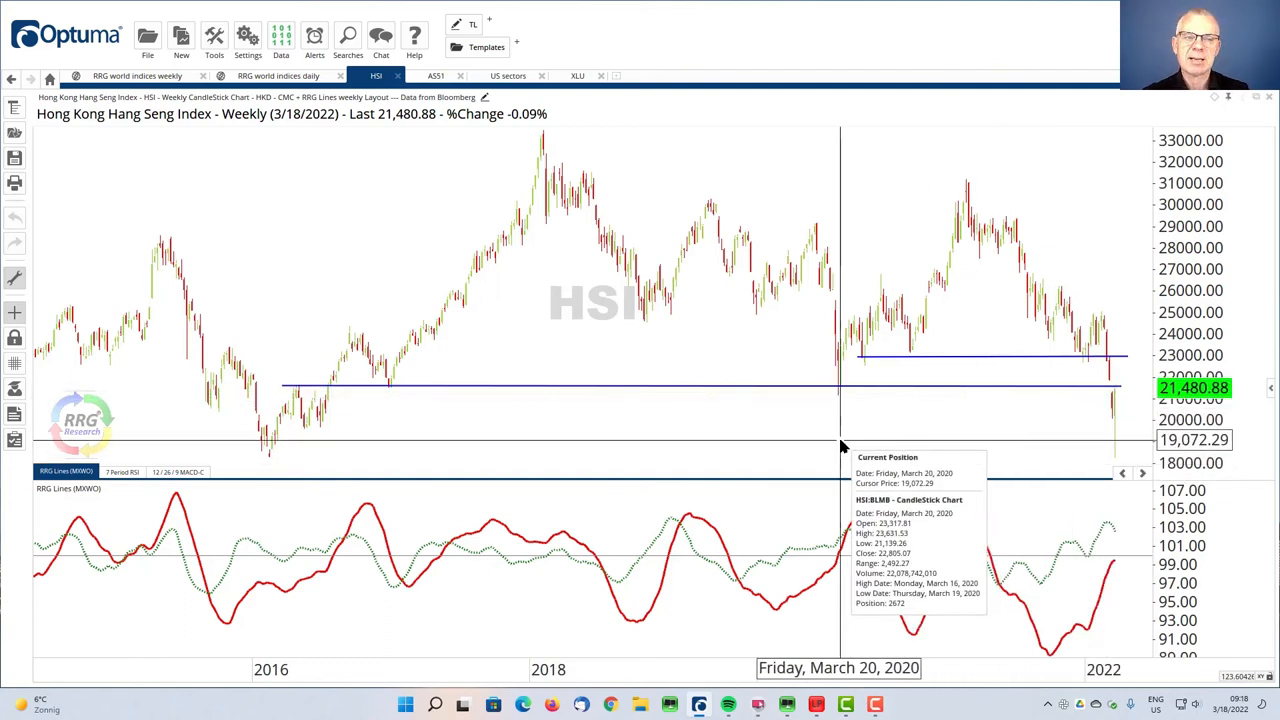
pyautogui.click(375, 96)
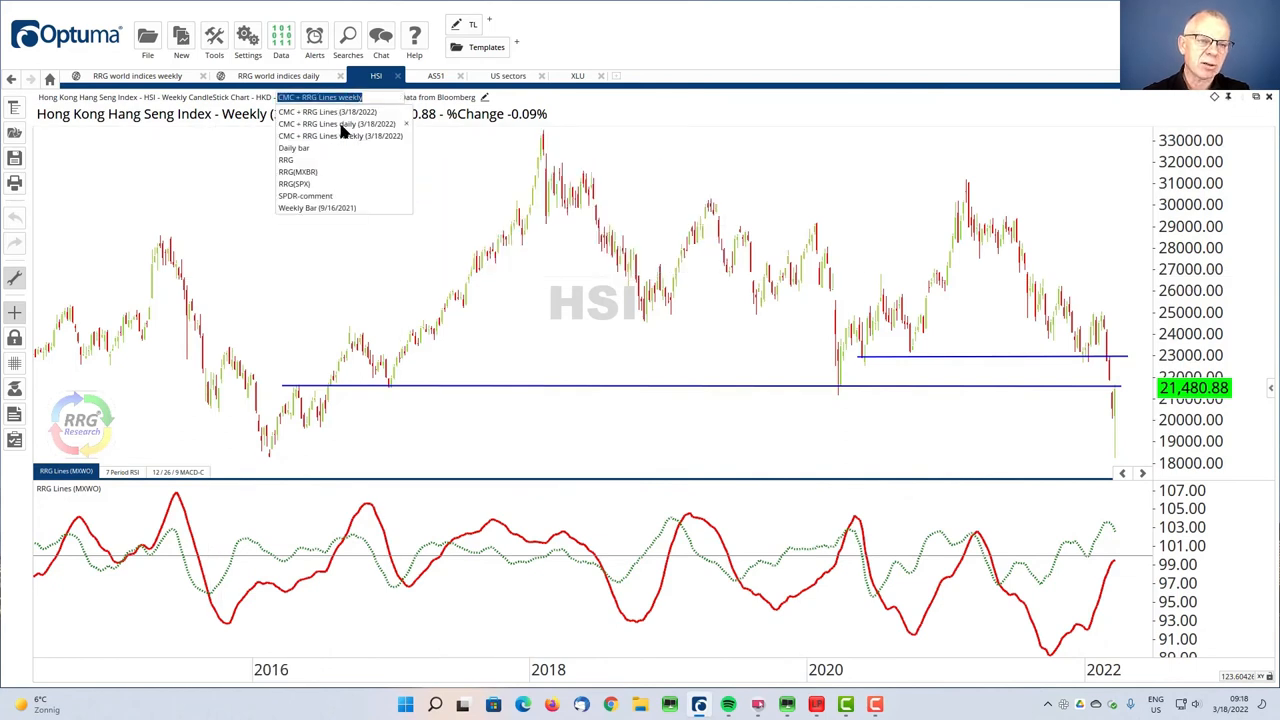
# - Apply the CMC + RRG Lines daily layout to Hang Seng, then bring up the S&P/ASX 200 daily chart
pyautogui.click(336, 123)
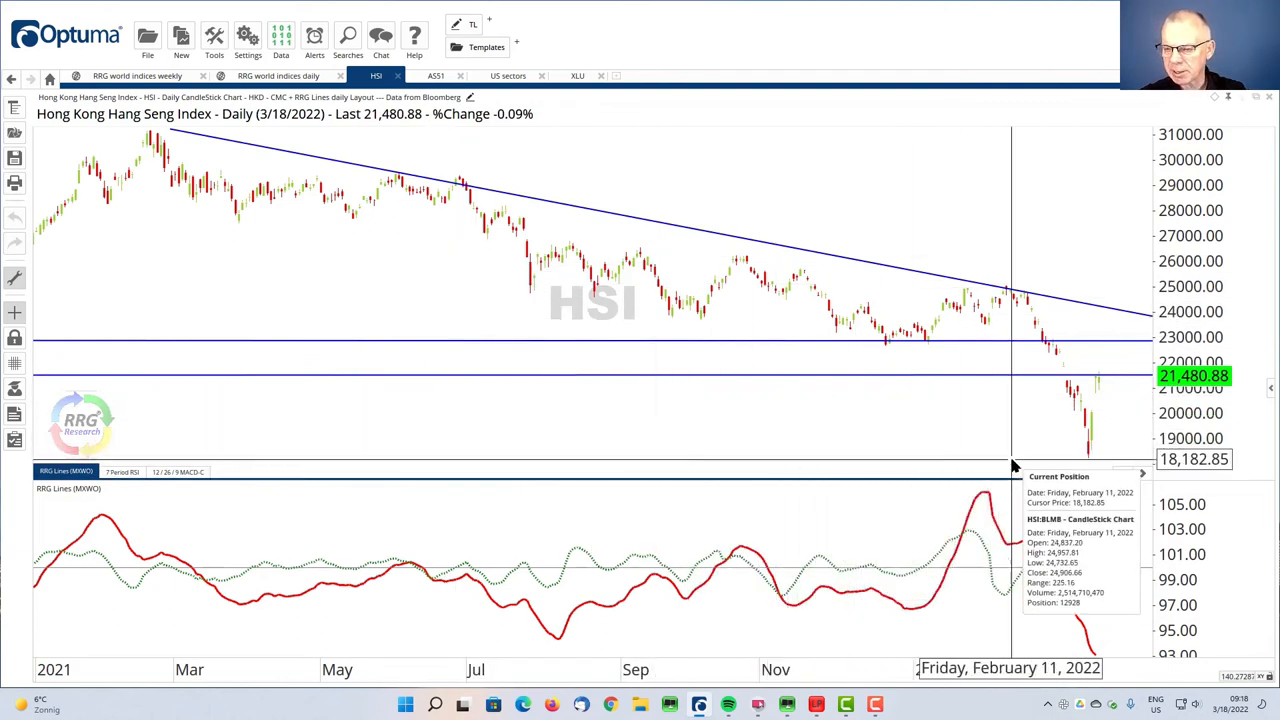
pyautogui.moveTo(1058, 380)
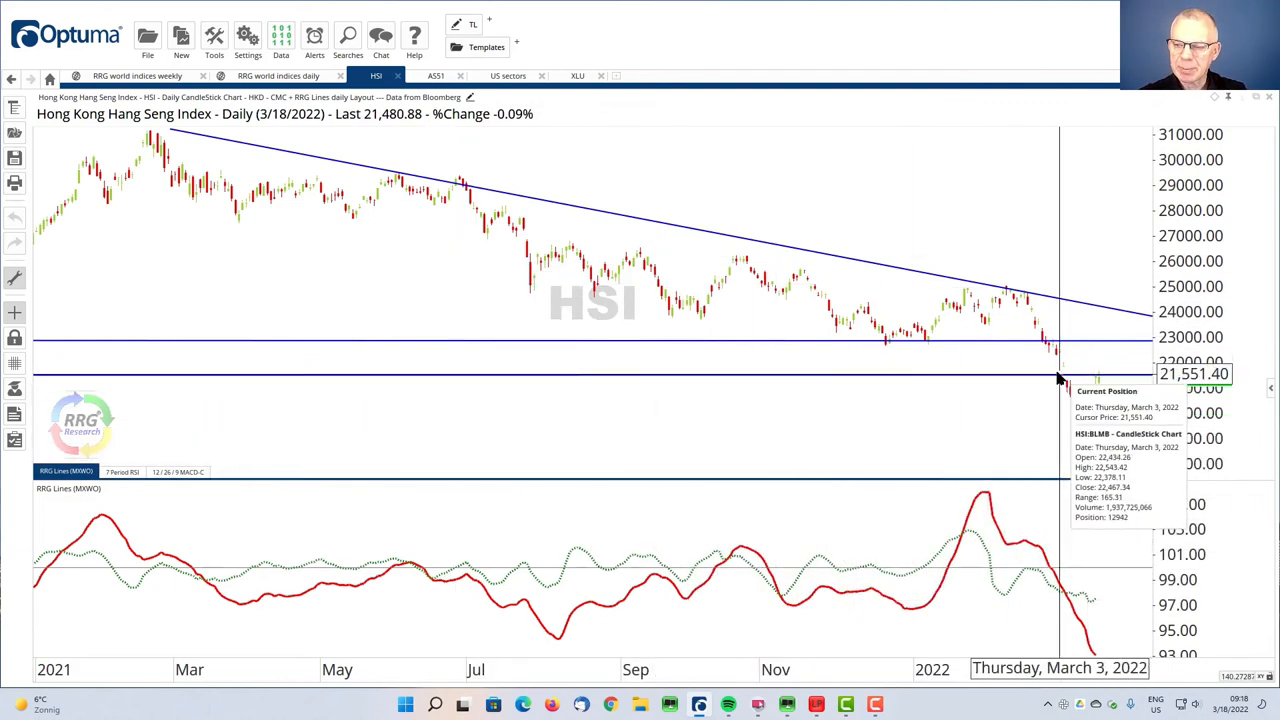
pyautogui.moveTo(1005, 405)
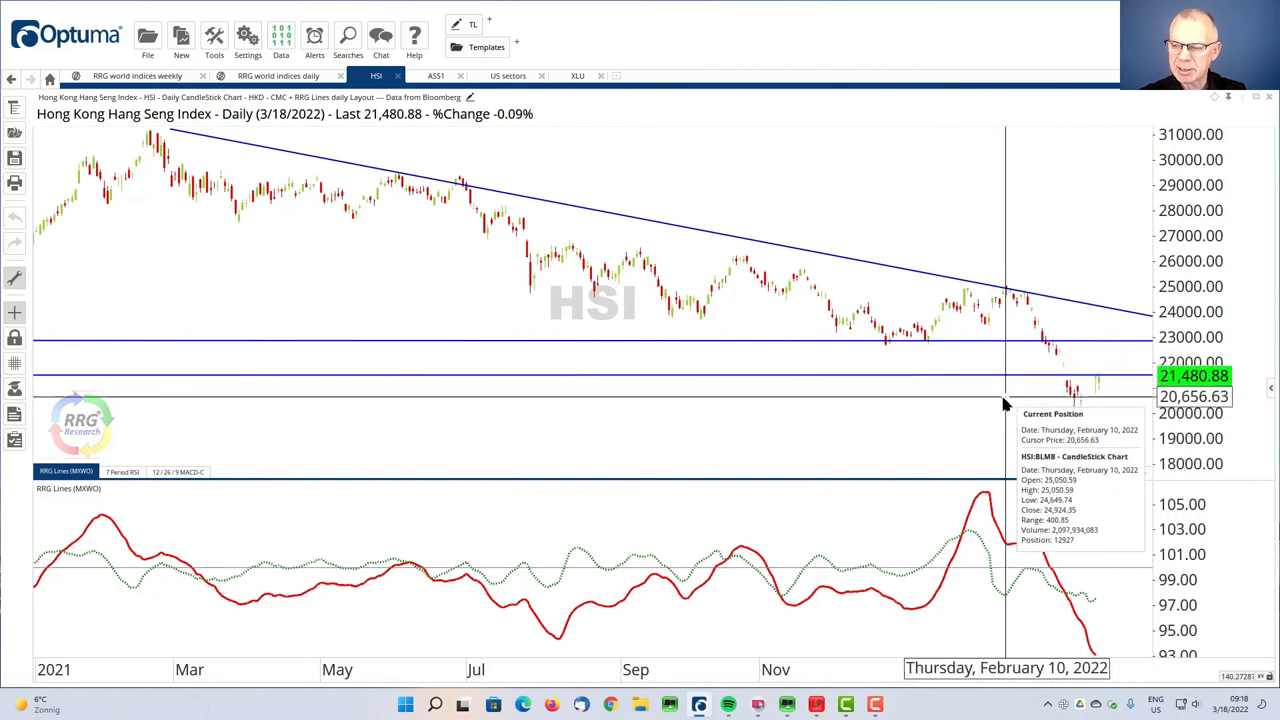
pyautogui.moveTo(1120, 395)
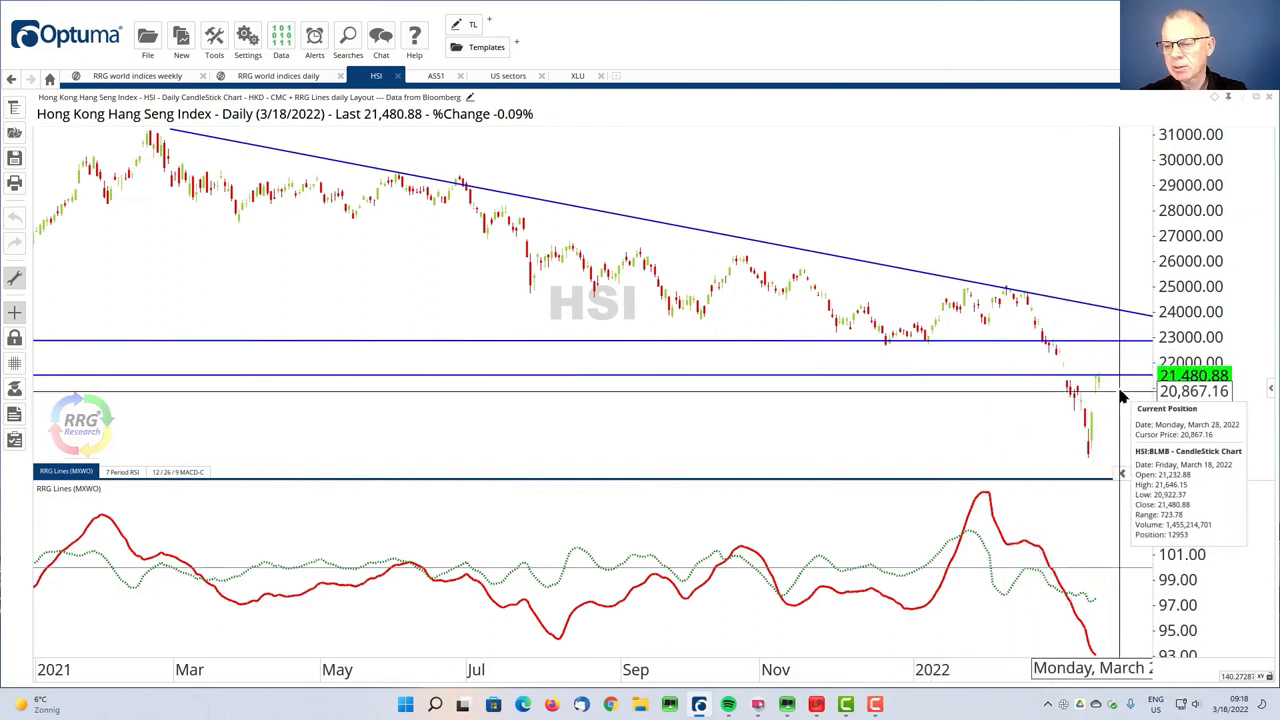
pyautogui.moveTo(1037, 425)
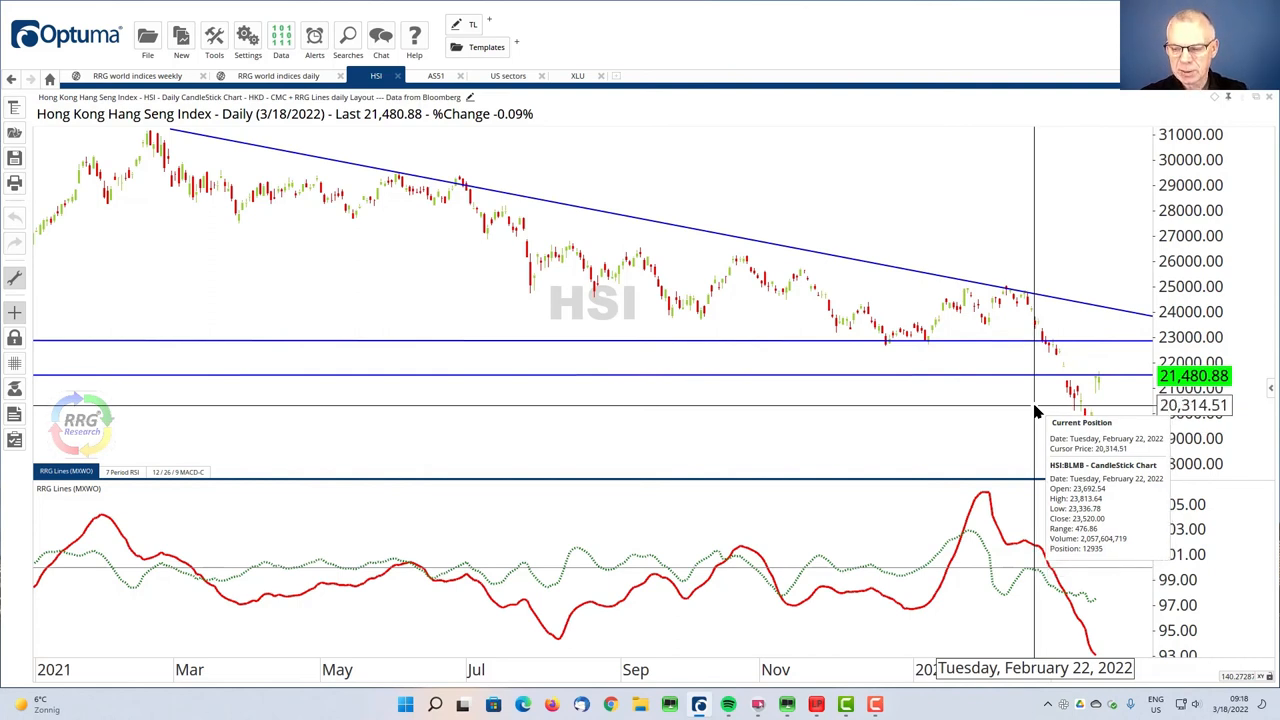
pyautogui.moveTo(1100, 385)
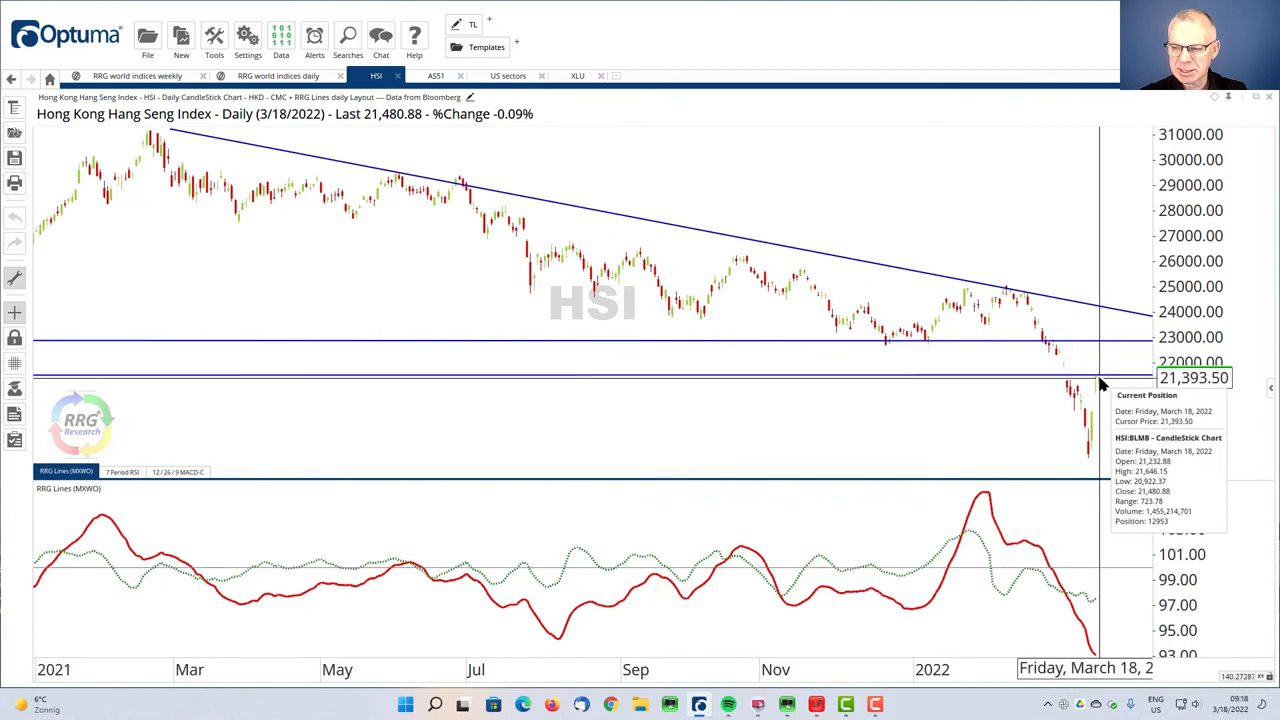
pyautogui.moveTo(1098, 365)
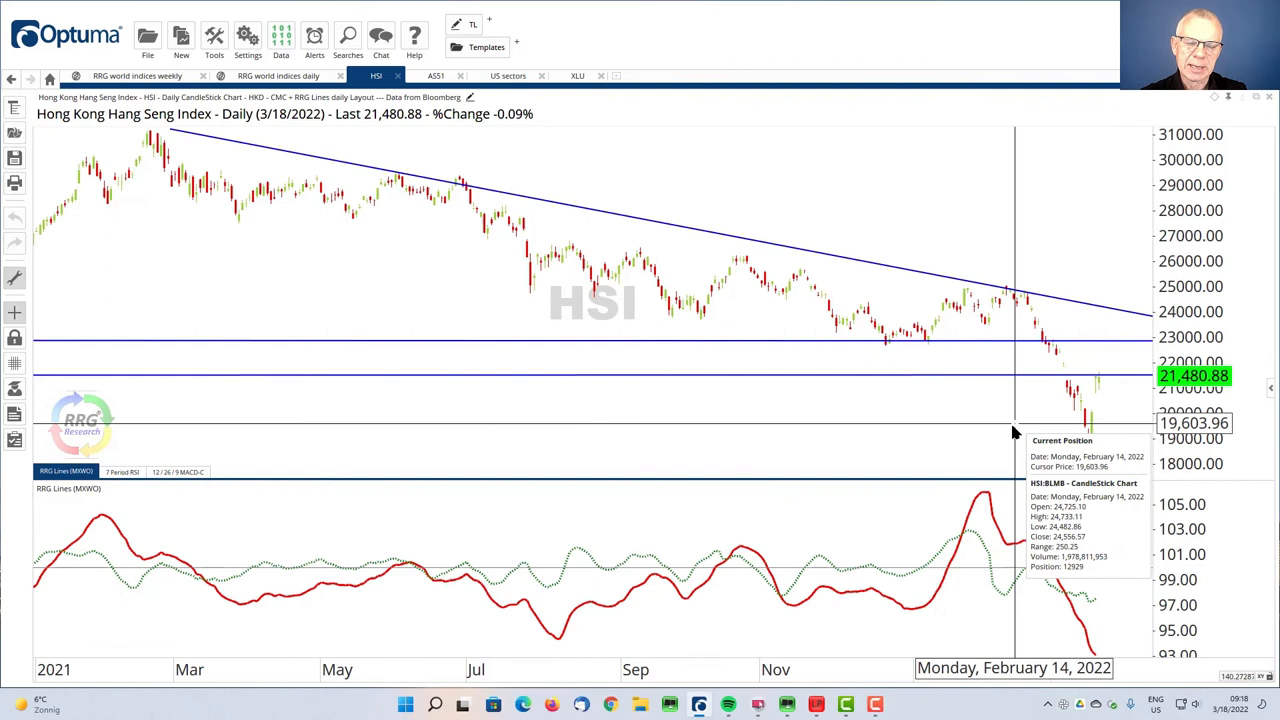
pyautogui.moveTo(1025, 450)
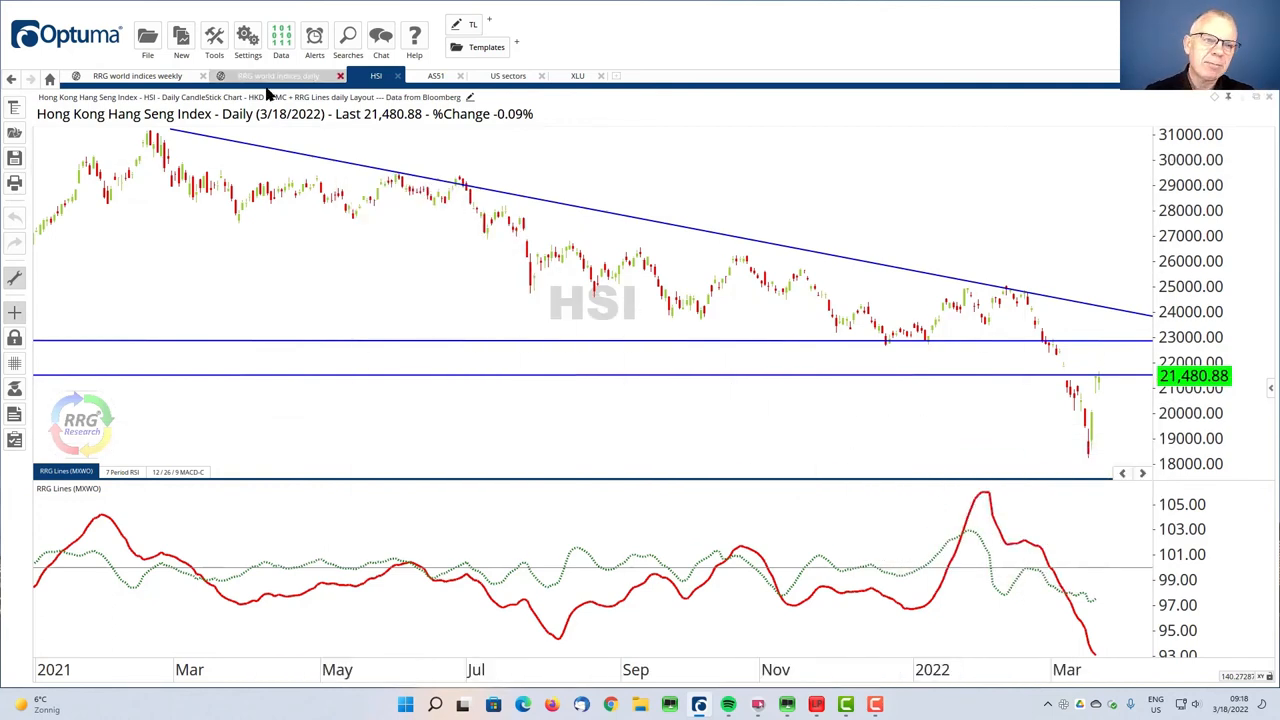
pyautogui.click(436, 75)
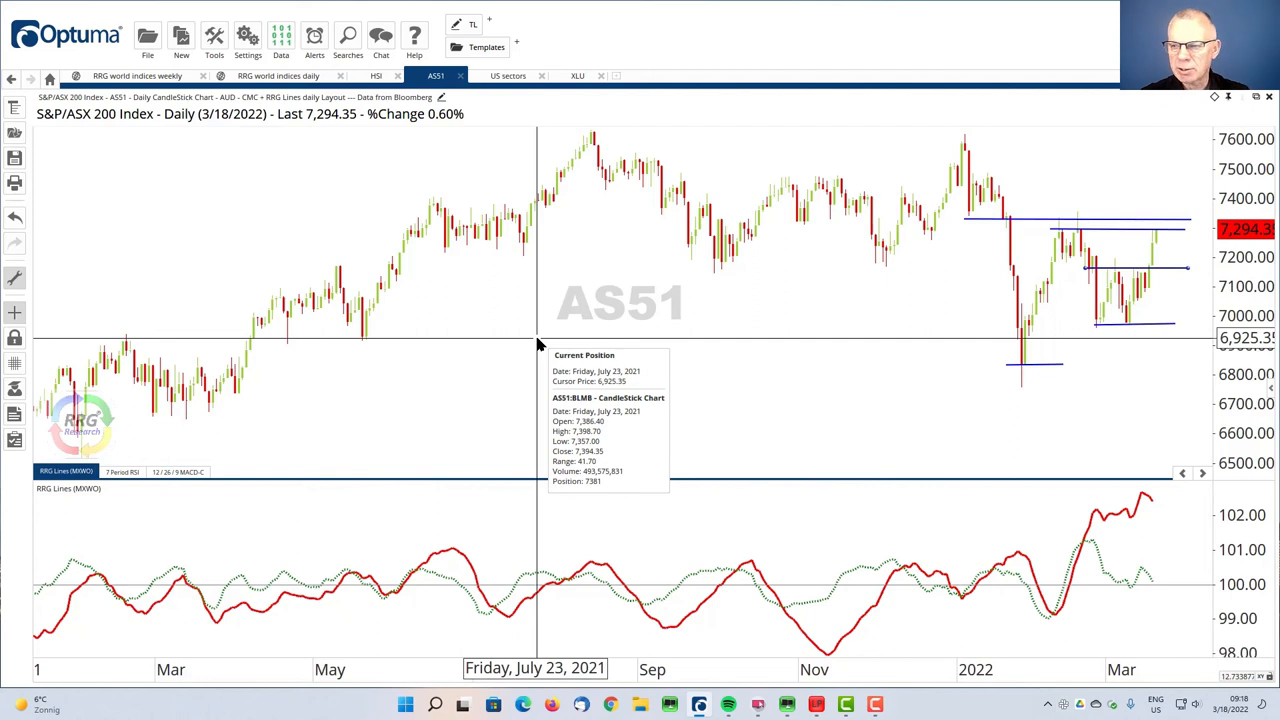
pyautogui.moveTo(908, 378)
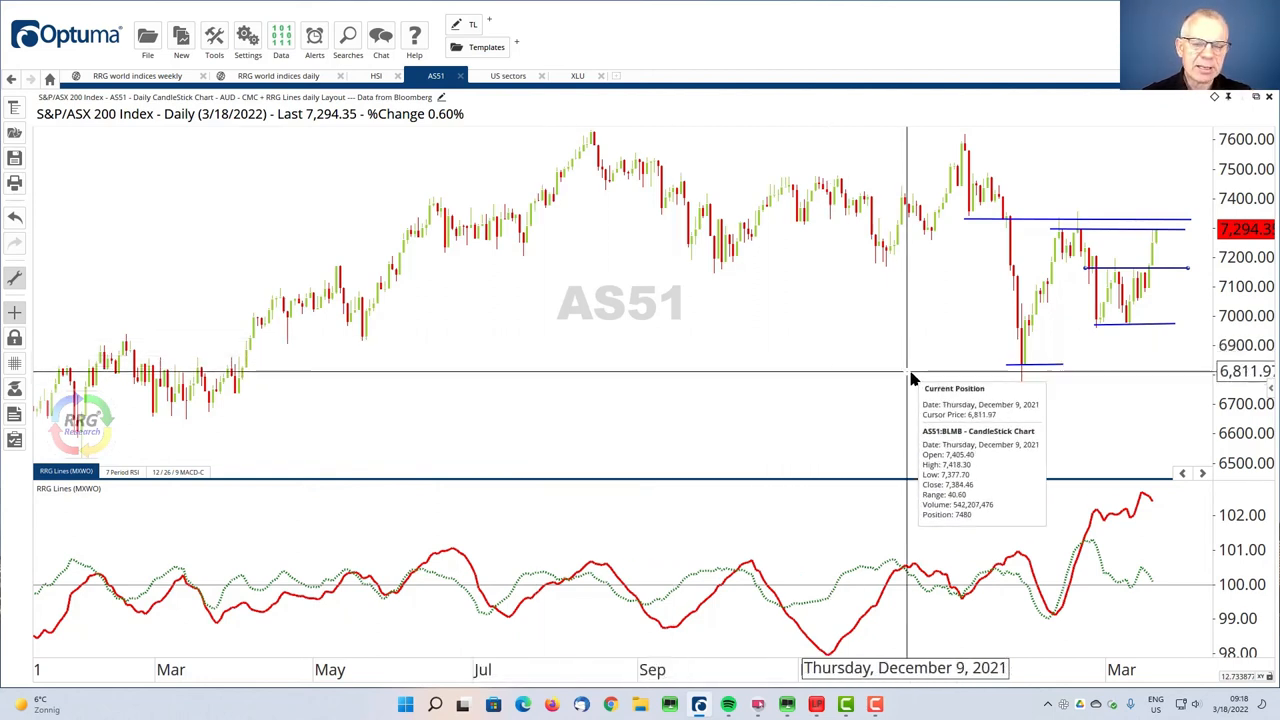
pyautogui.moveTo(965, 355)
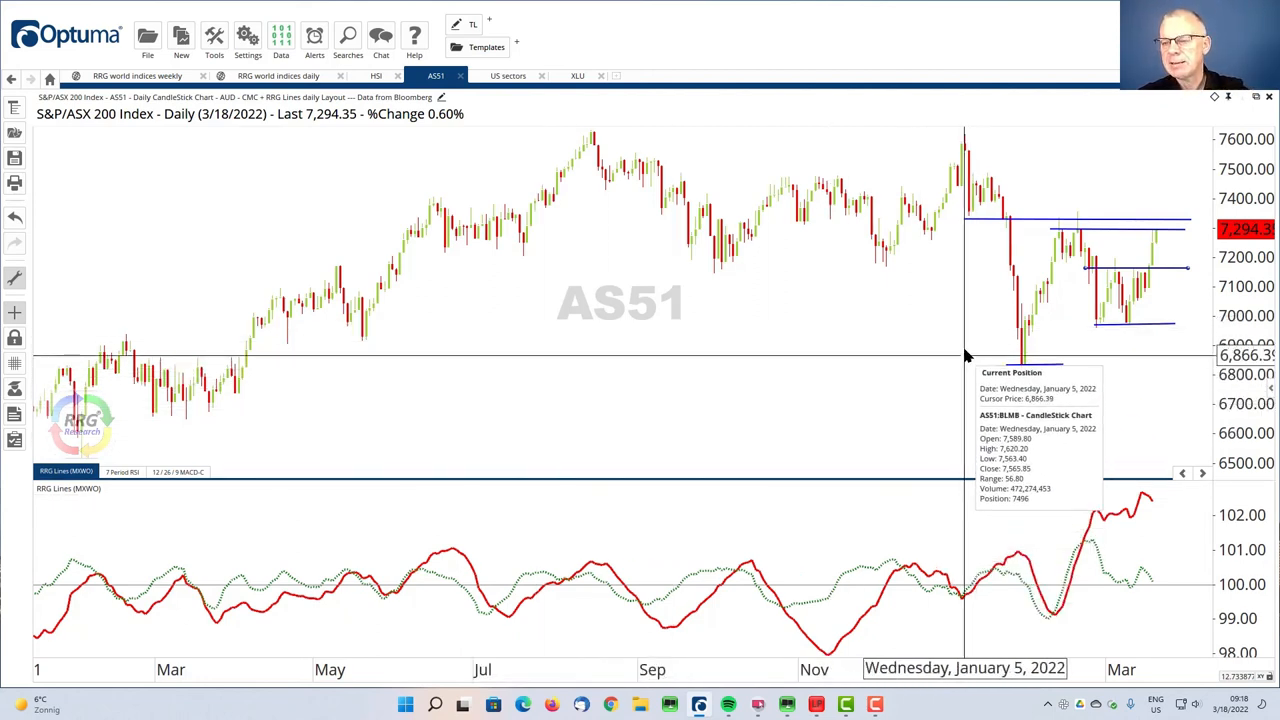
pyautogui.moveTo(1018, 358)
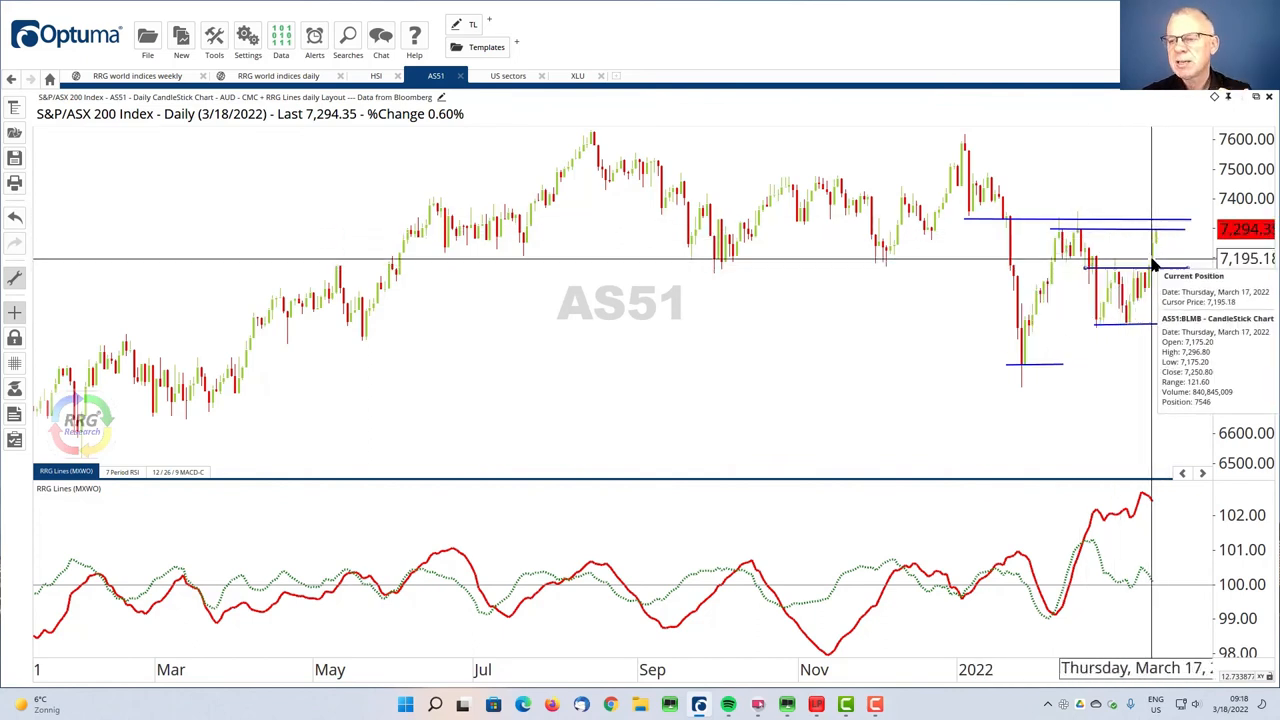
pyautogui.moveTo(1145, 232)
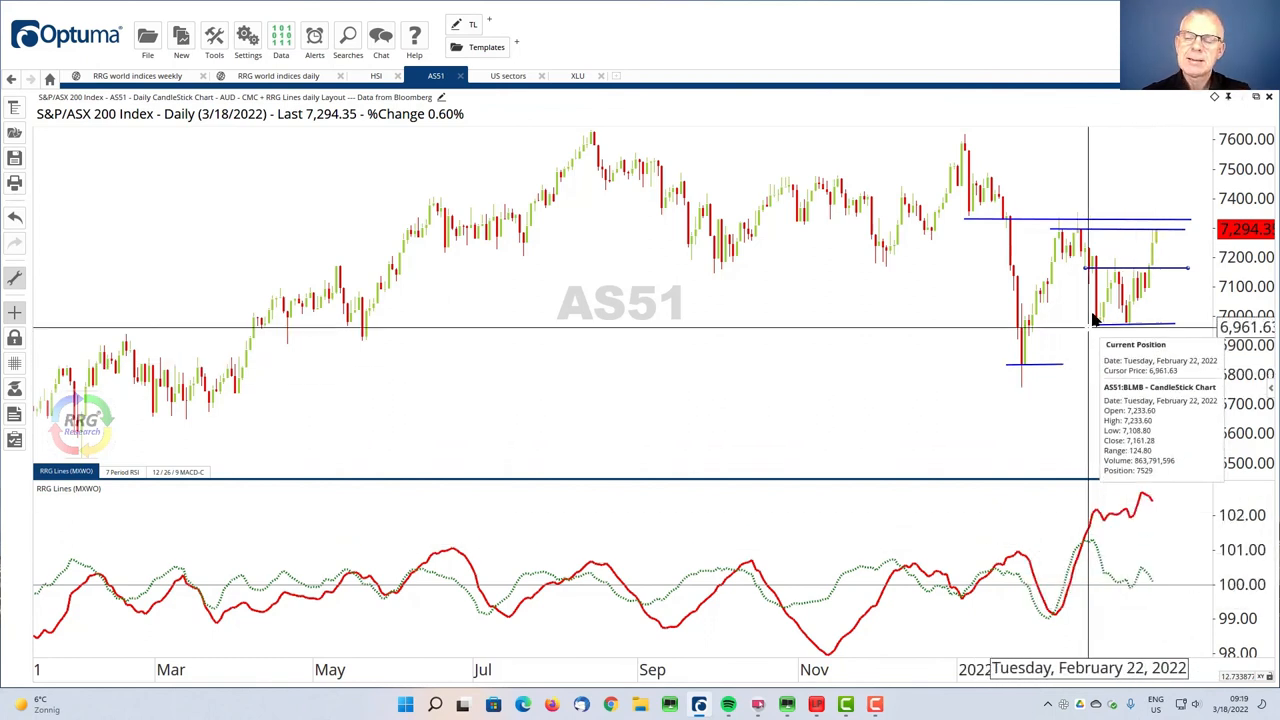
pyautogui.moveTo(1115, 270)
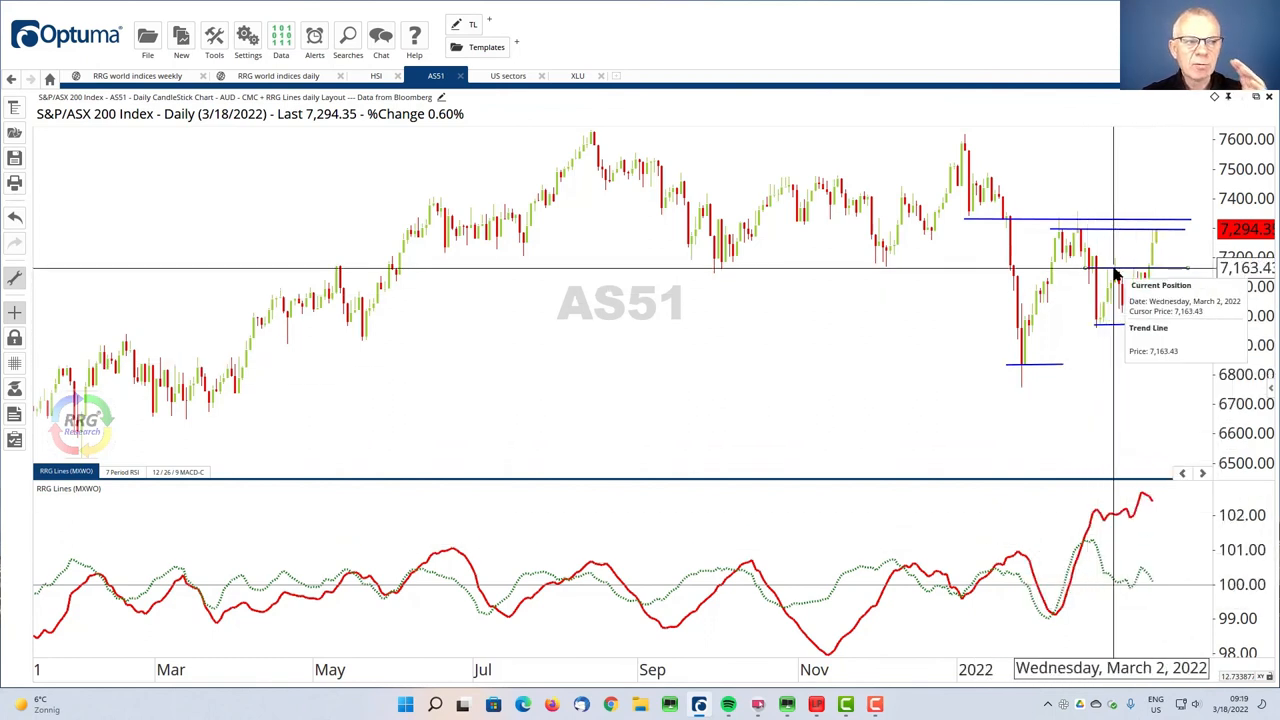
pyautogui.click(278, 75)
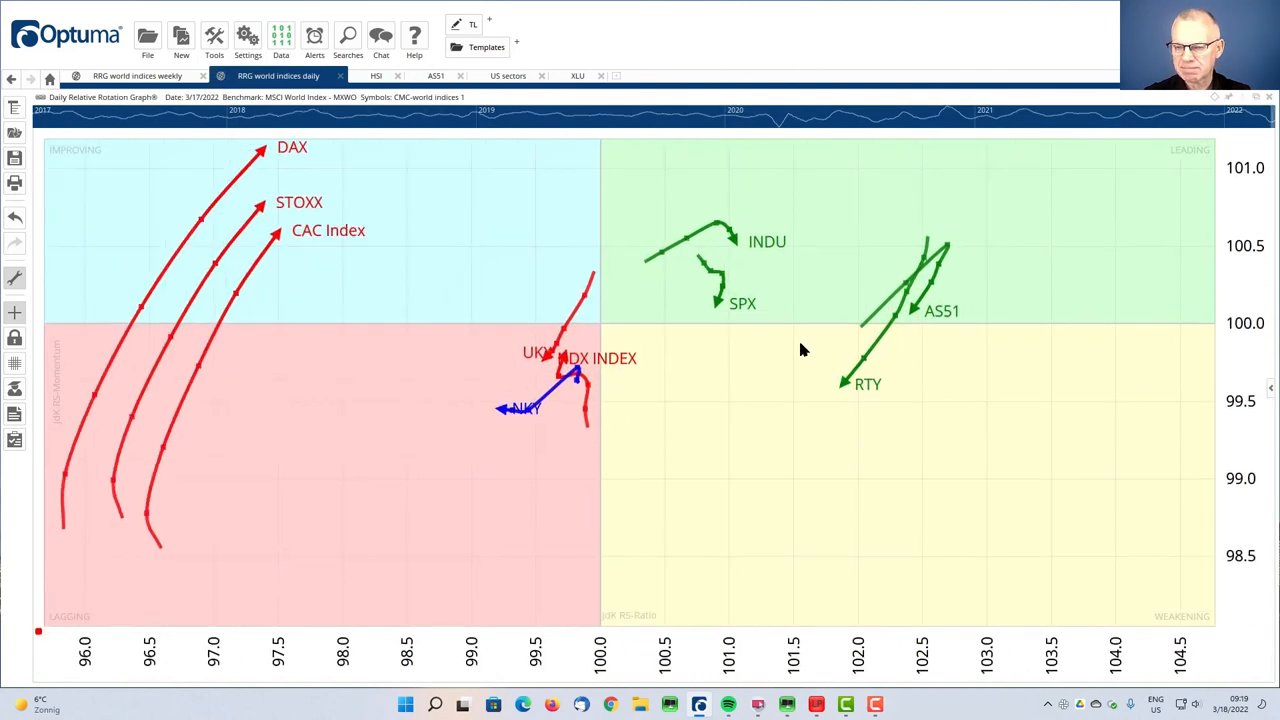
pyautogui.moveTo(440, 195)
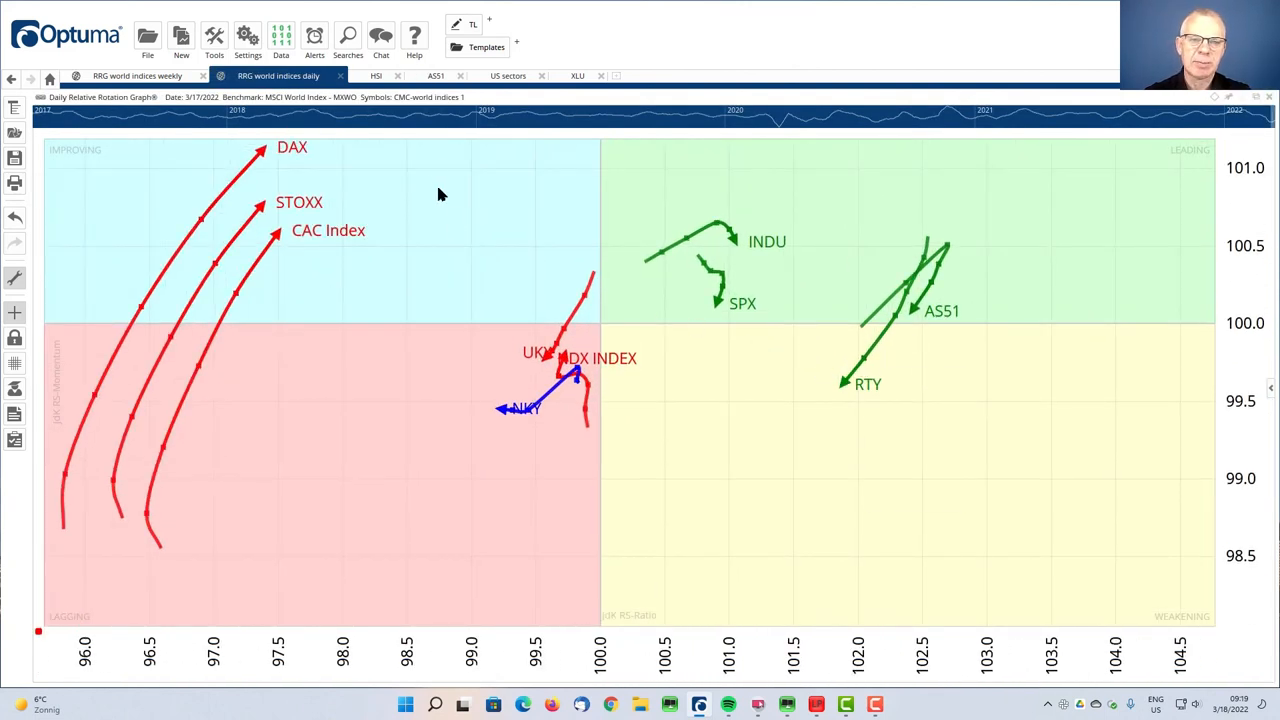
pyautogui.click(436, 75)
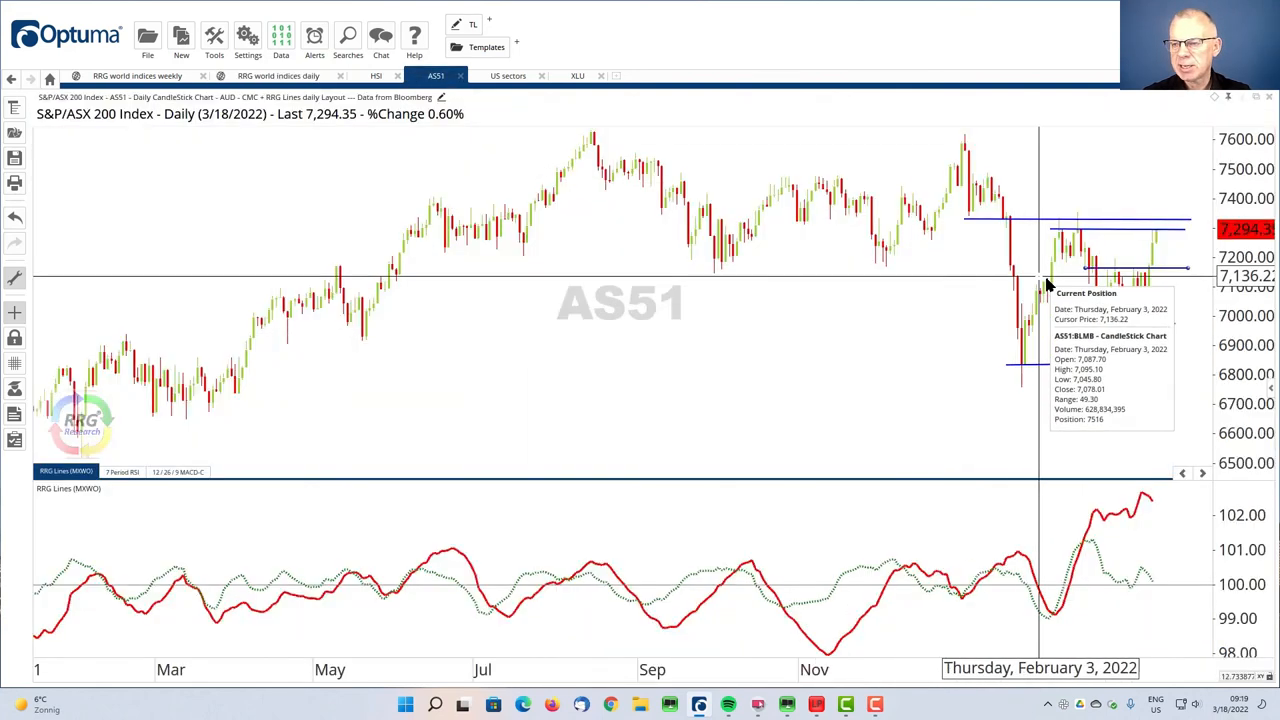
pyautogui.moveTo(1098, 262)
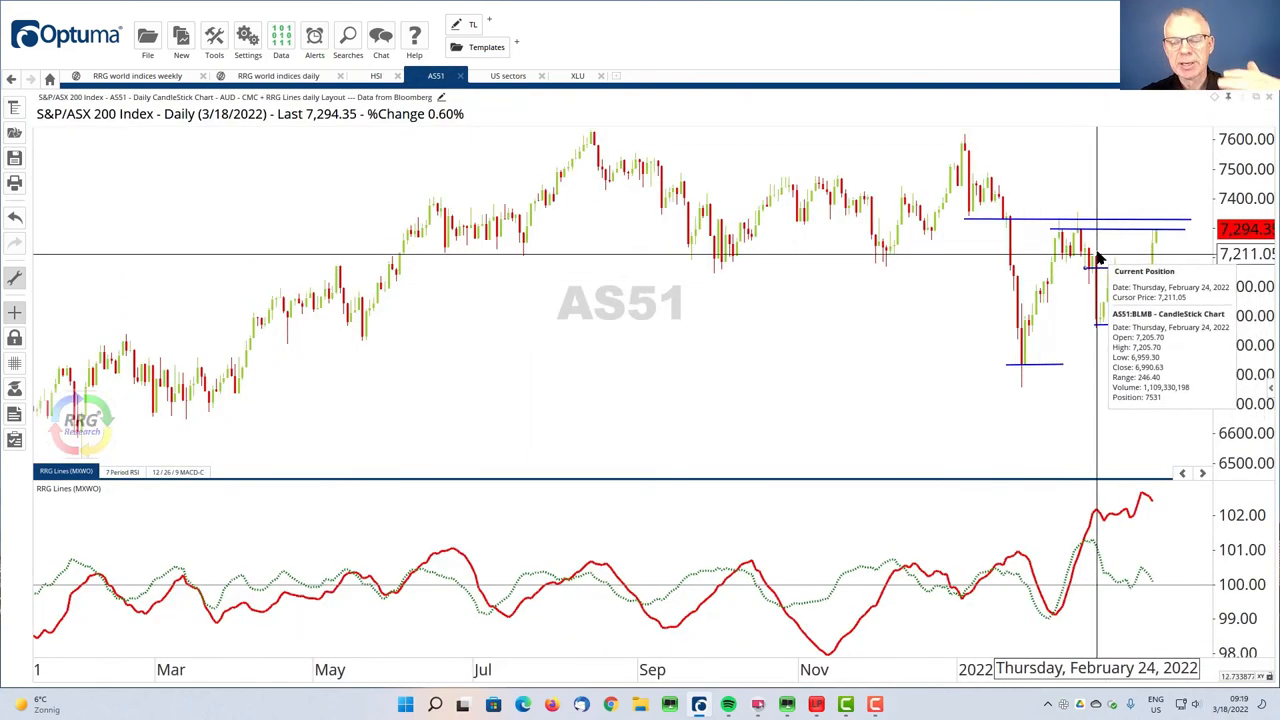
pyautogui.moveTo(1150, 245)
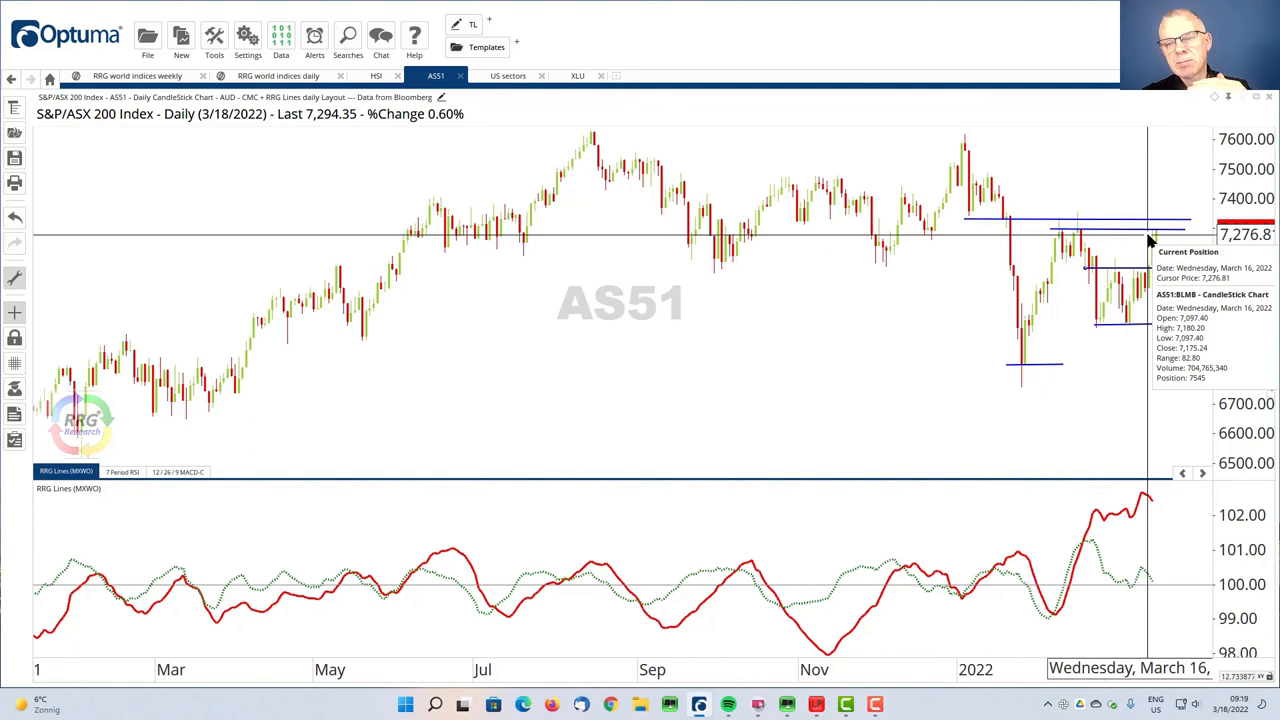
pyautogui.moveTo(1152, 232)
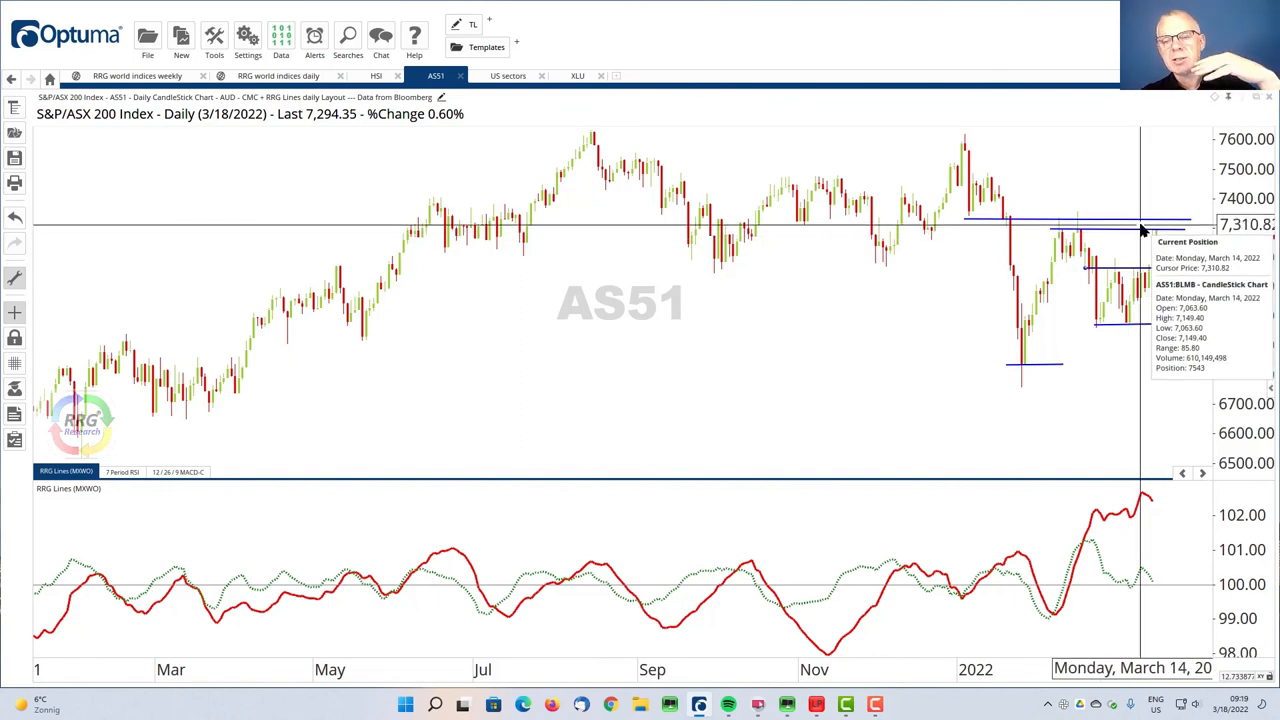
pyautogui.moveTo(1140, 228)
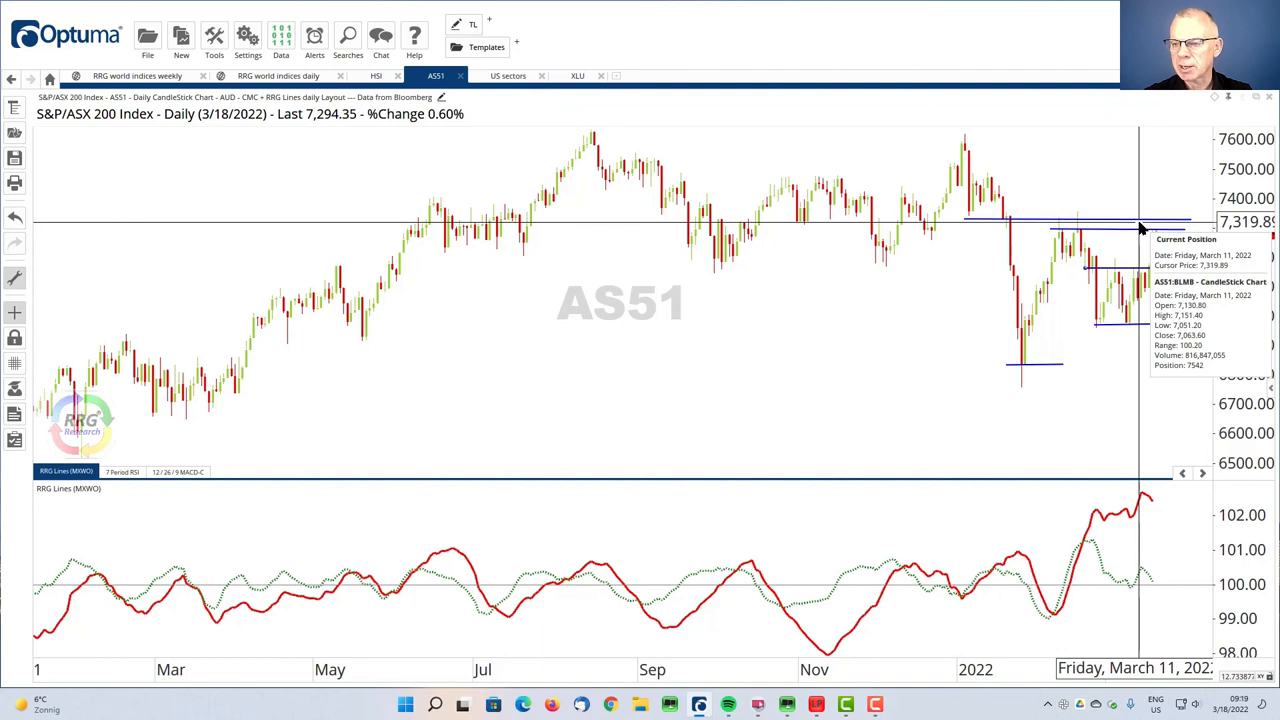
pyautogui.moveTo(1139, 218)
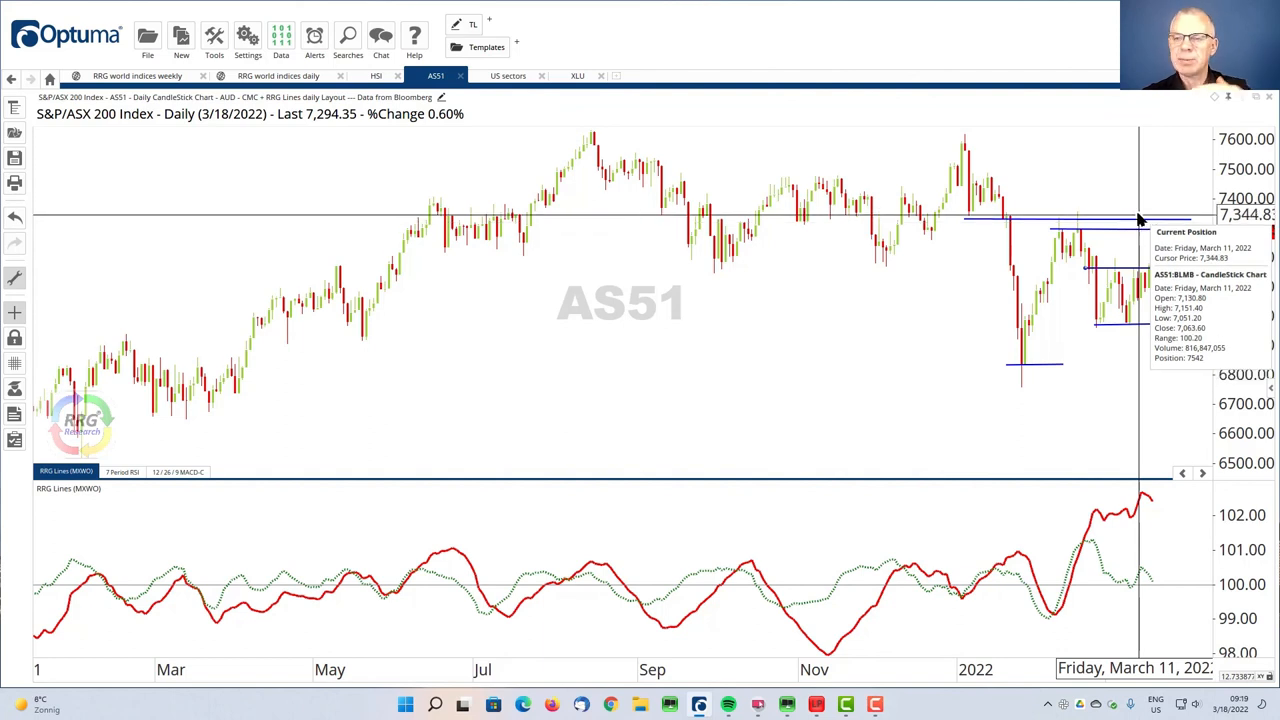